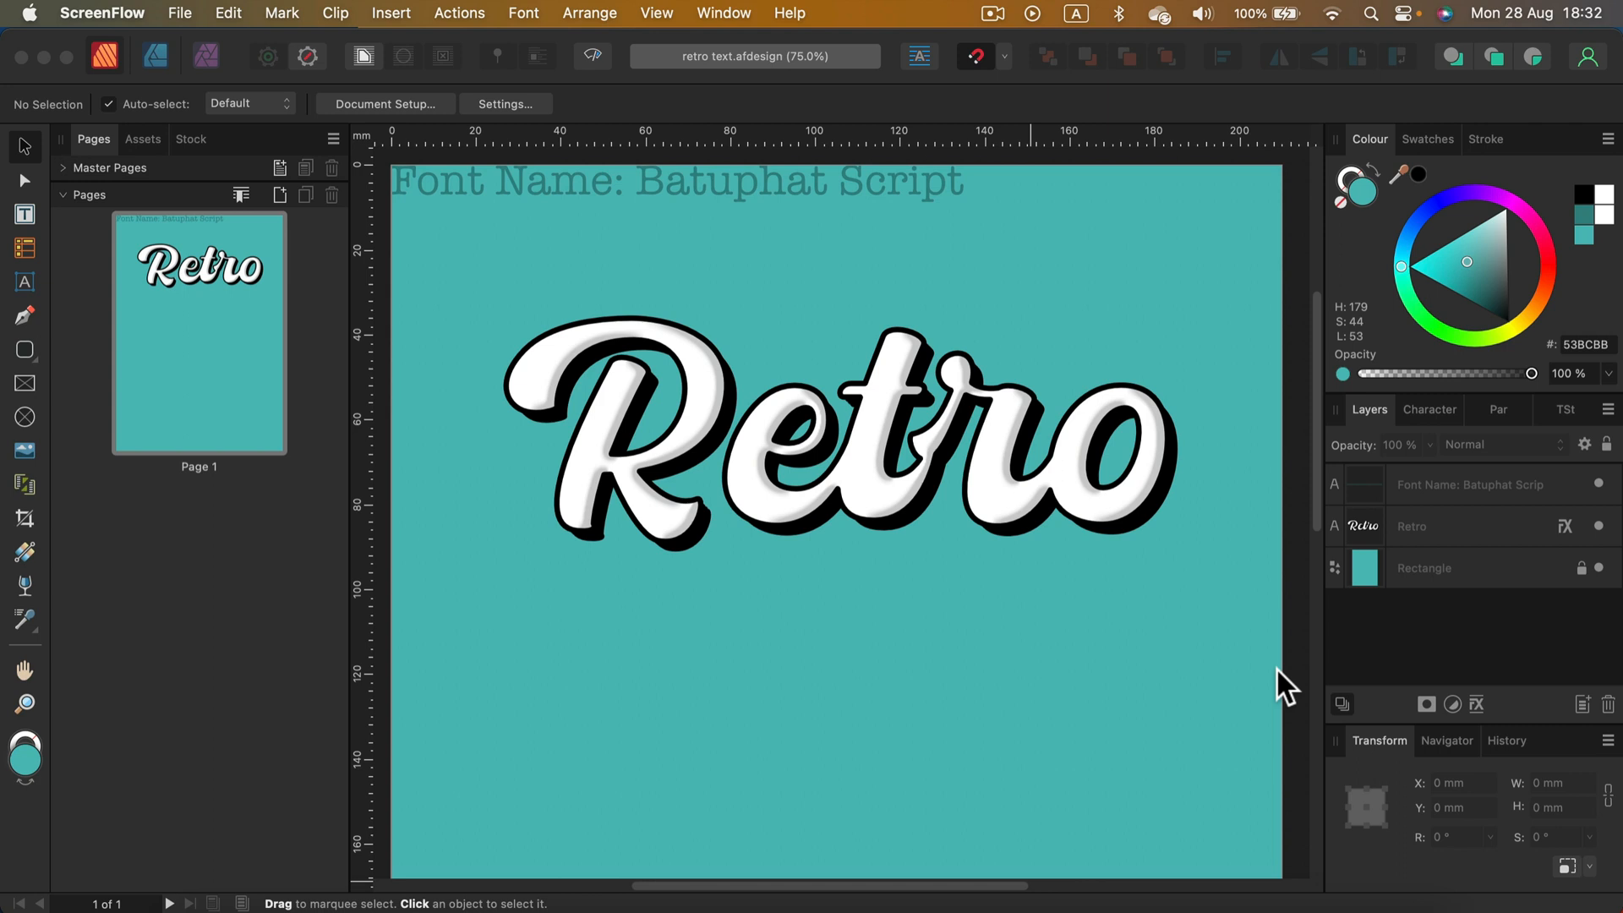
mouse_move(1204, 712)
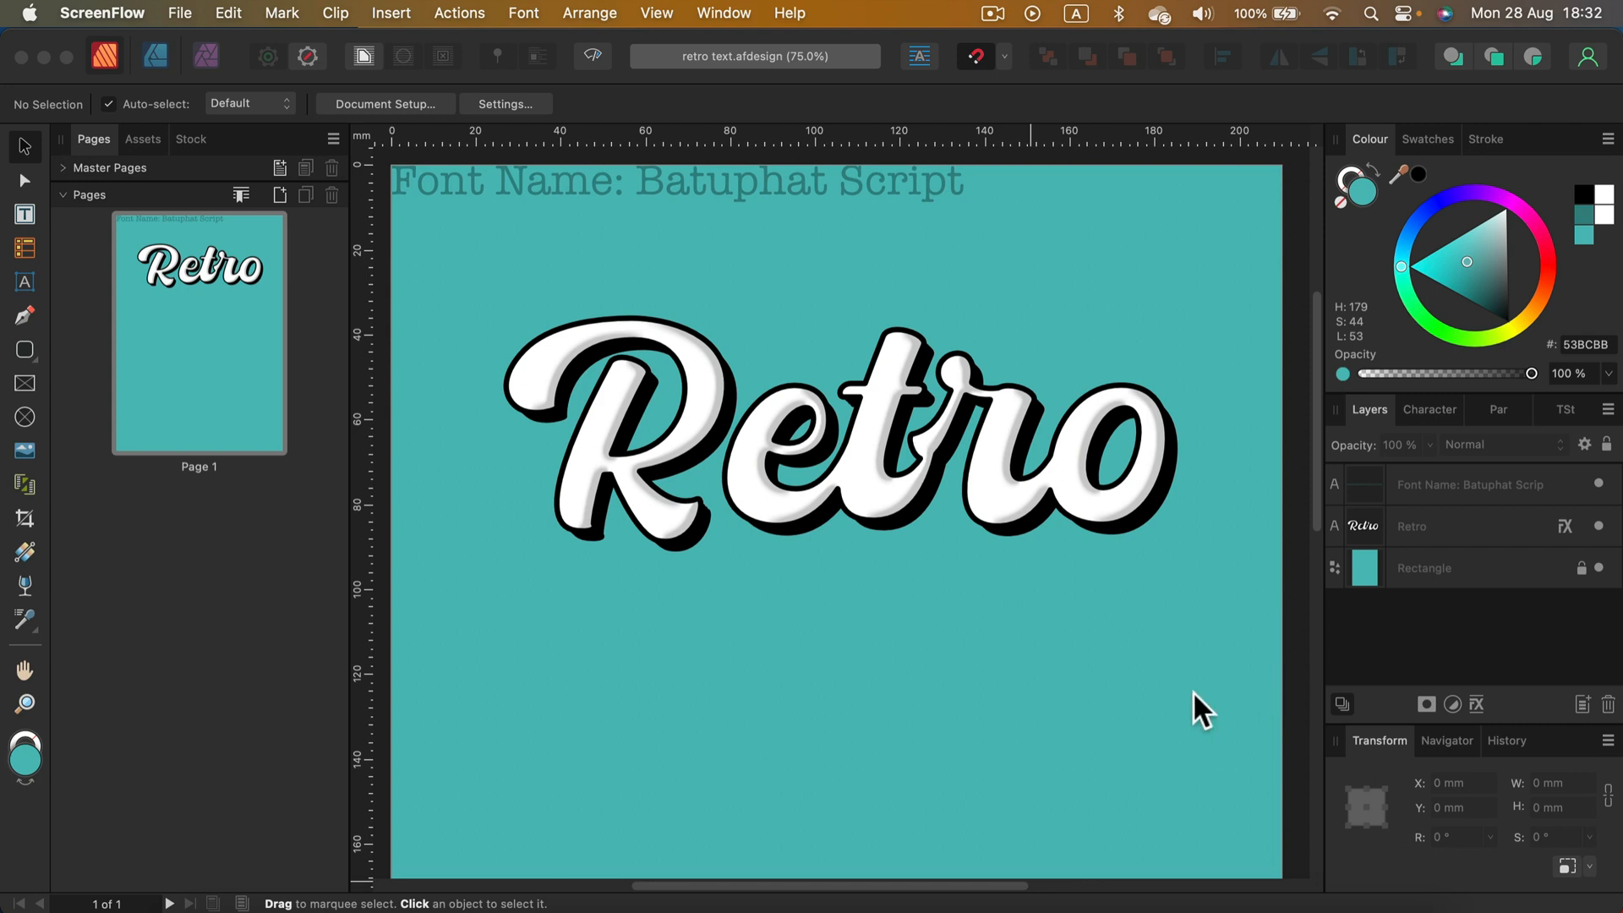
mouse_move(649, 287)
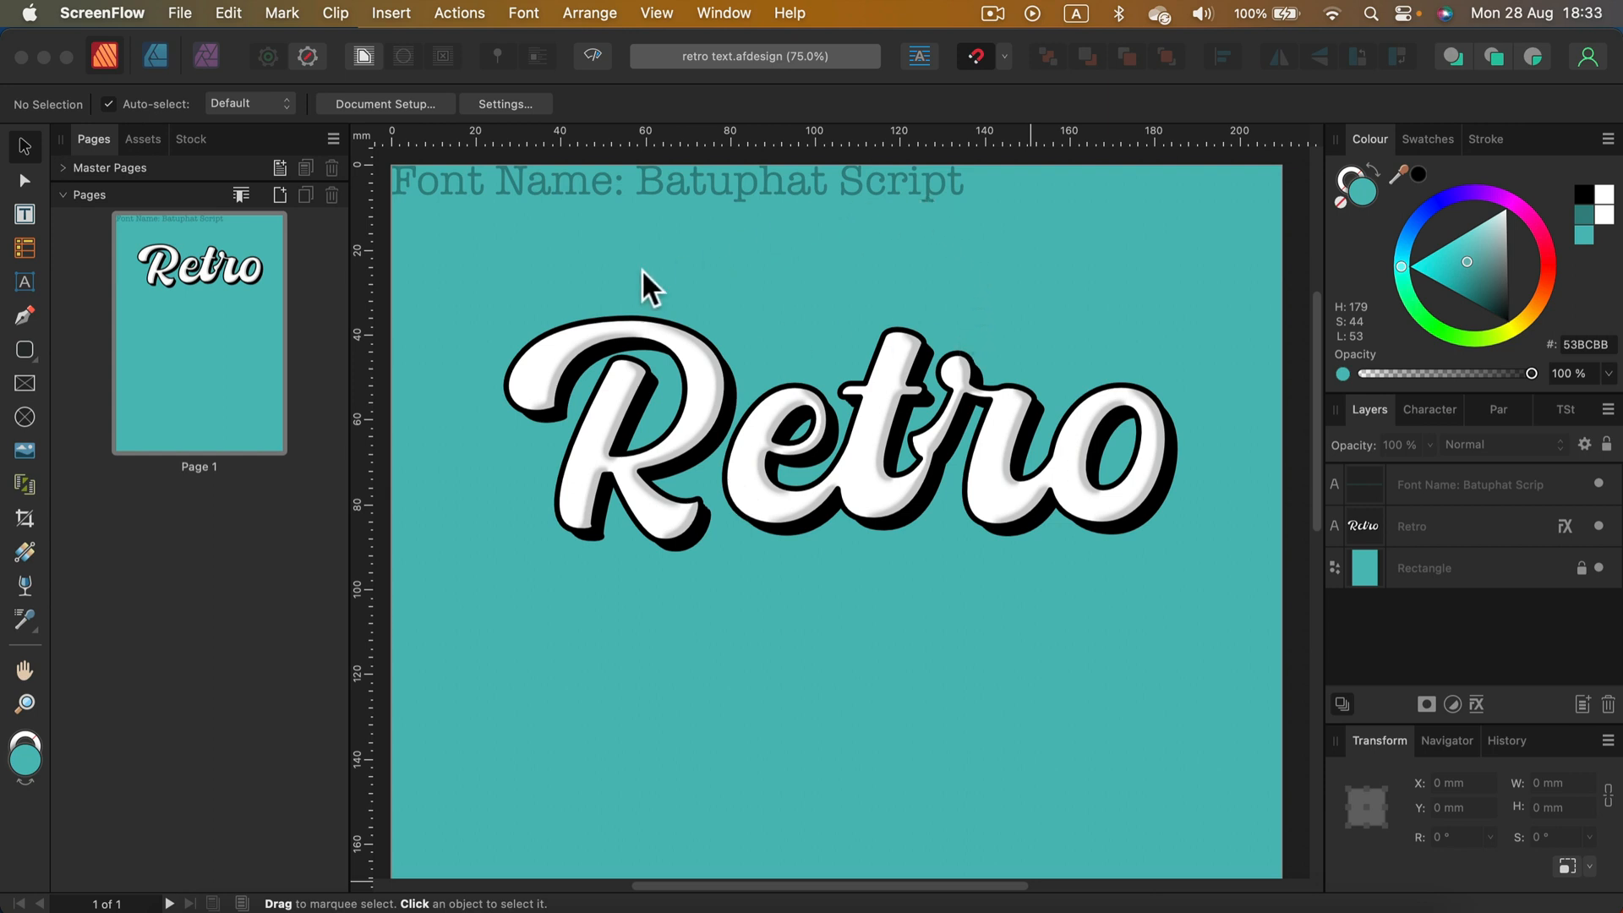
mouse_move(1187, 293)
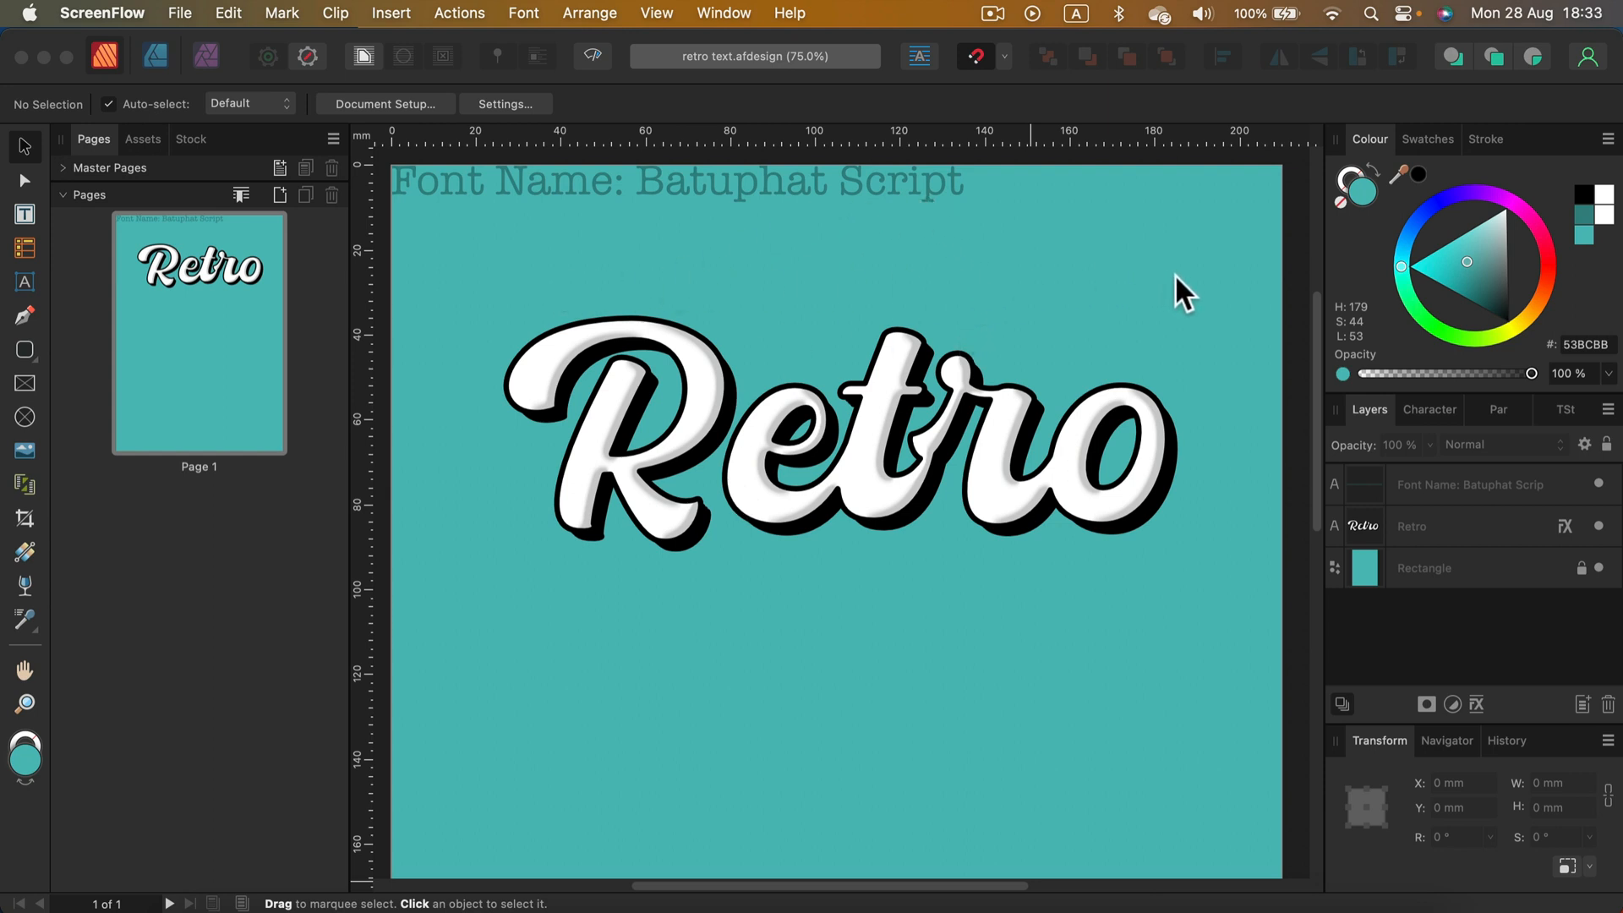
mouse_move(959, 512)
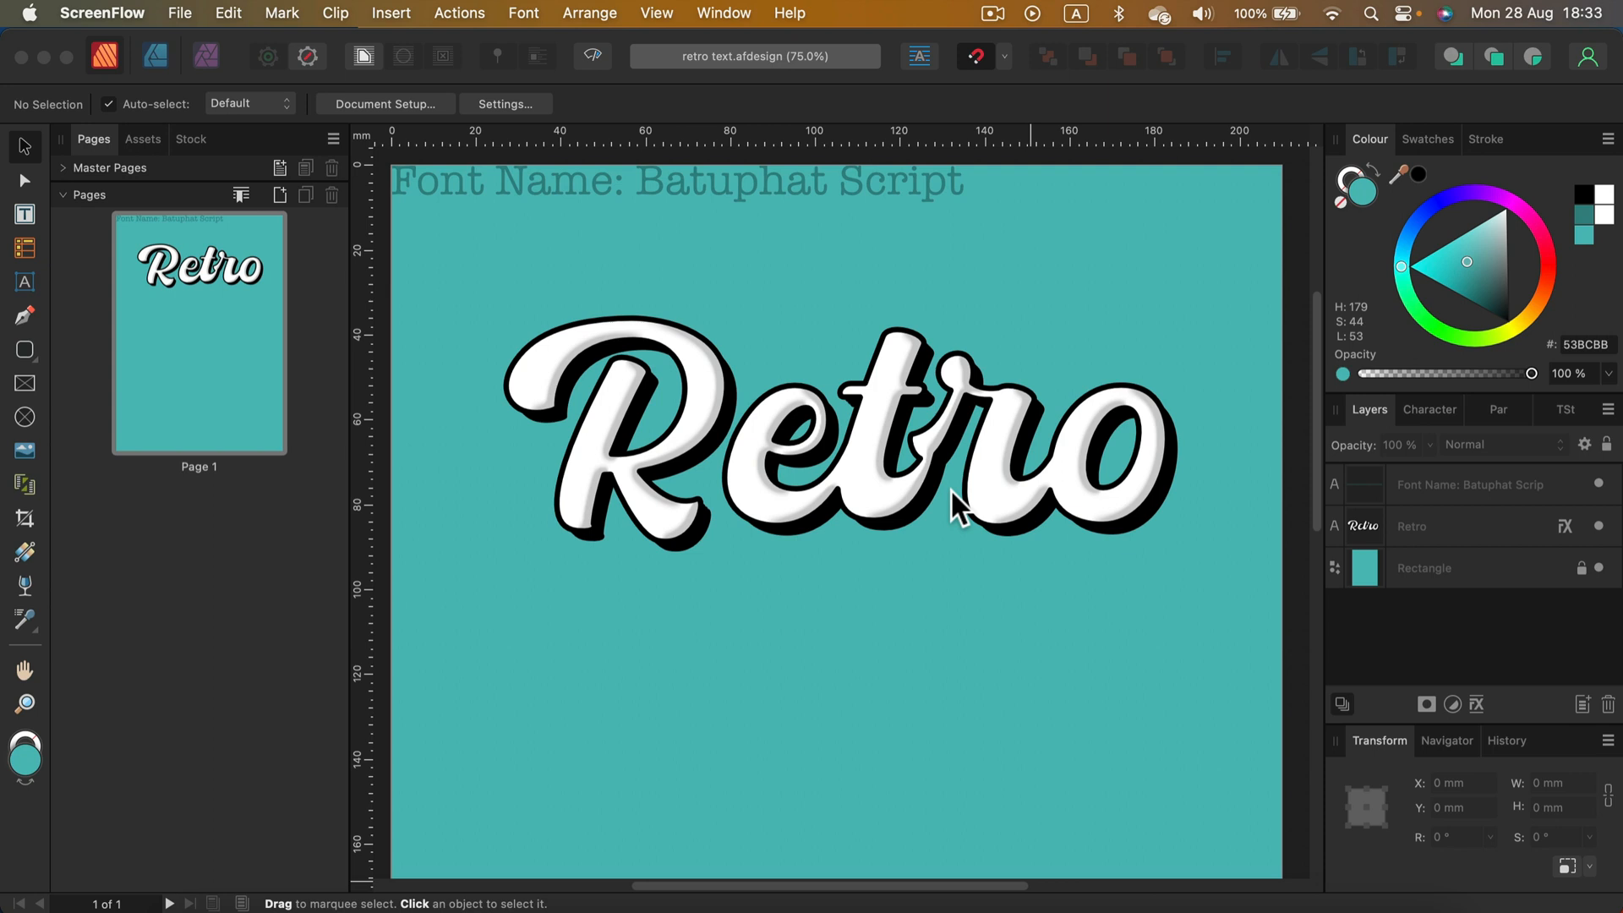
mouse_move(992, 362)
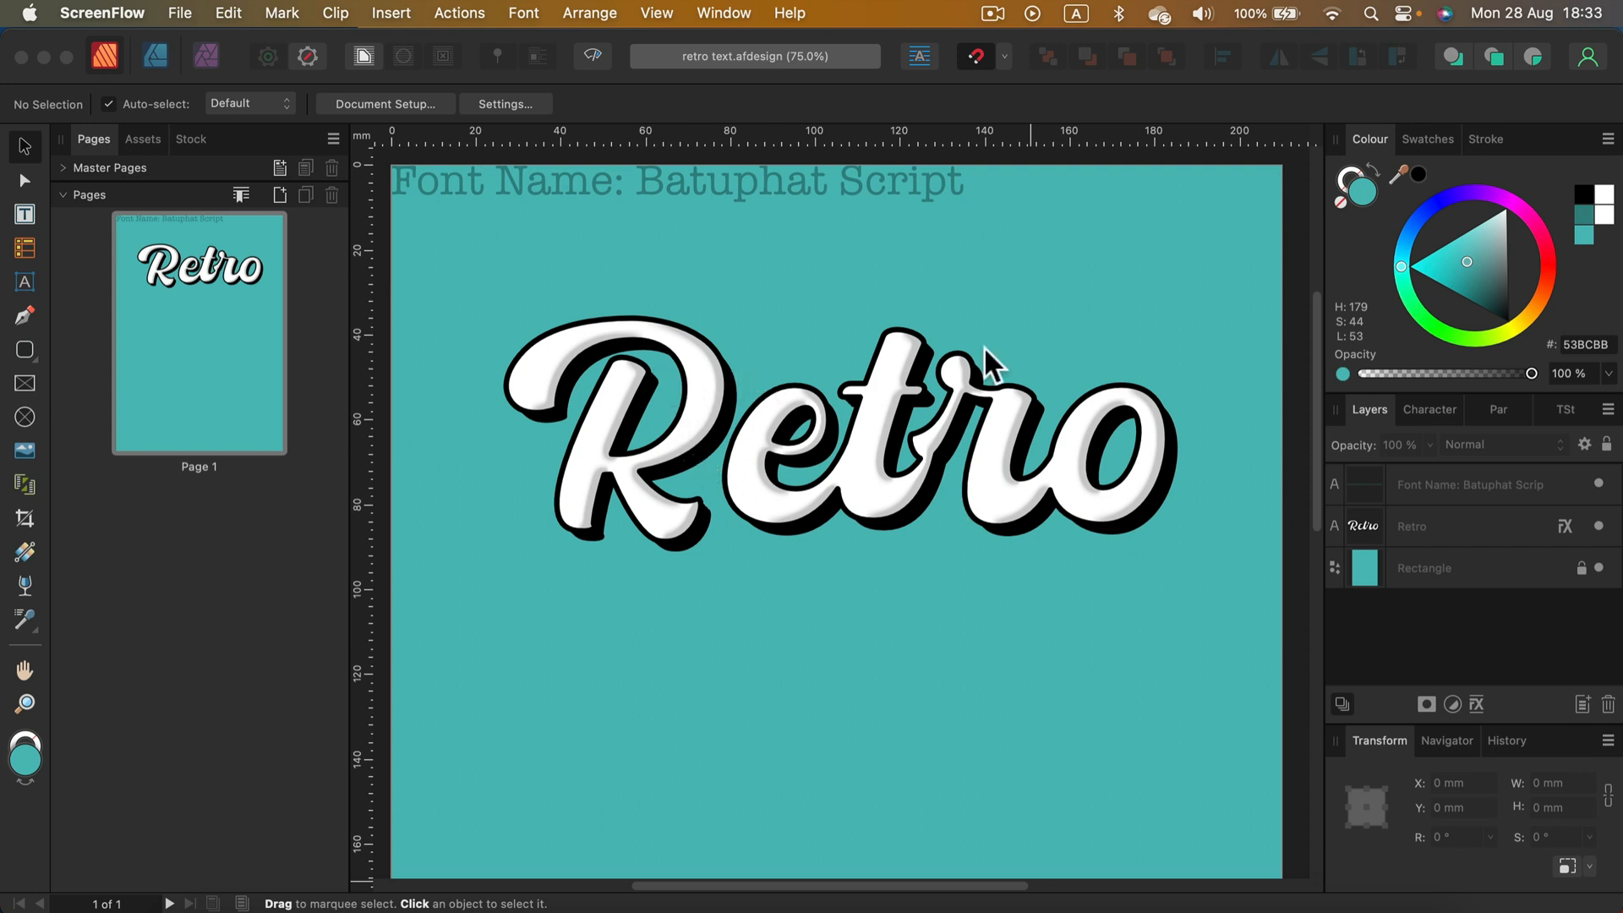
Step: Type 'Mark' as artistic text below Retro and drag it larger
left_click(838, 430)
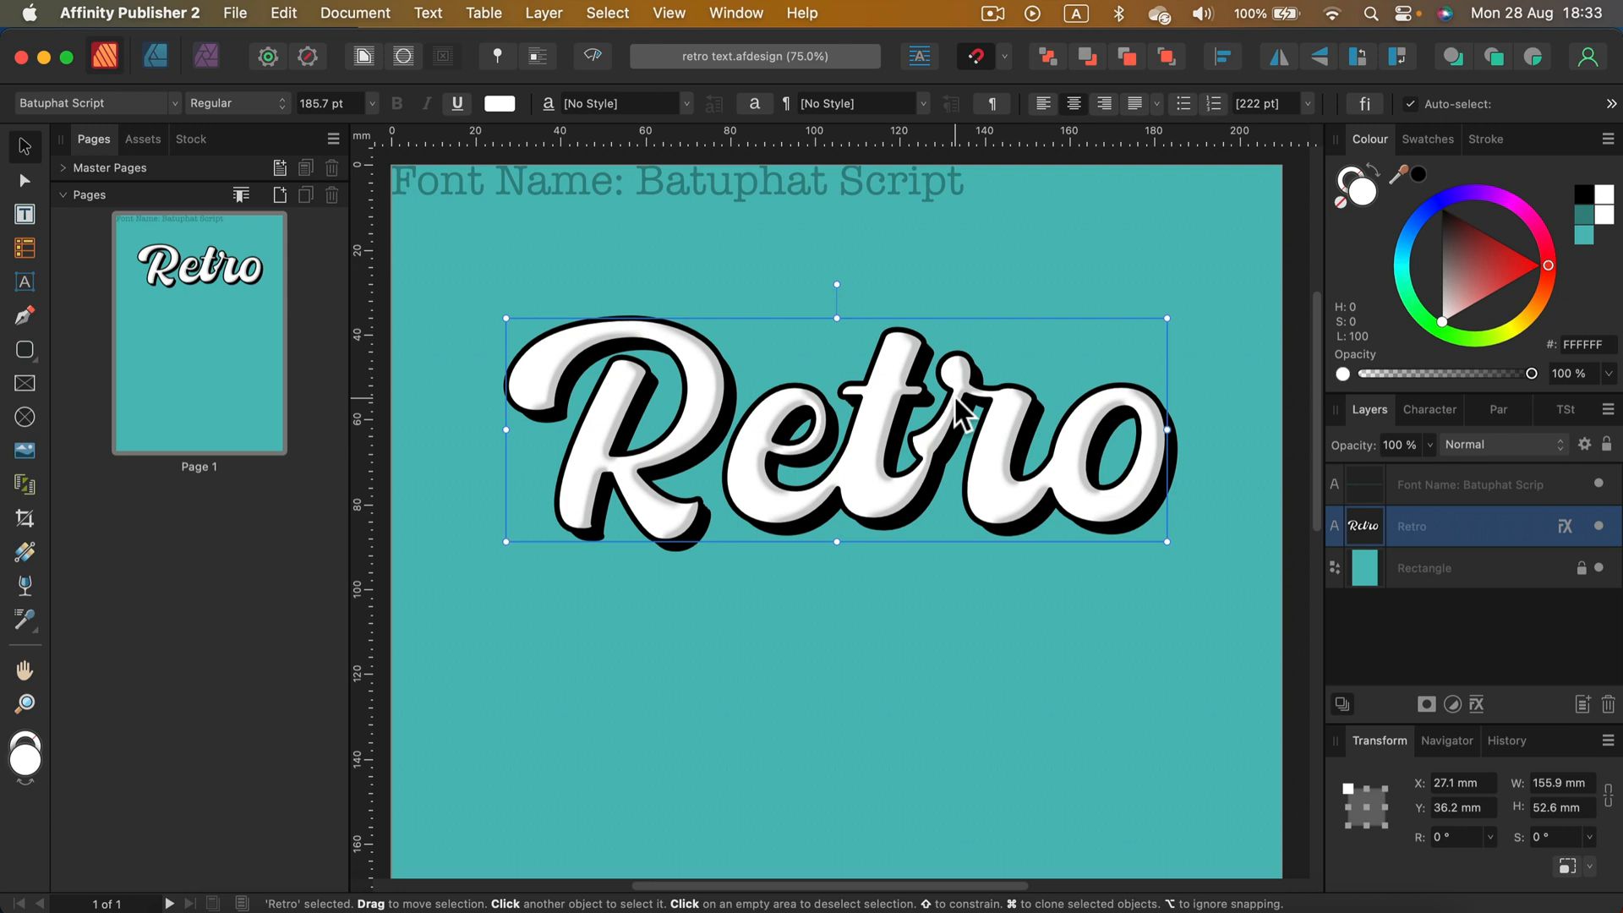
mouse_move(911, 414)
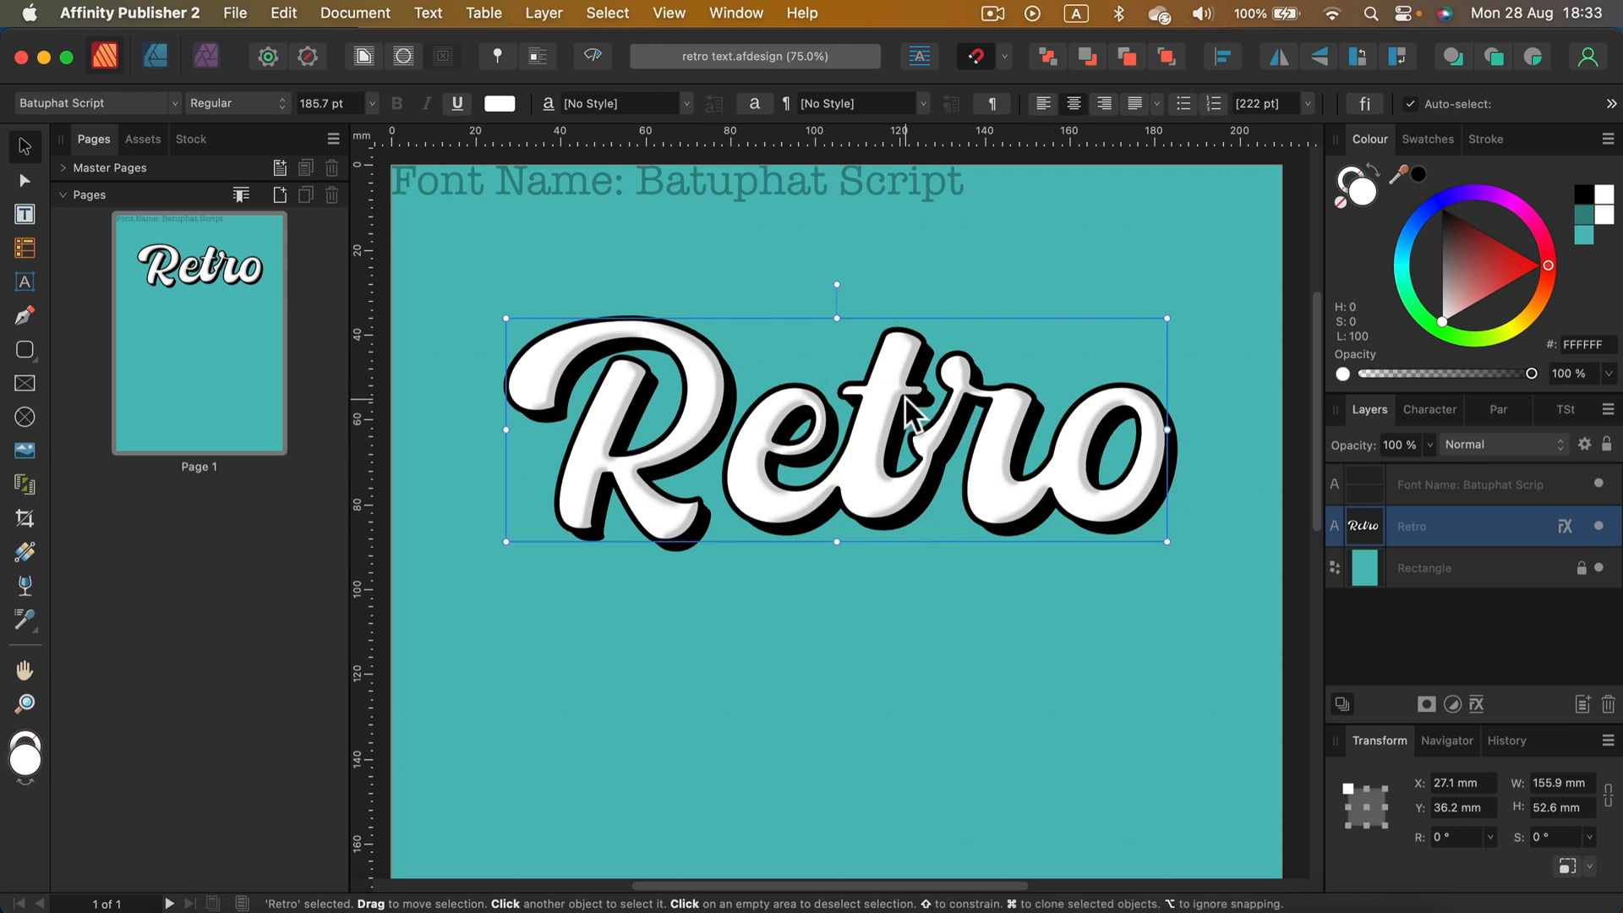
mouse_move(450, 287)
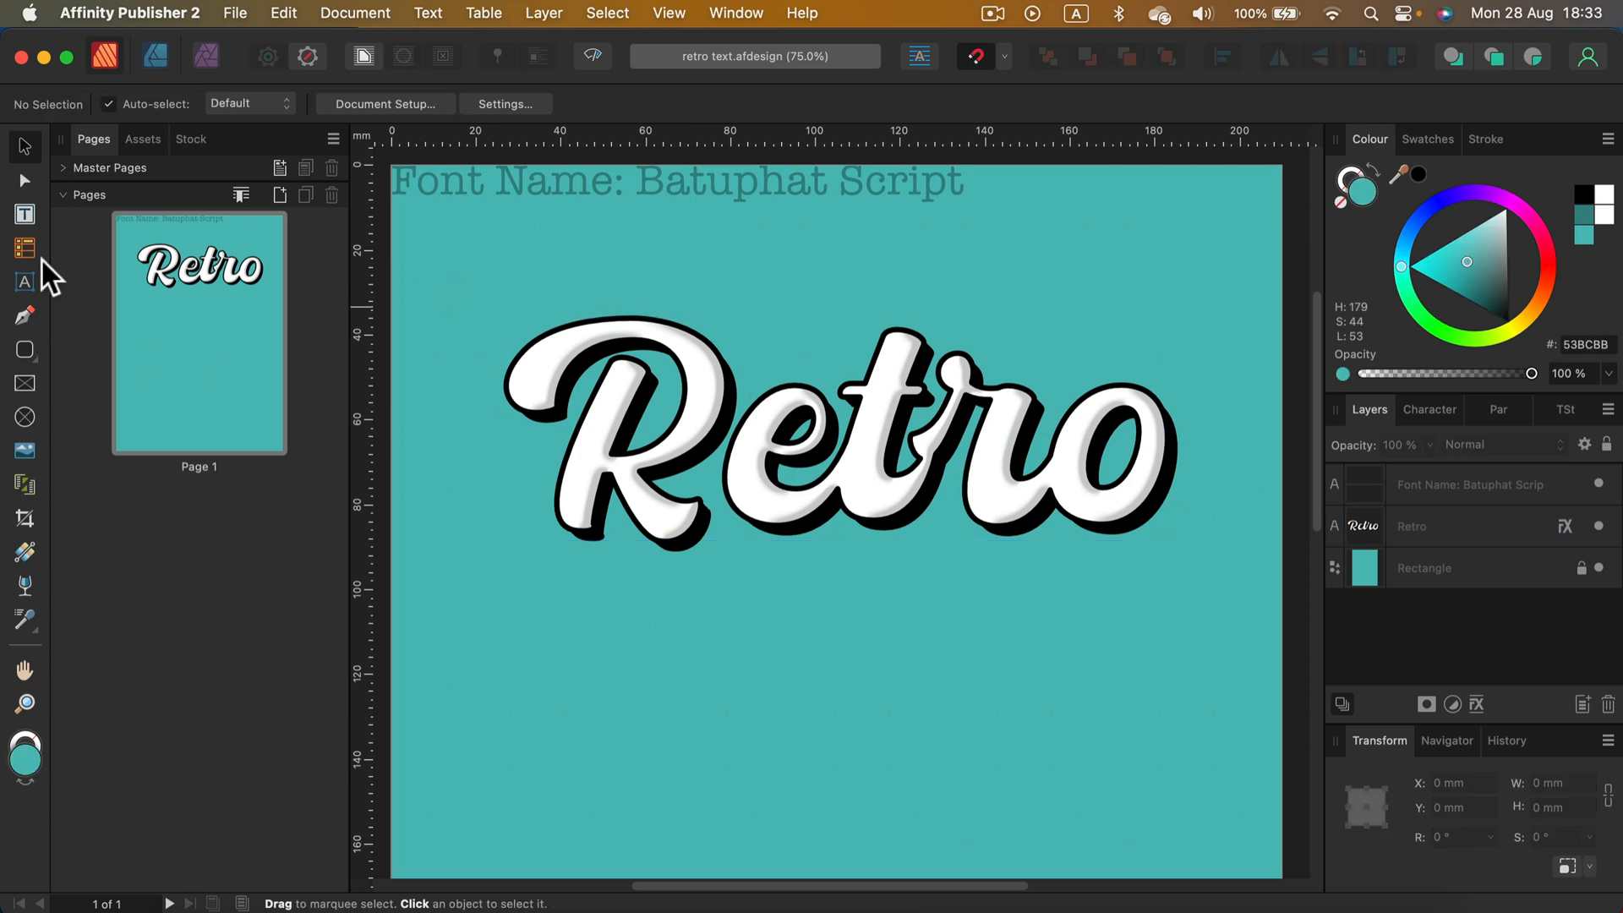
mouse_move(25, 282)
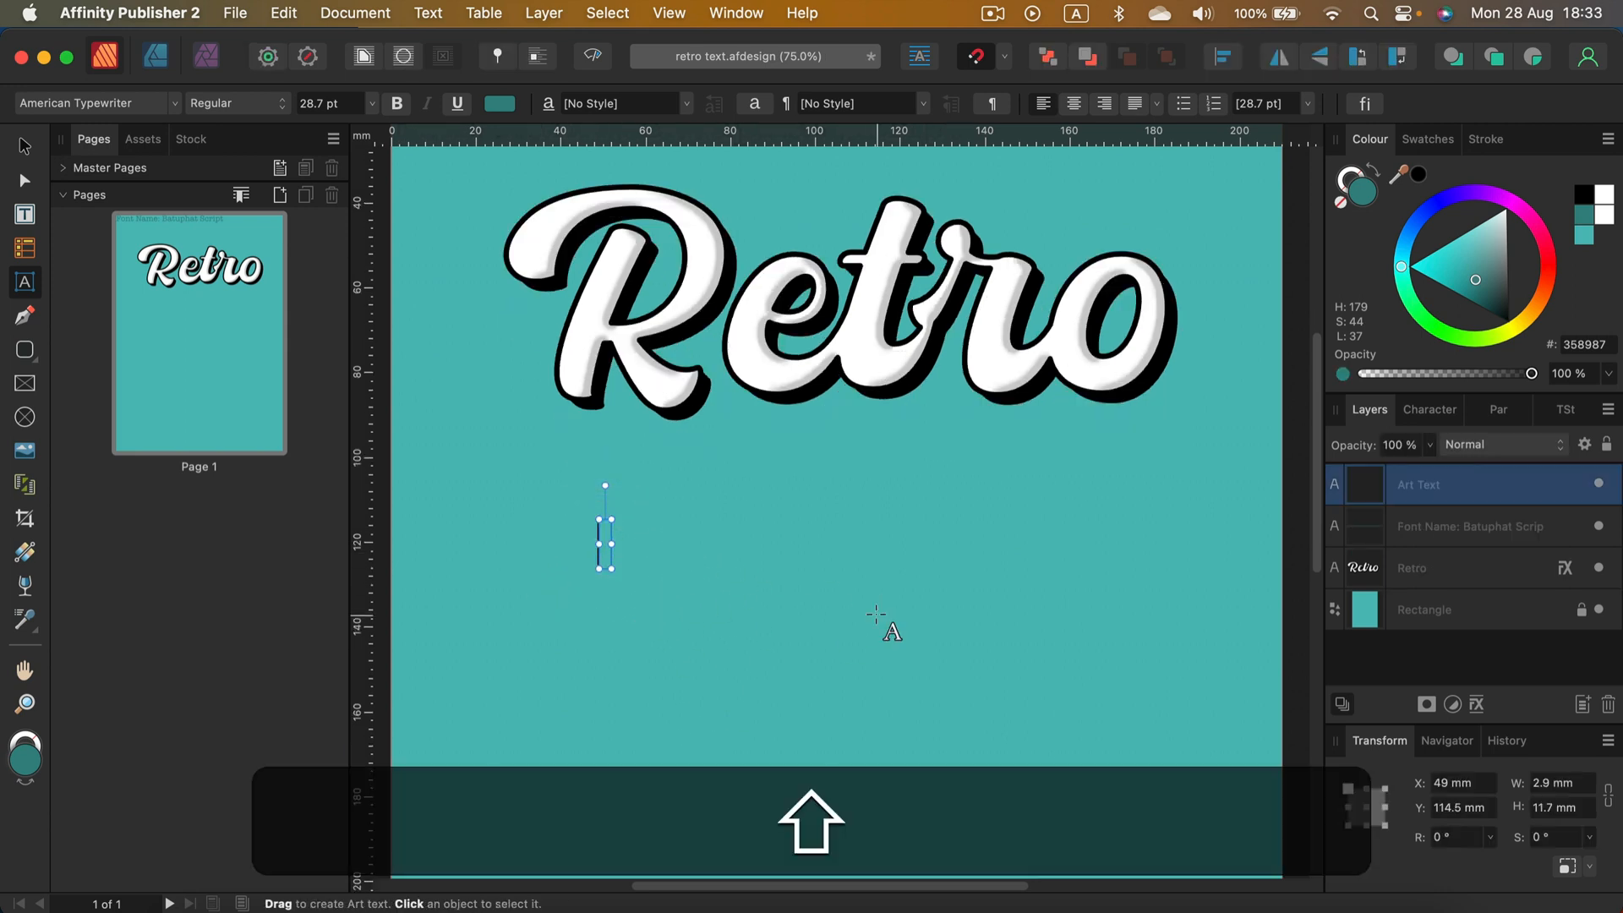
type("Mark")
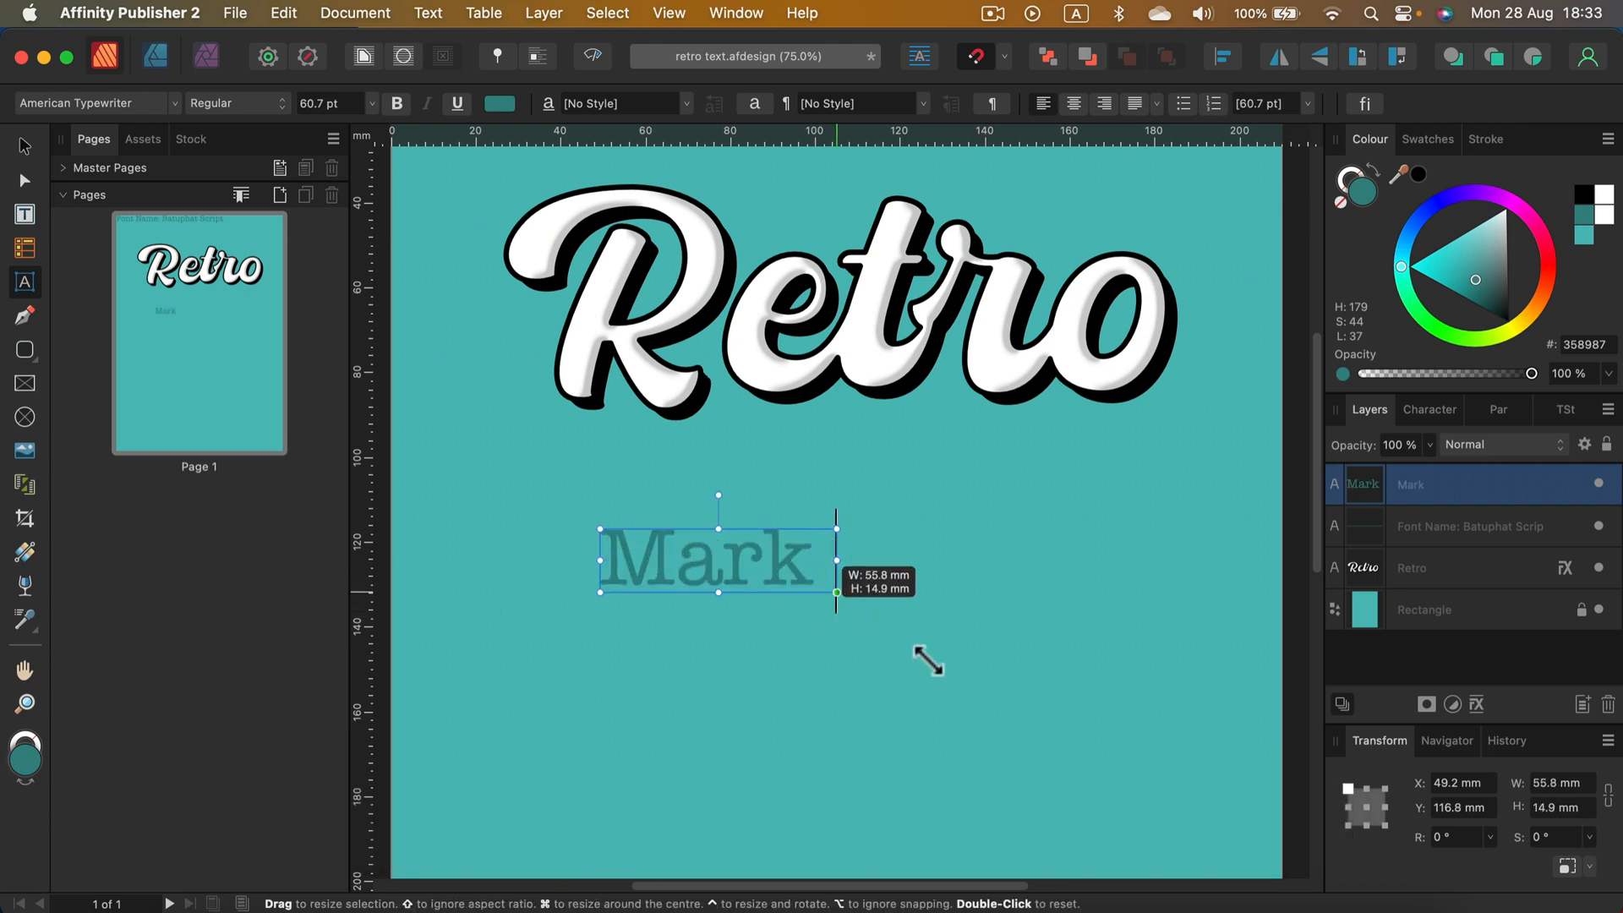
left_click_drag(837, 592, 1203, 690)
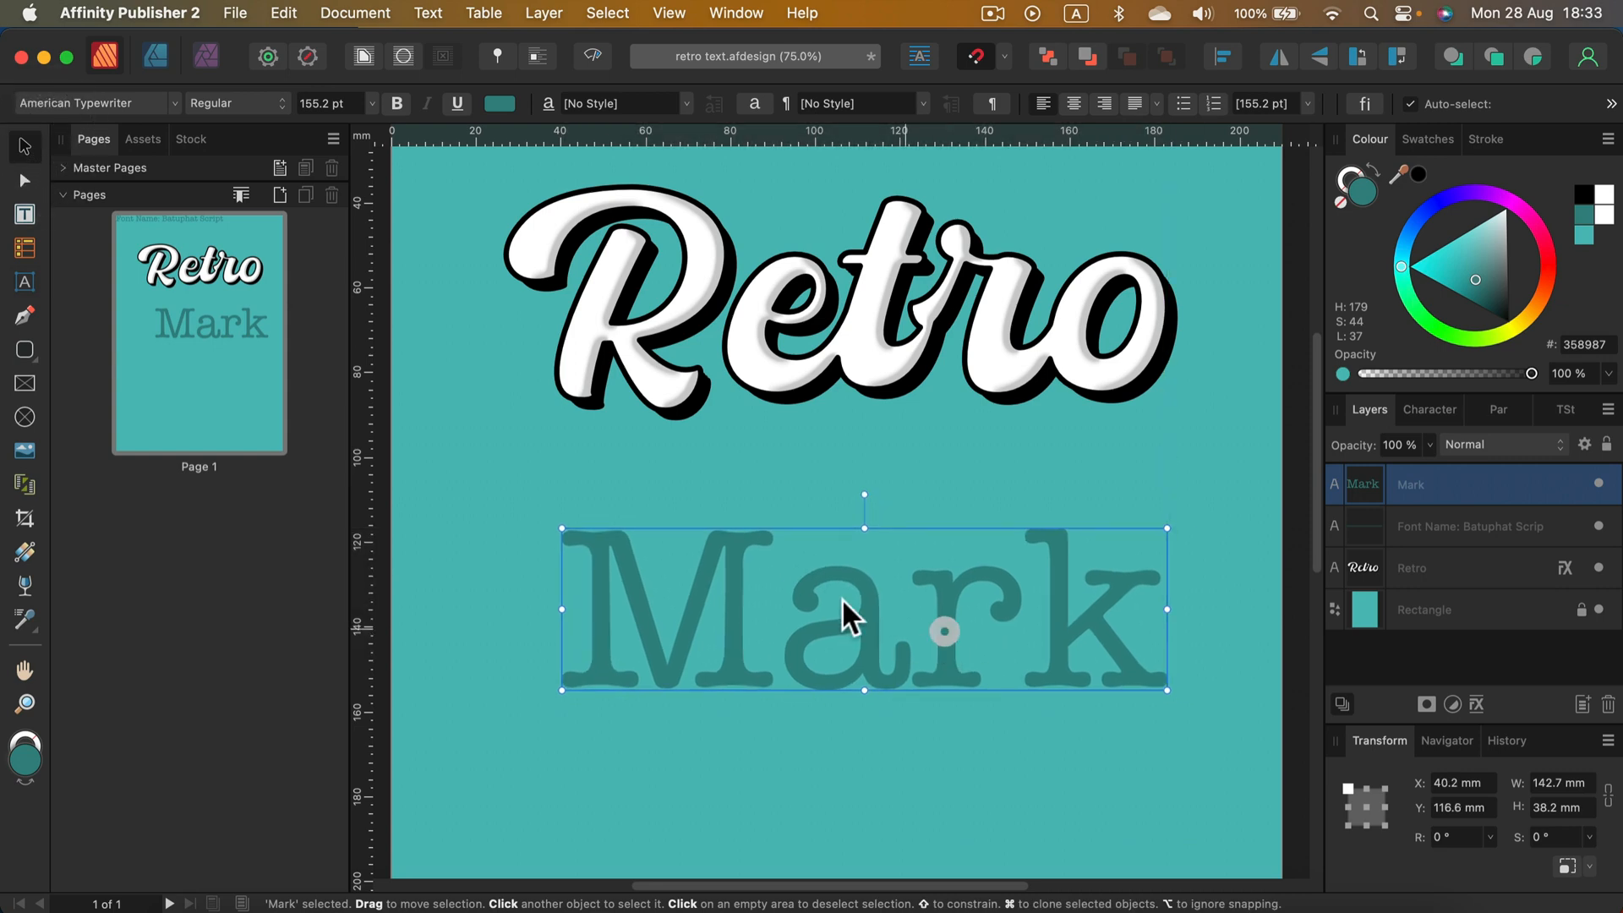
scroll("down", 3)
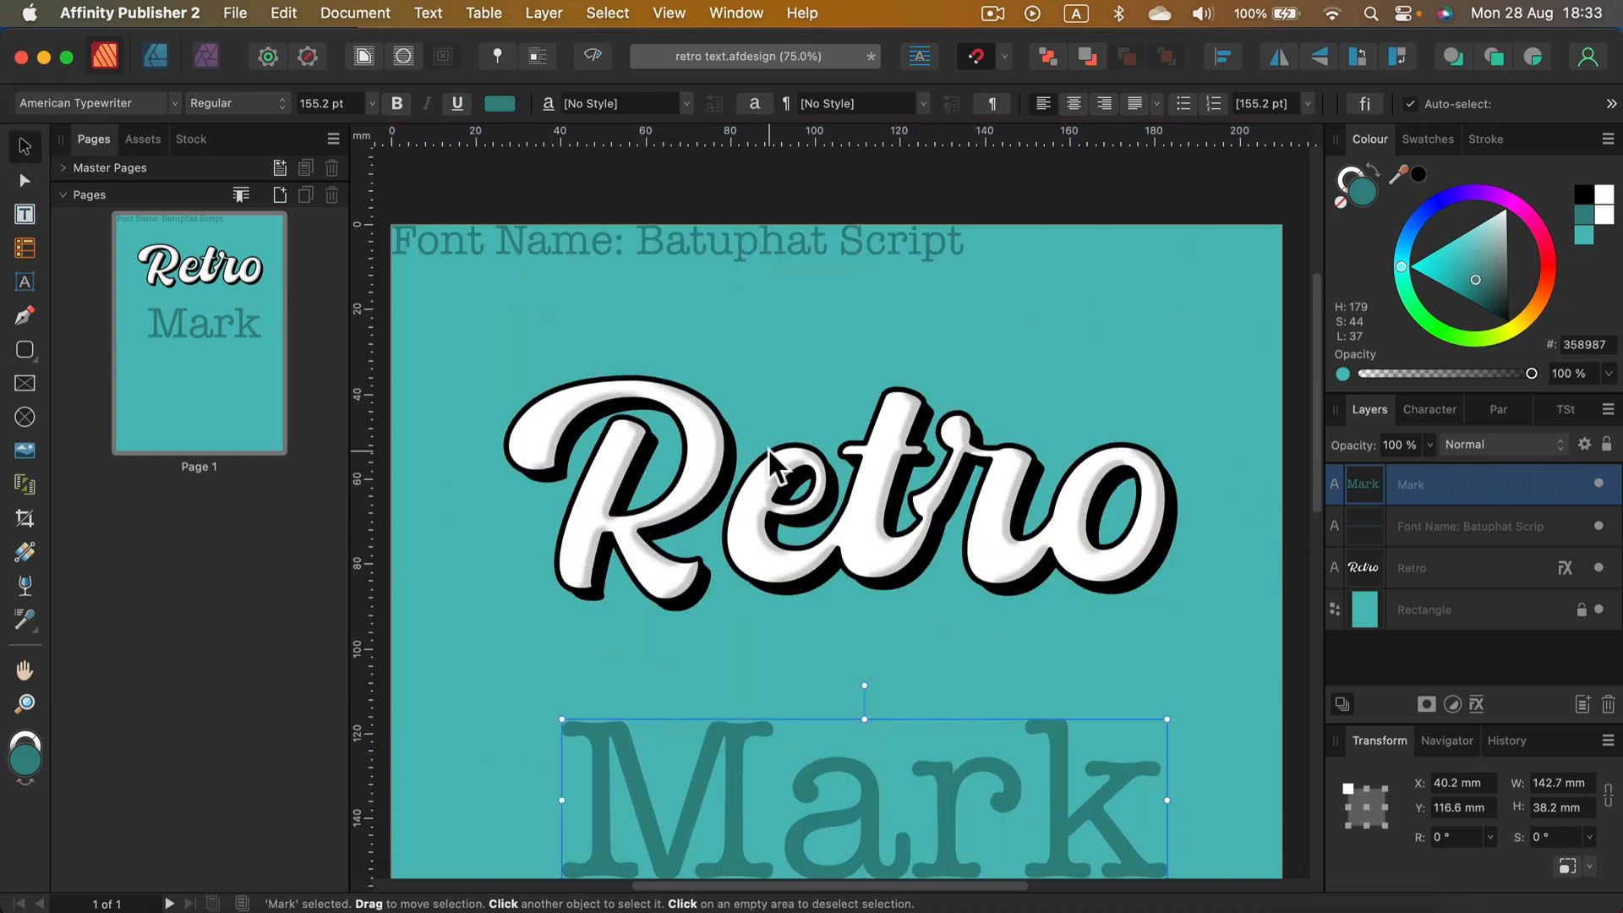
mouse_move(879, 264)
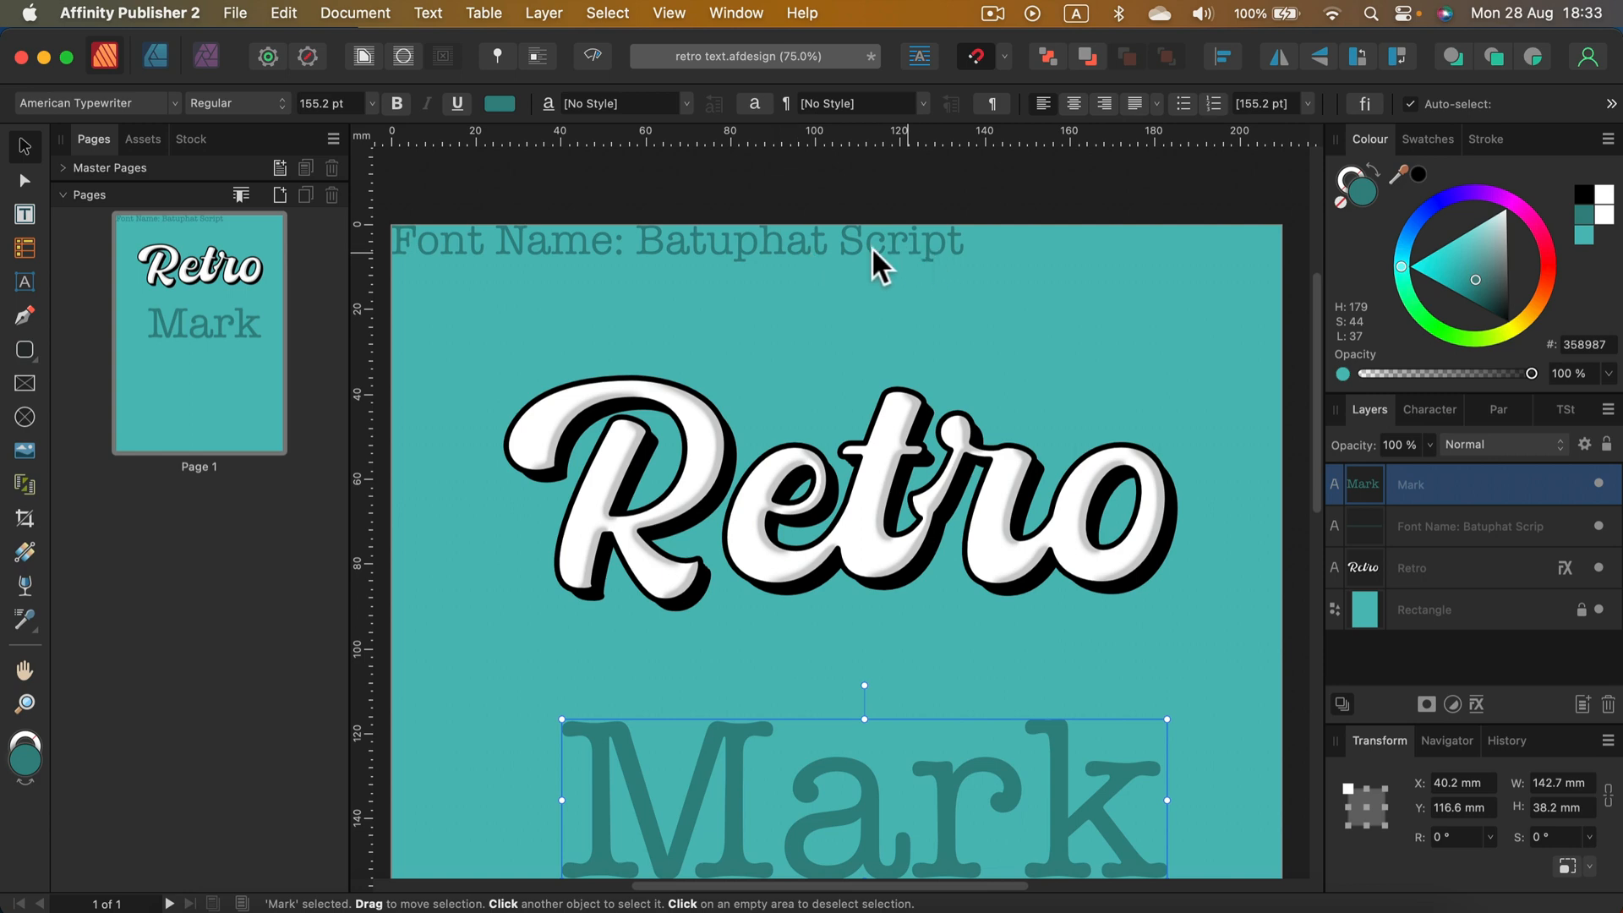
mouse_move(974, 279)
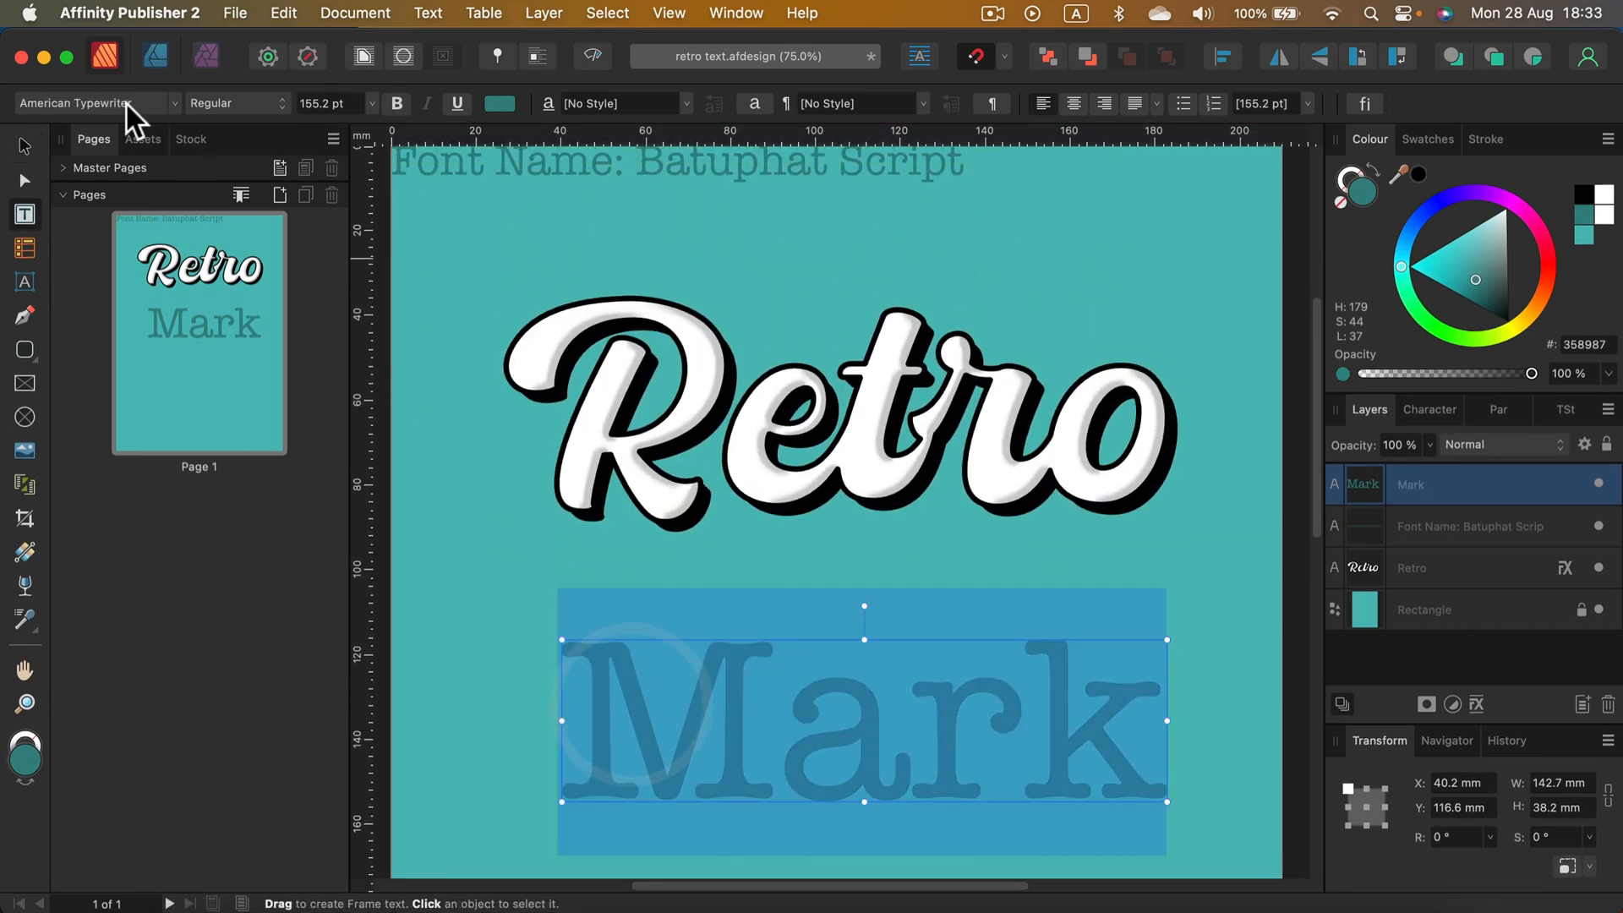
Step: Set Mark in Batuphat Script, colour it white and line it up under Retro
left_click(87, 103)
type("Batuphat Script")
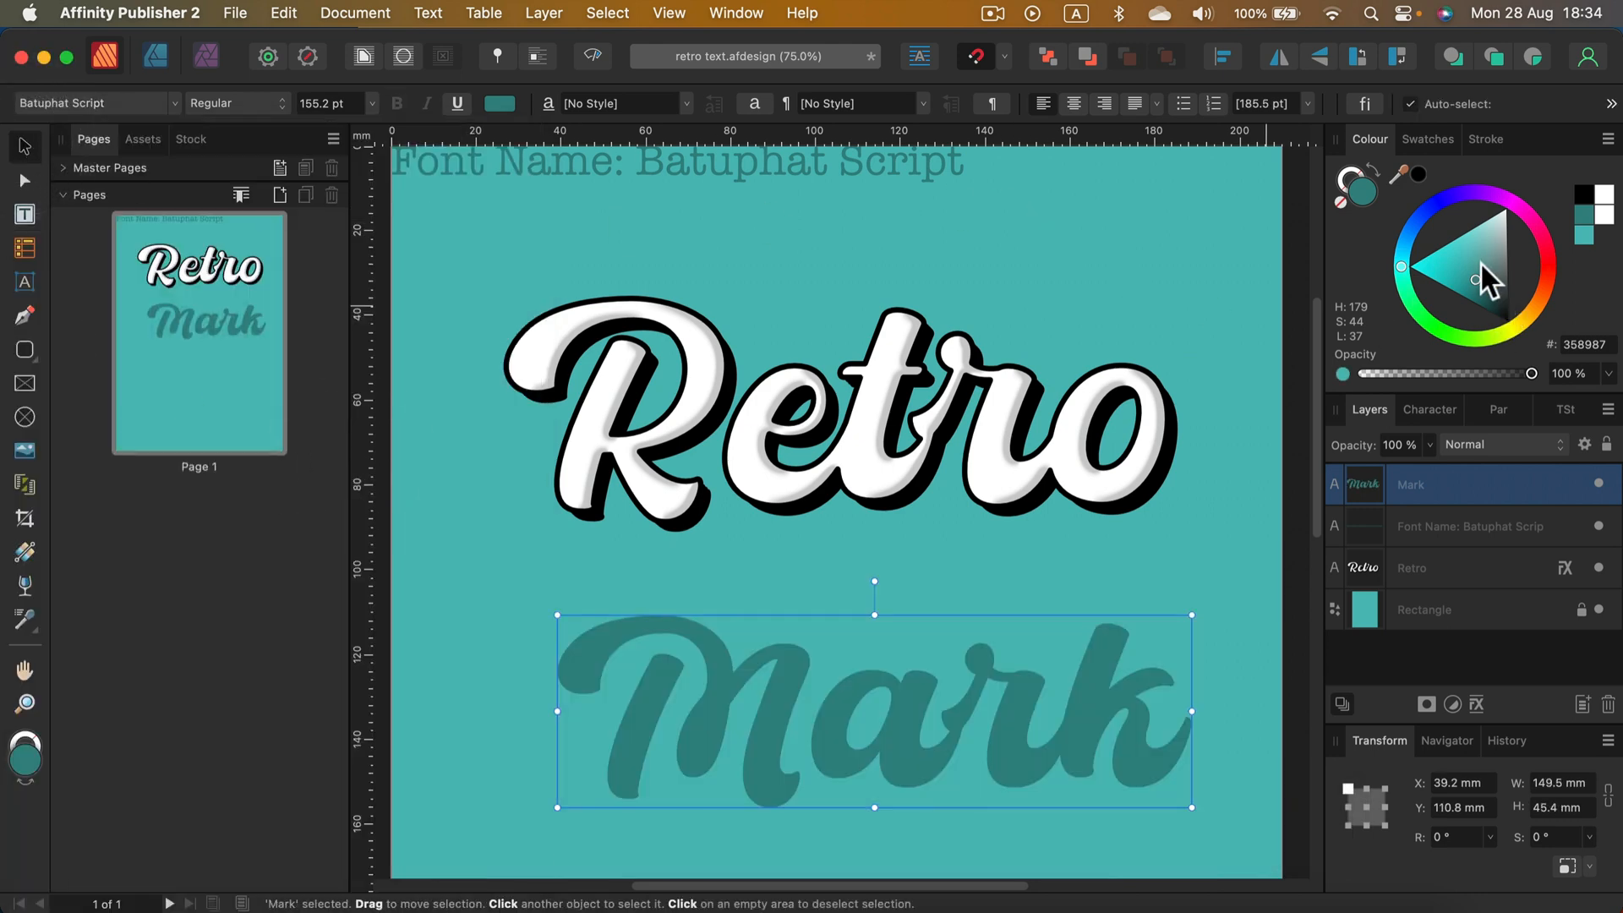
left_click(1509, 206)
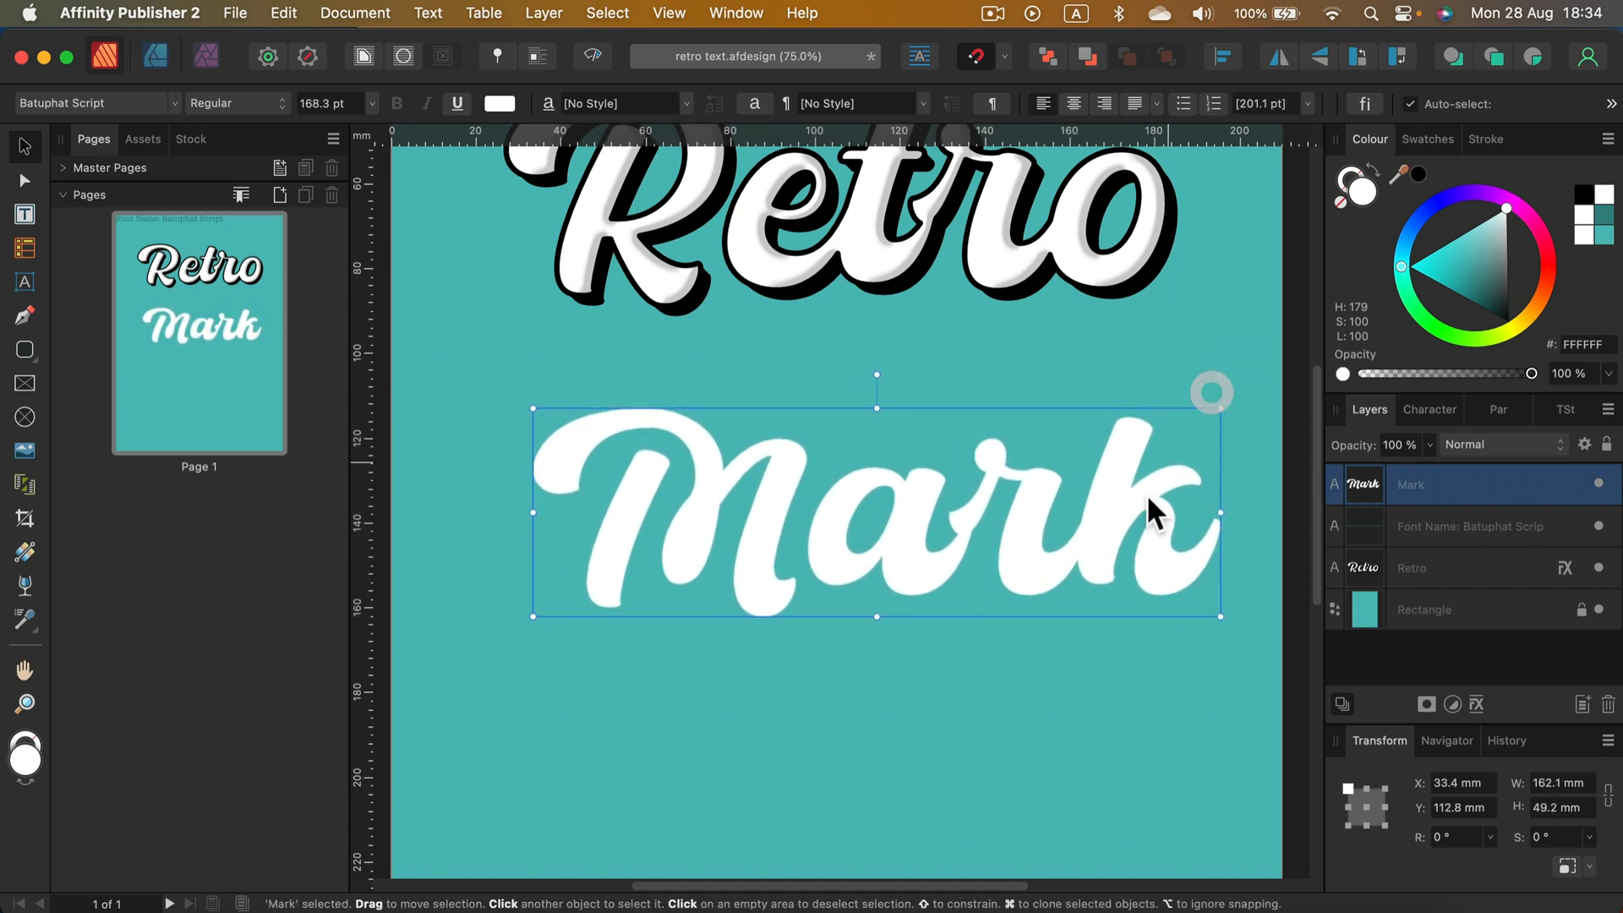
left_click_drag(1155, 509, 1133, 538)
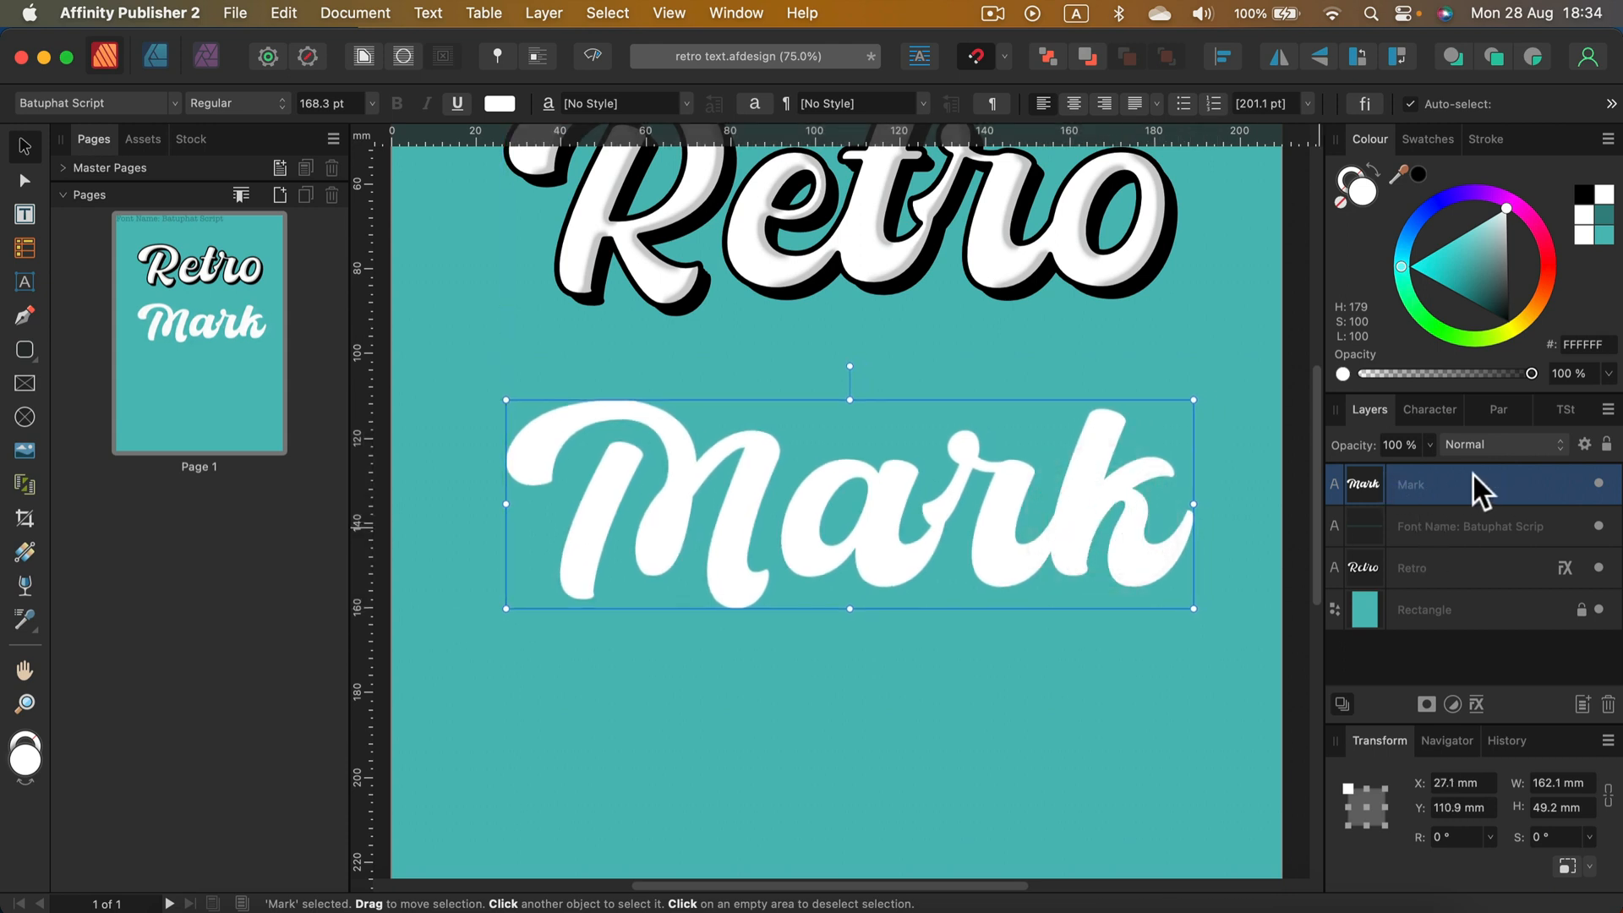
mouse_move(1480, 664)
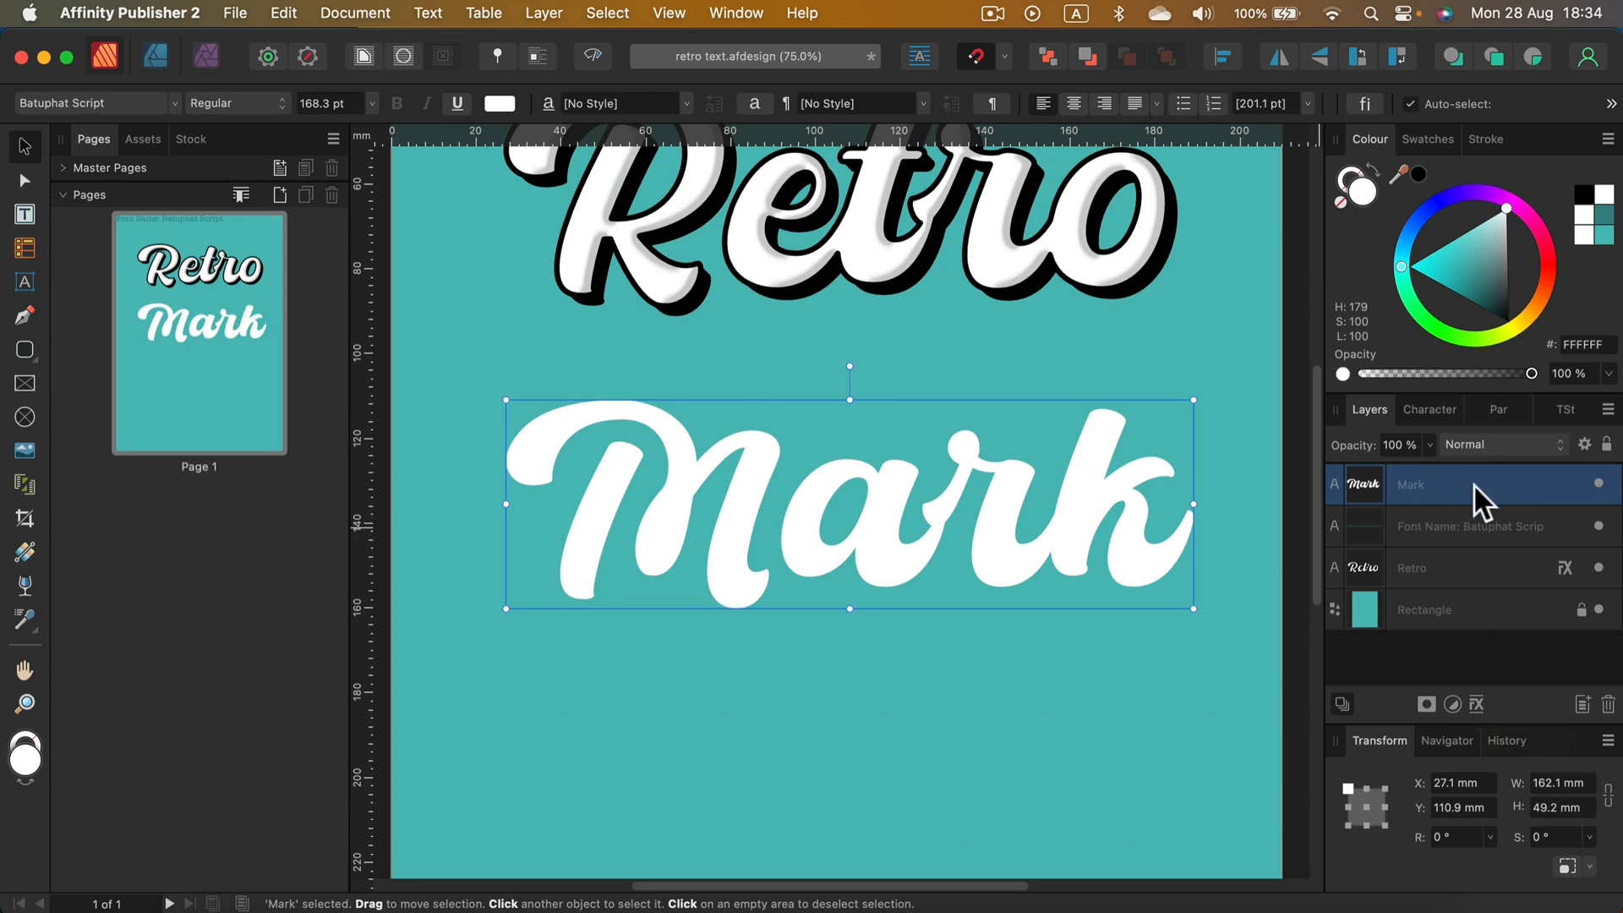
Step: In Layer Effects give Mark a black Outline with 15 px radius and Centre alignment
left_click(1478, 703)
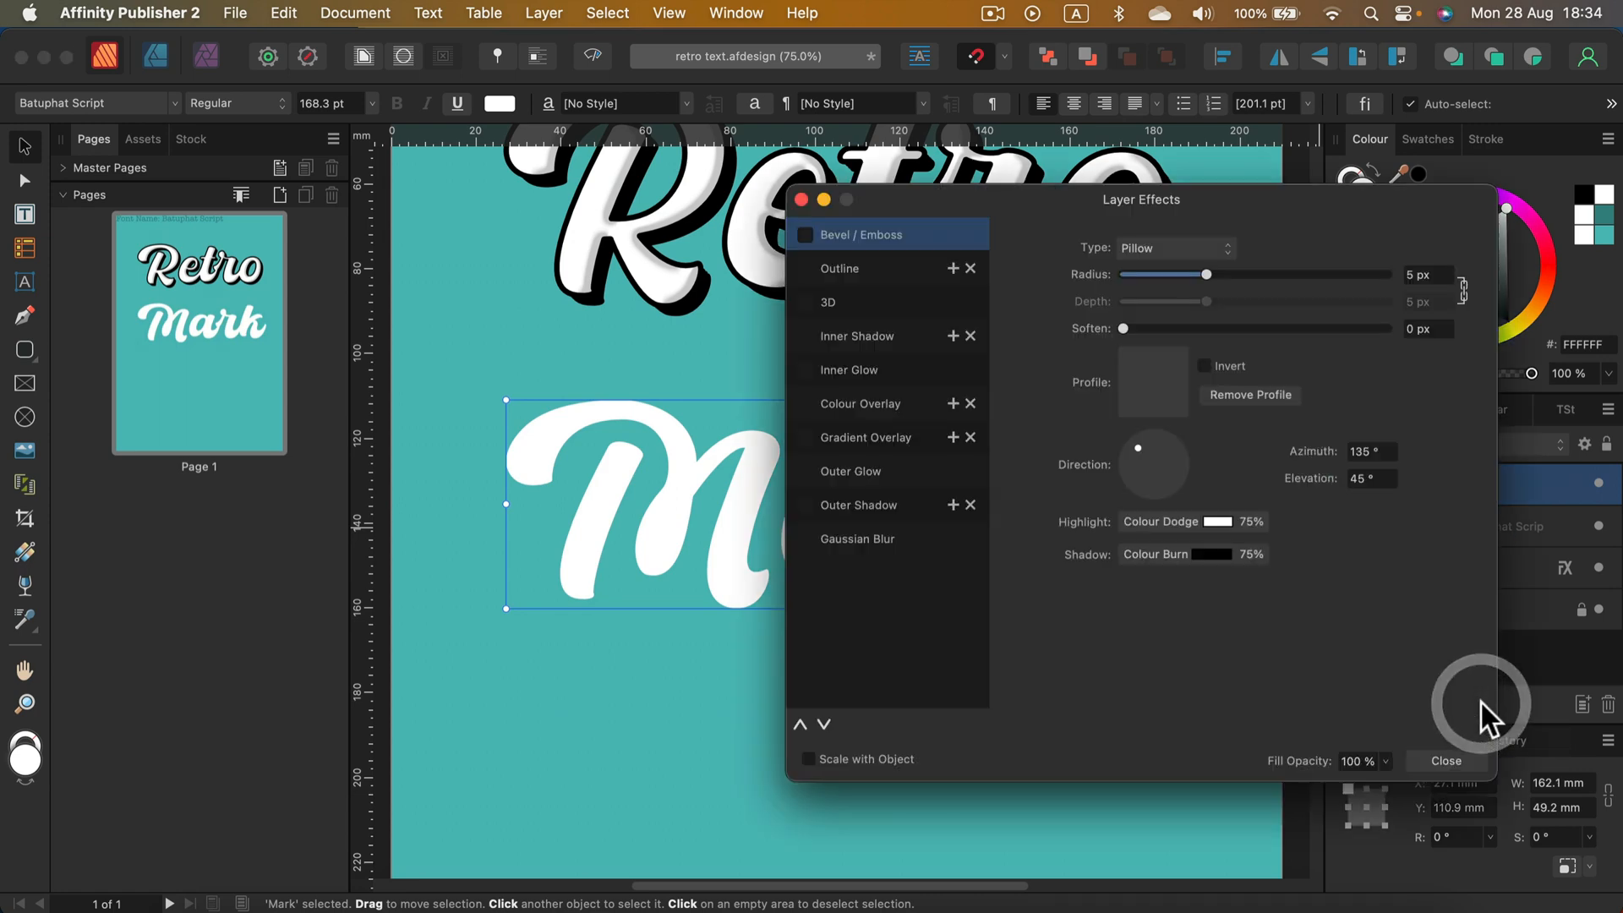
left_click(1443, 760)
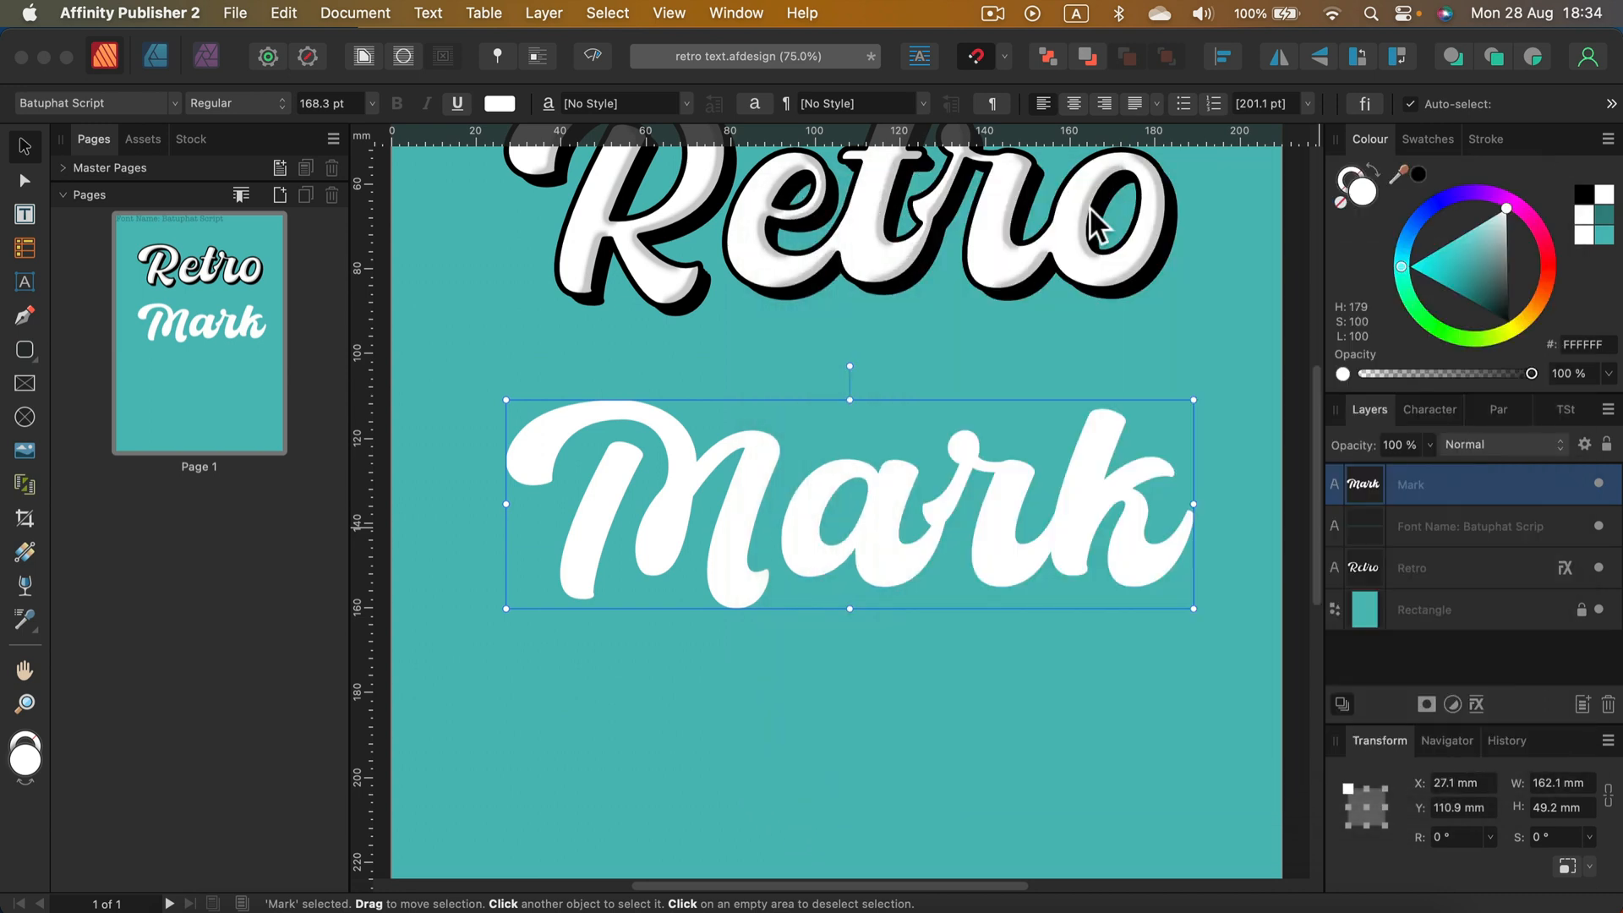
left_click(1476, 704)
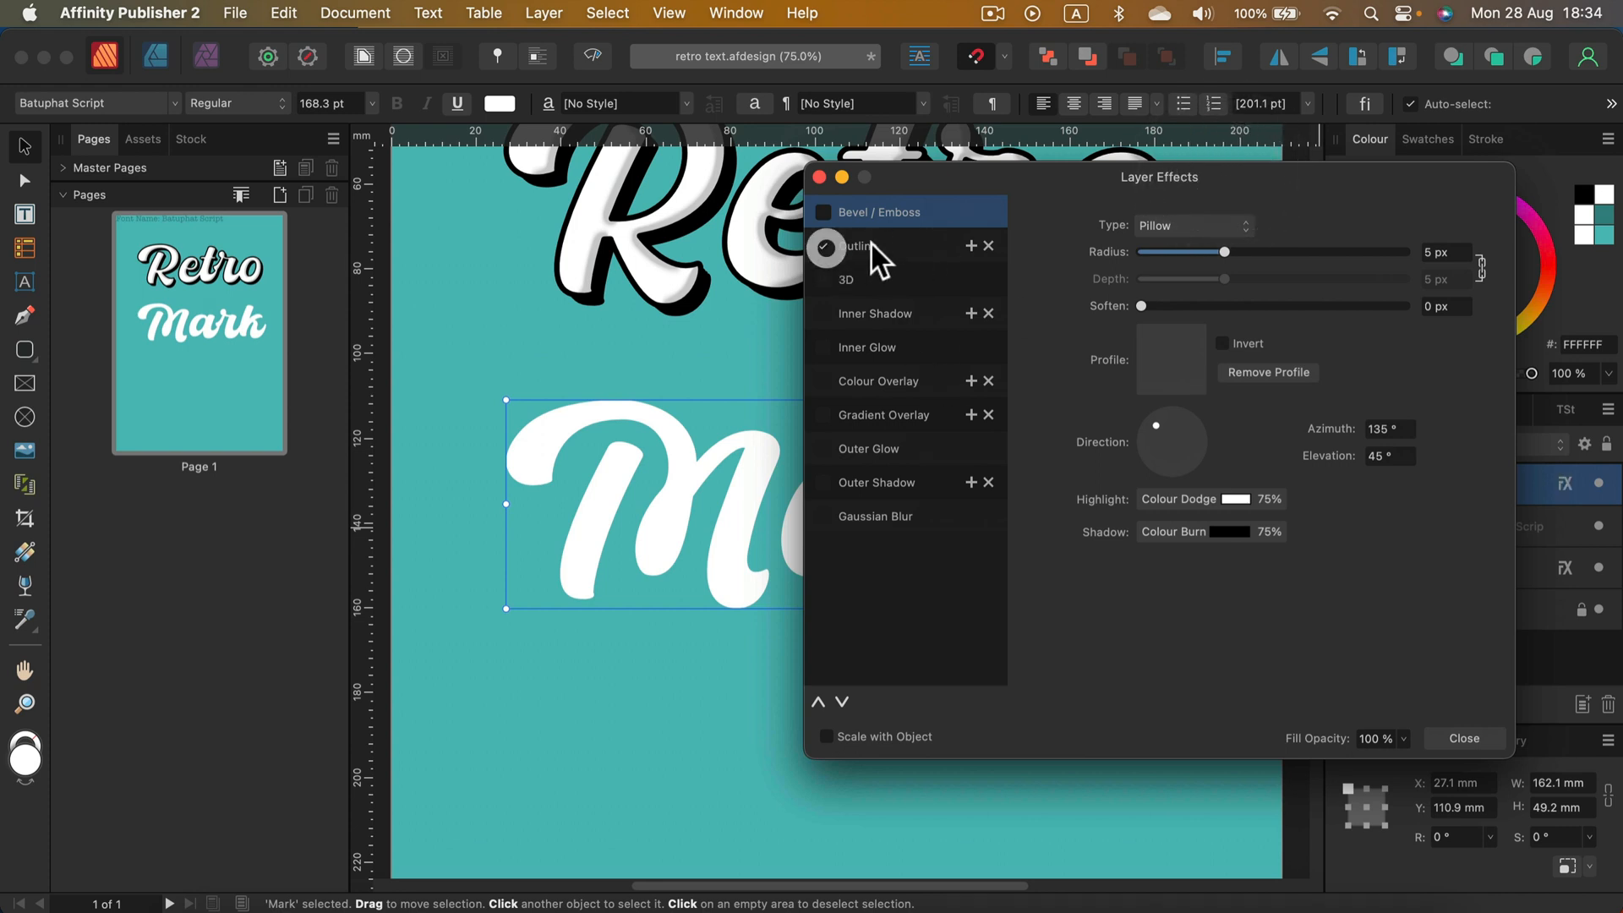
left_click(825, 247)
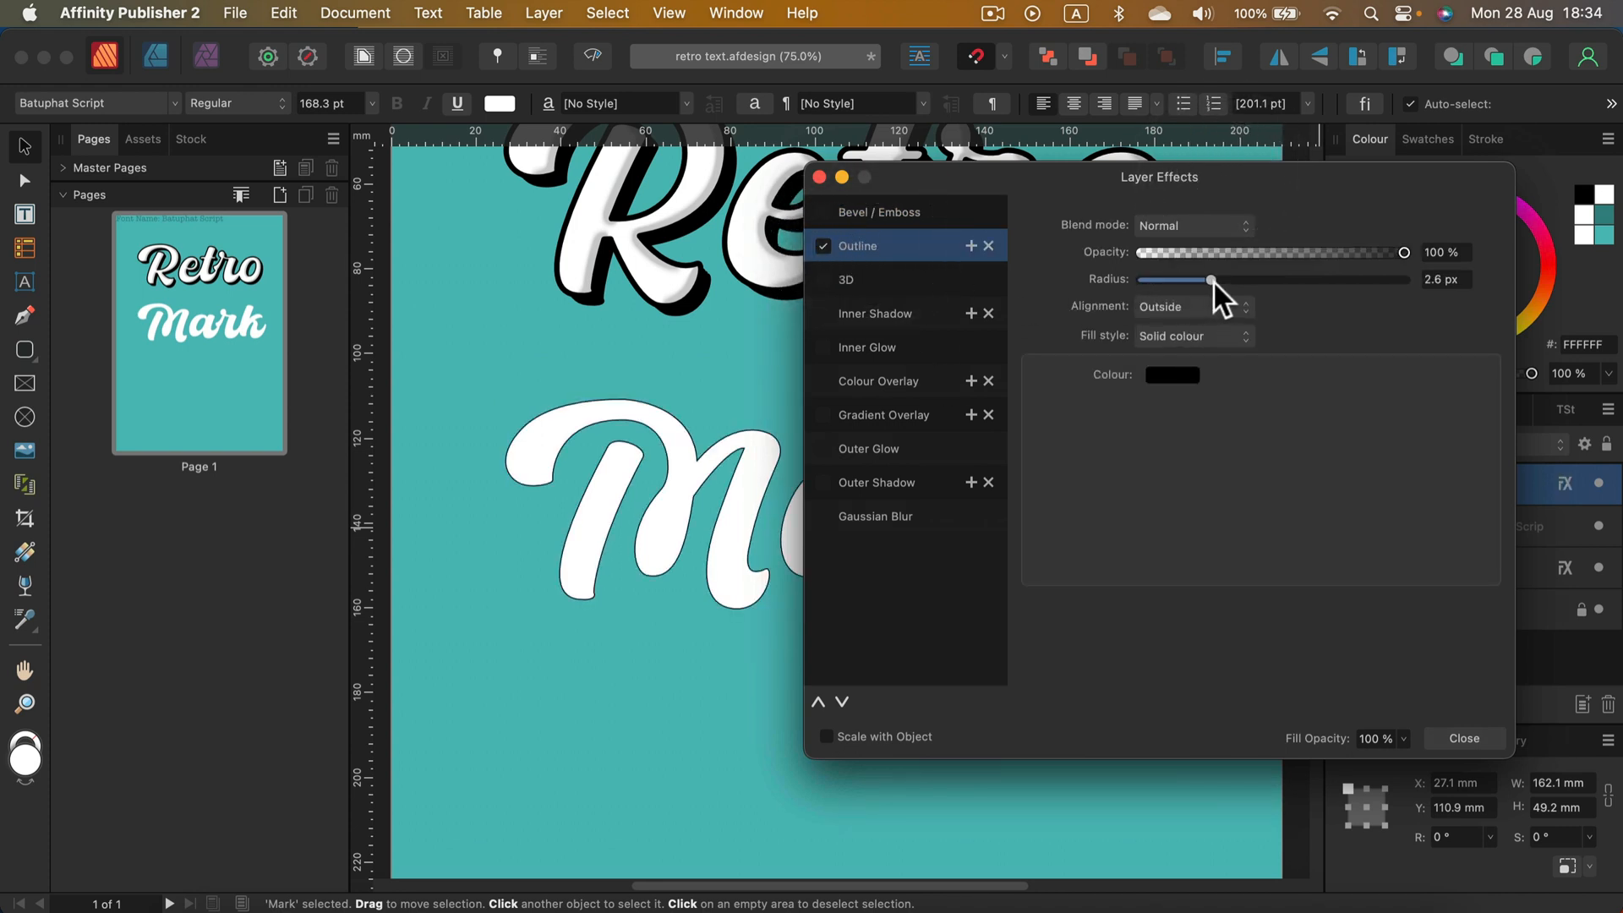
left_click_drag(1209, 281, 1228, 280)
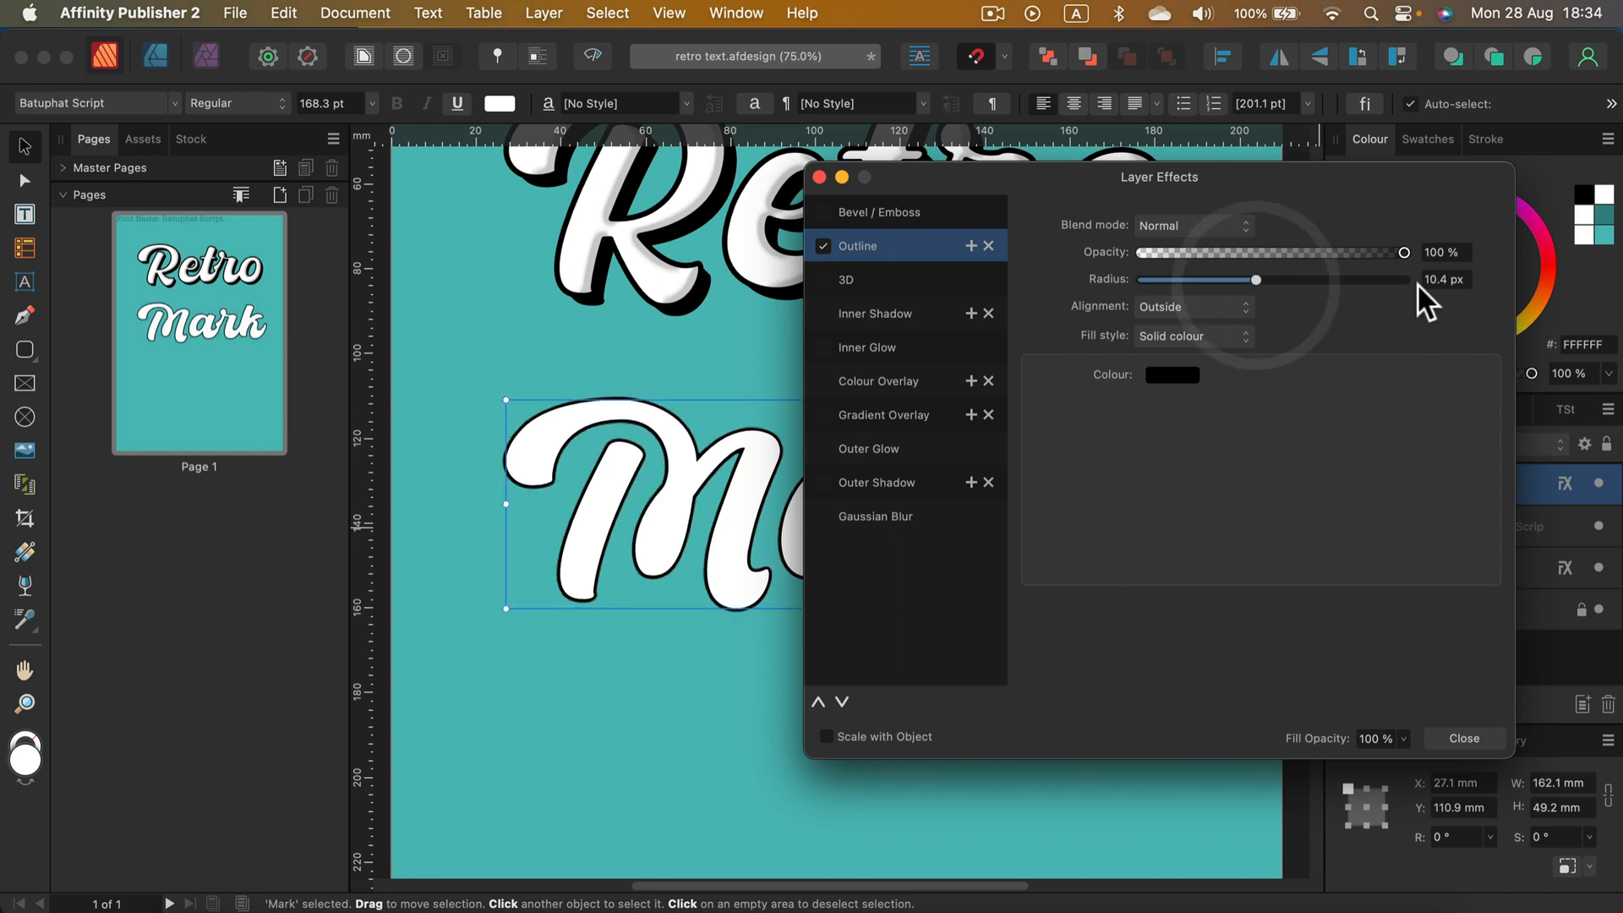
left_click(1444, 279)
type("15")
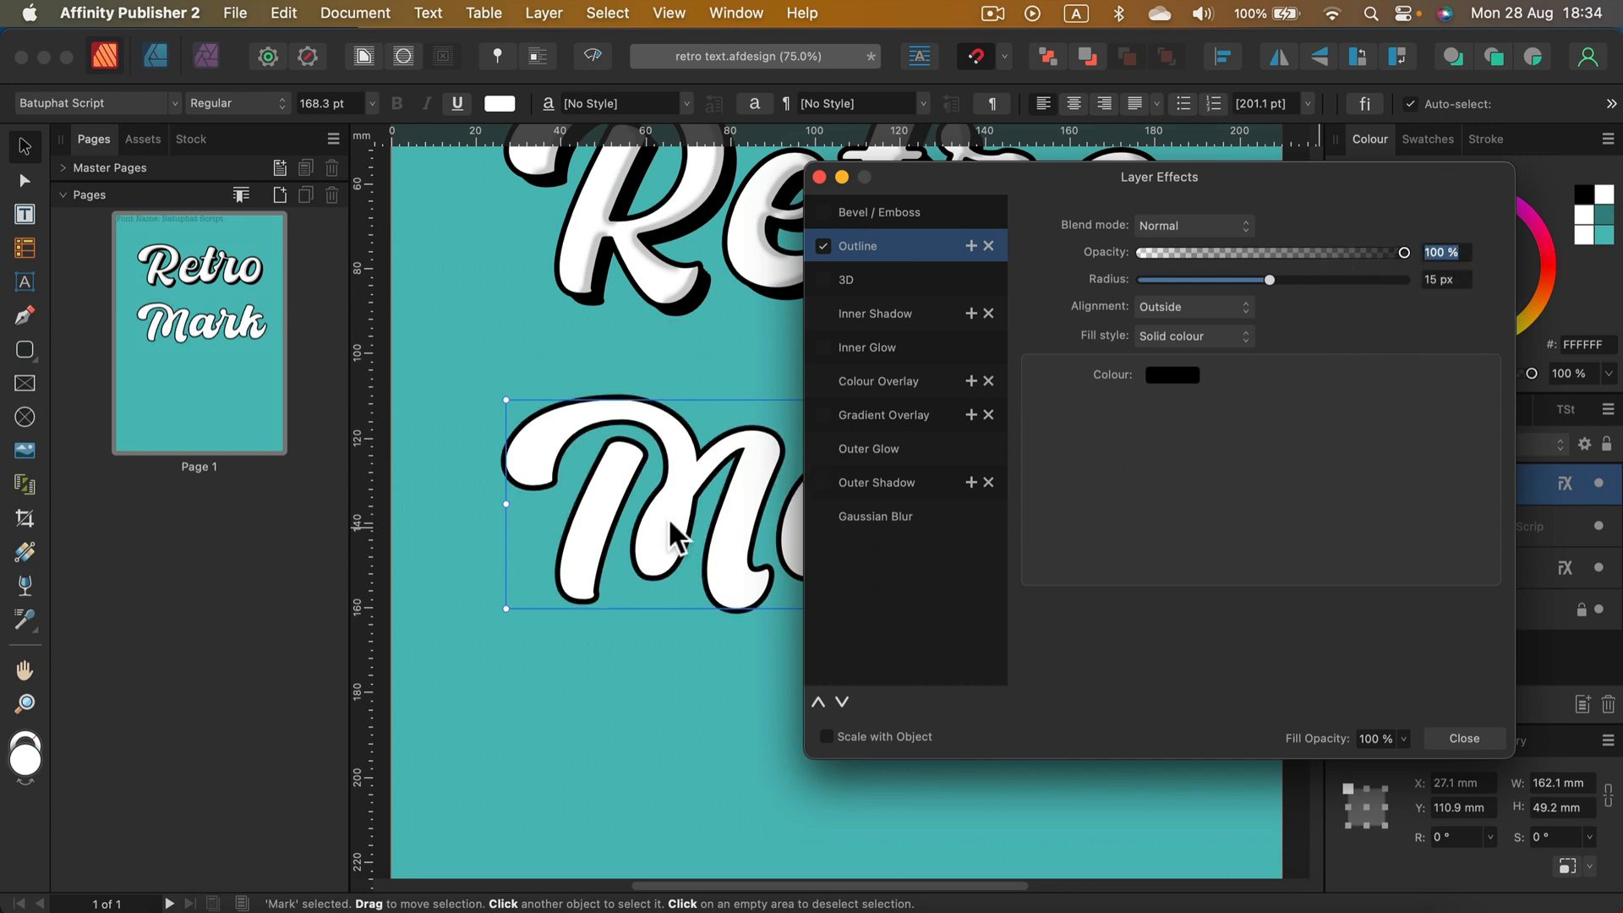
left_click(1191, 306)
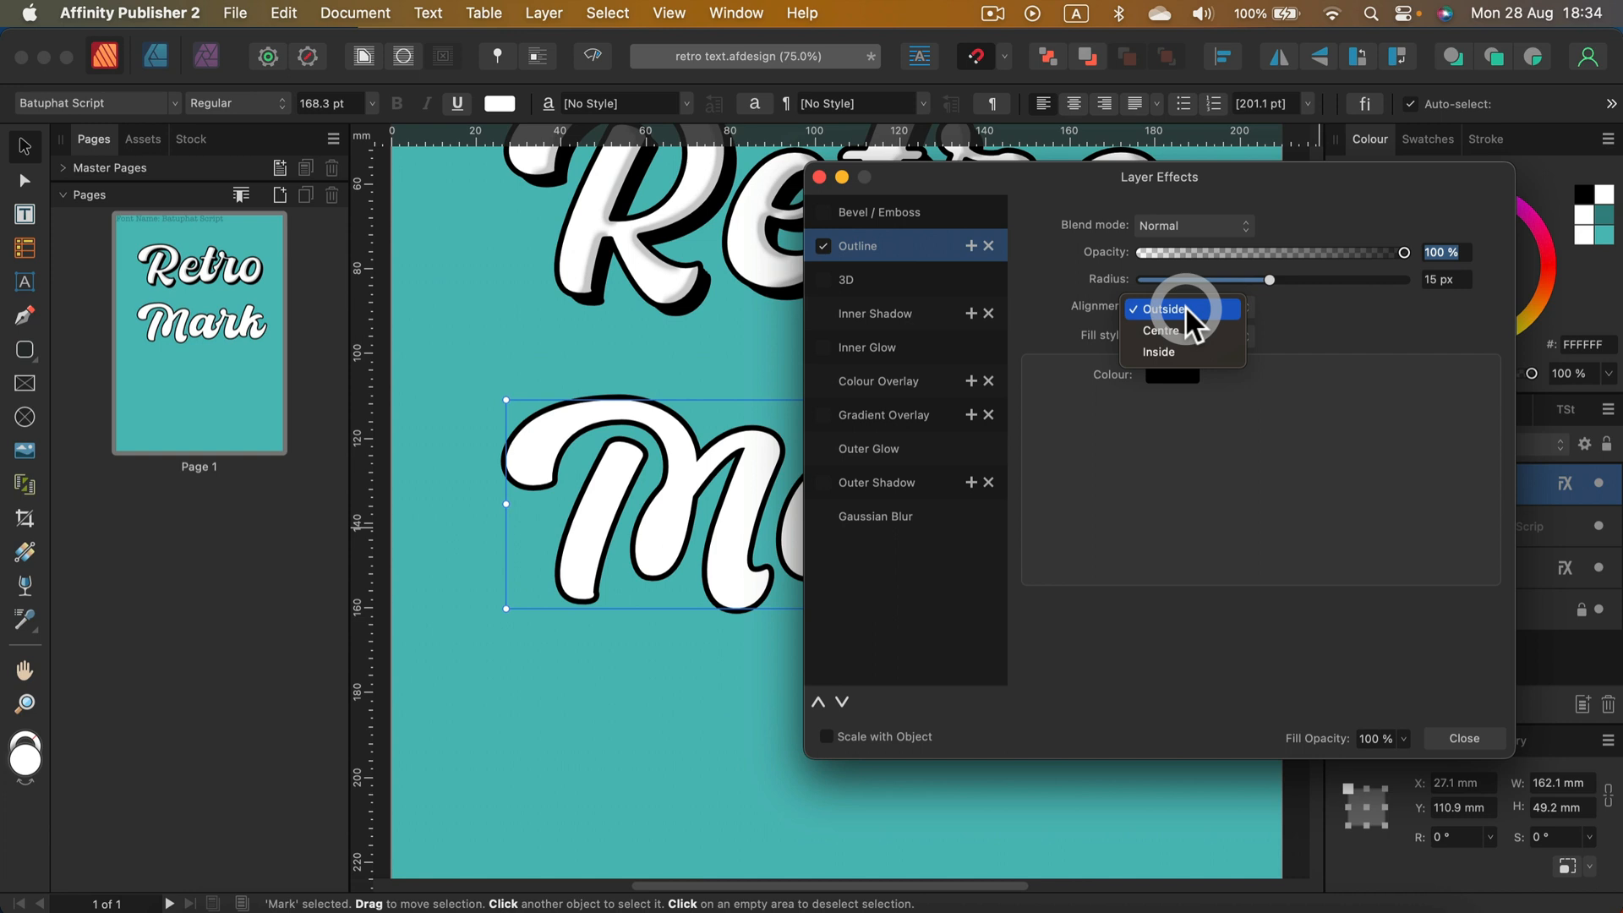
left_click(1162, 330)
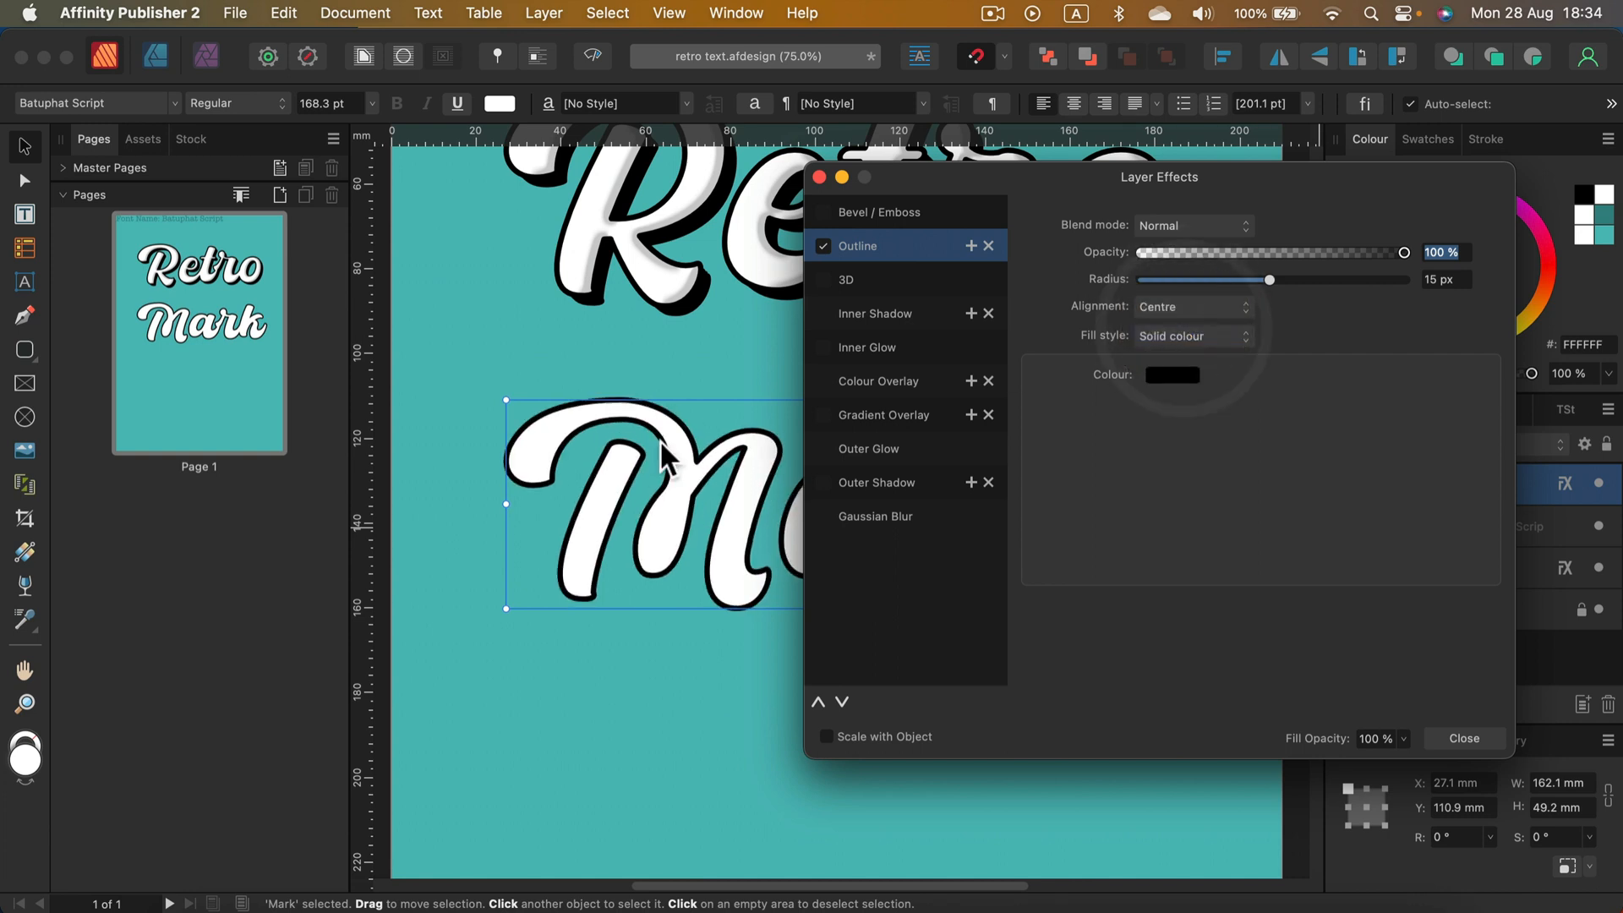
mouse_move(730, 466)
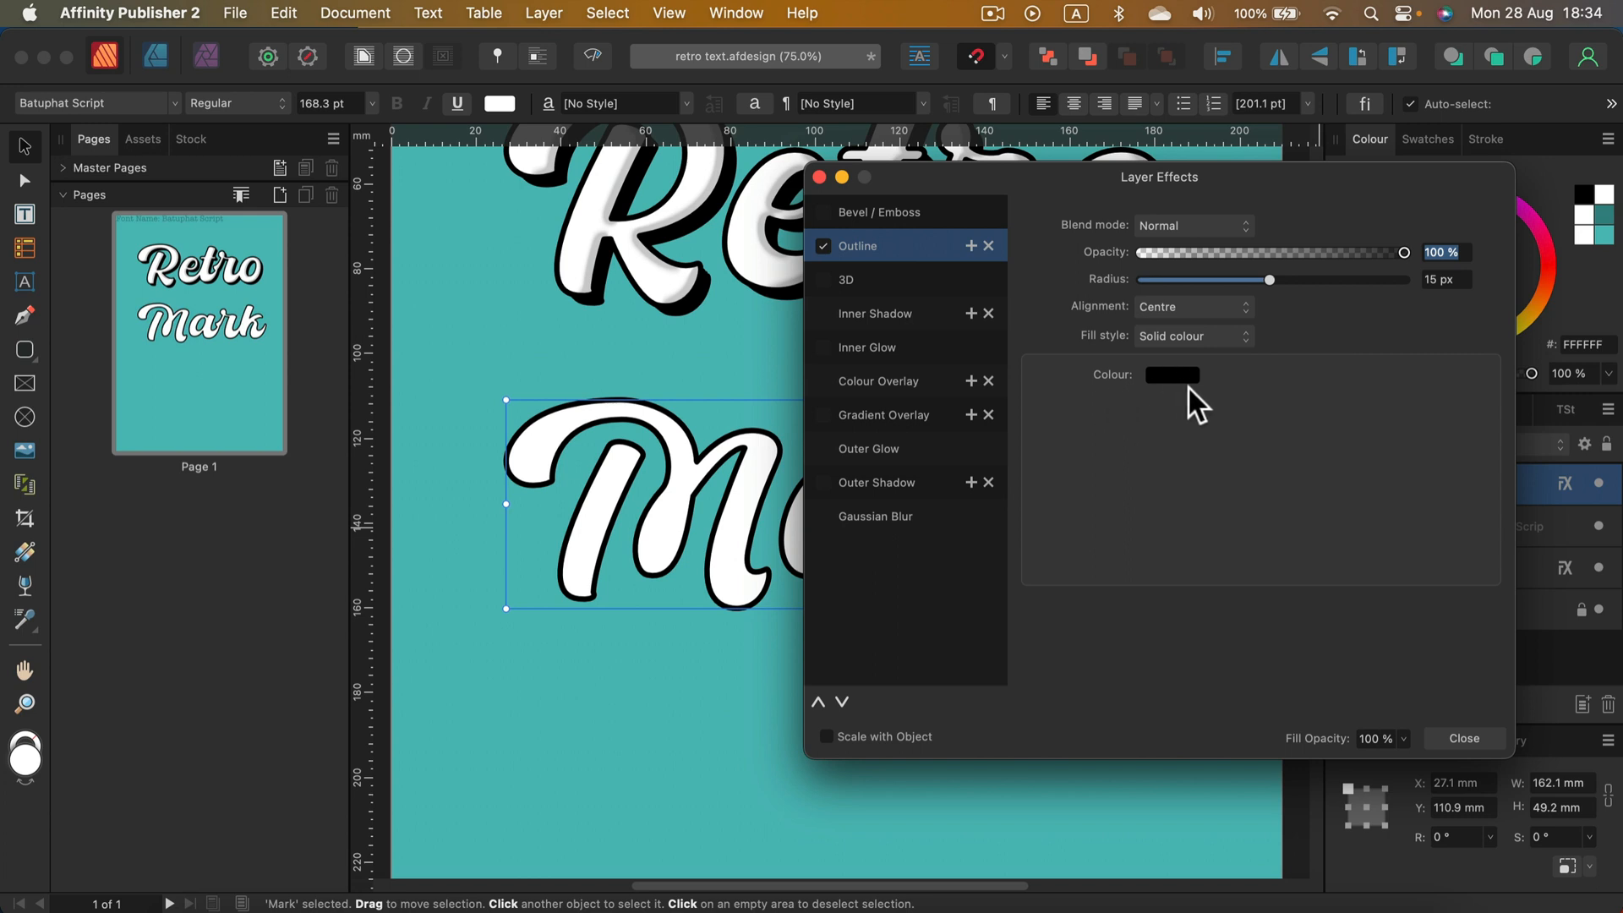
mouse_move(1149, 264)
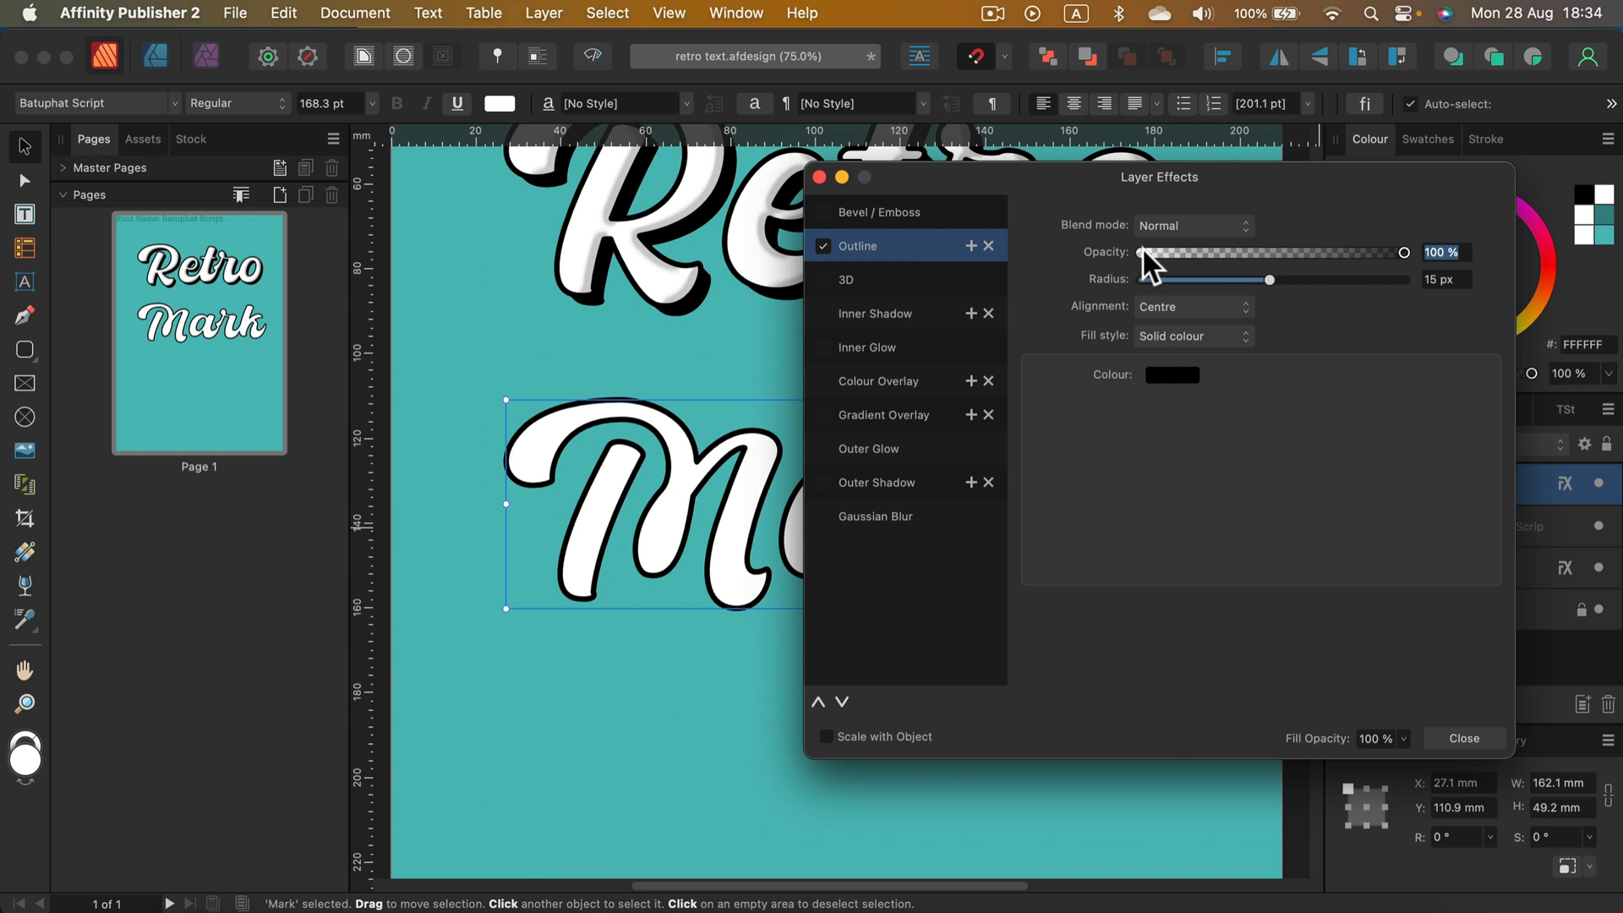
mouse_move(1142, 264)
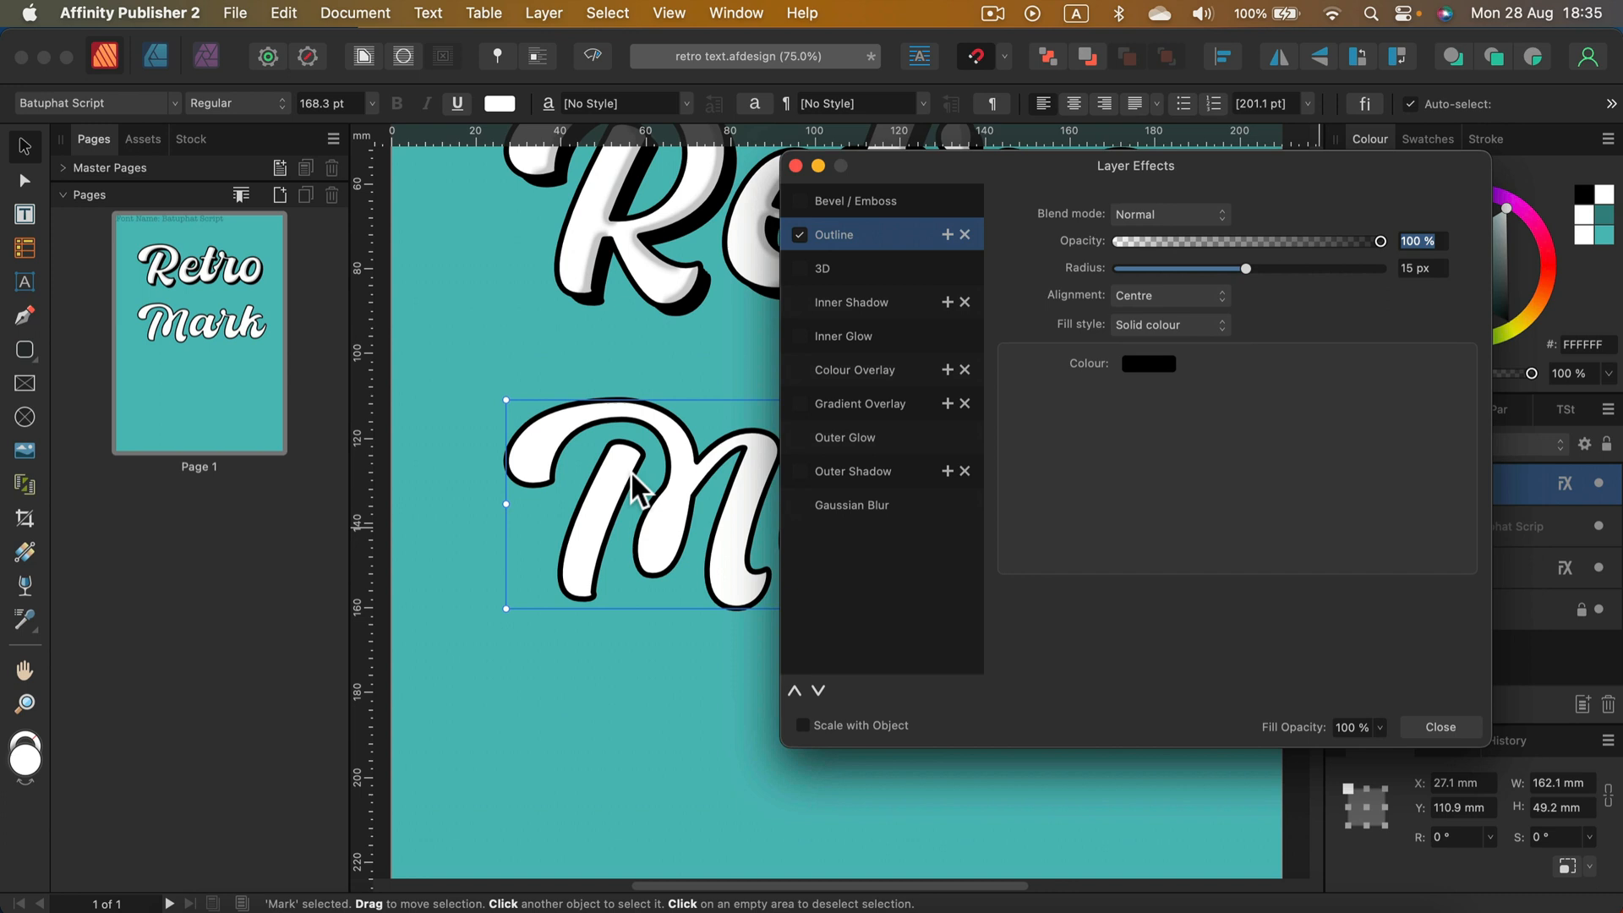
Step: Enable Bevel/Emboss on Mark with a 30.1 px radius and Inner type
left_click_drag(1134, 166, 1261, 177)
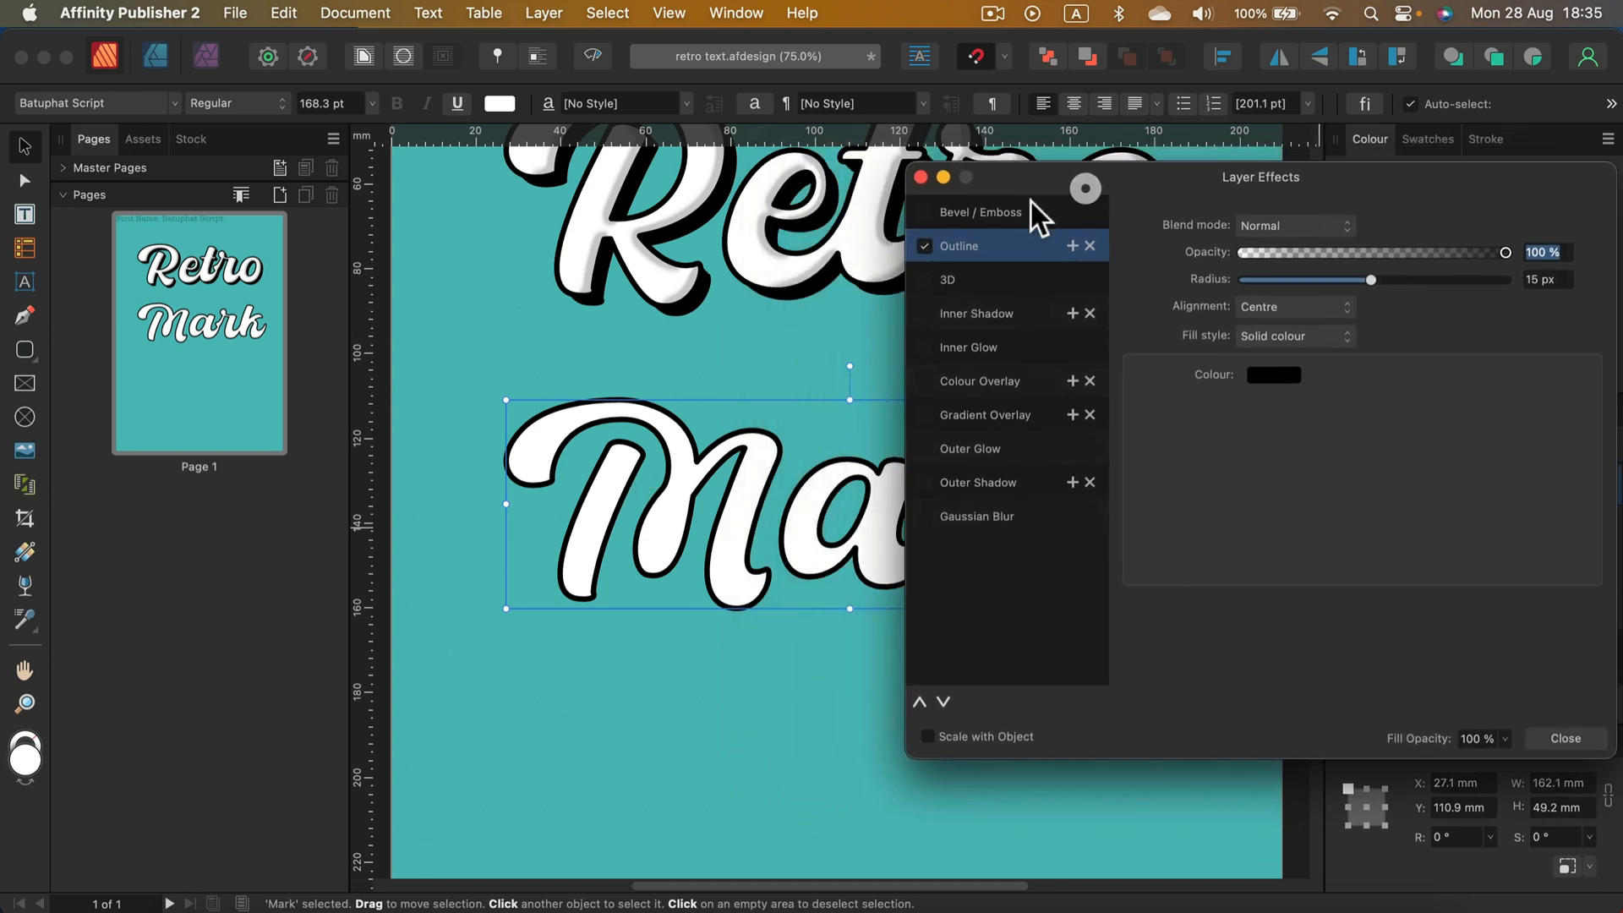
left_click(979, 213)
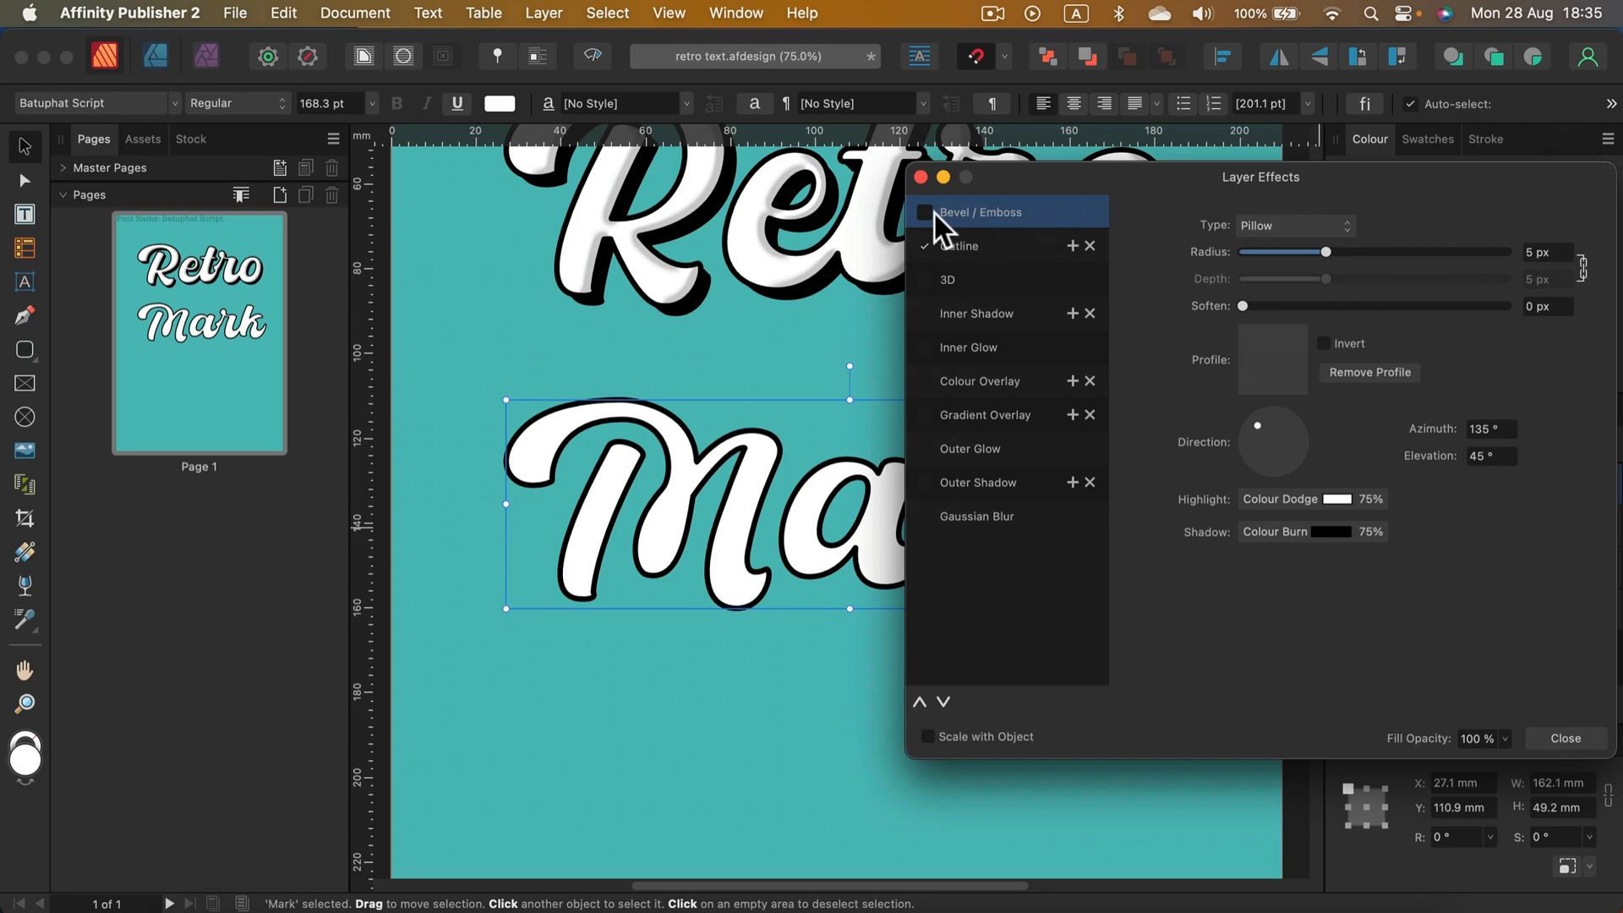
left_click(923, 213)
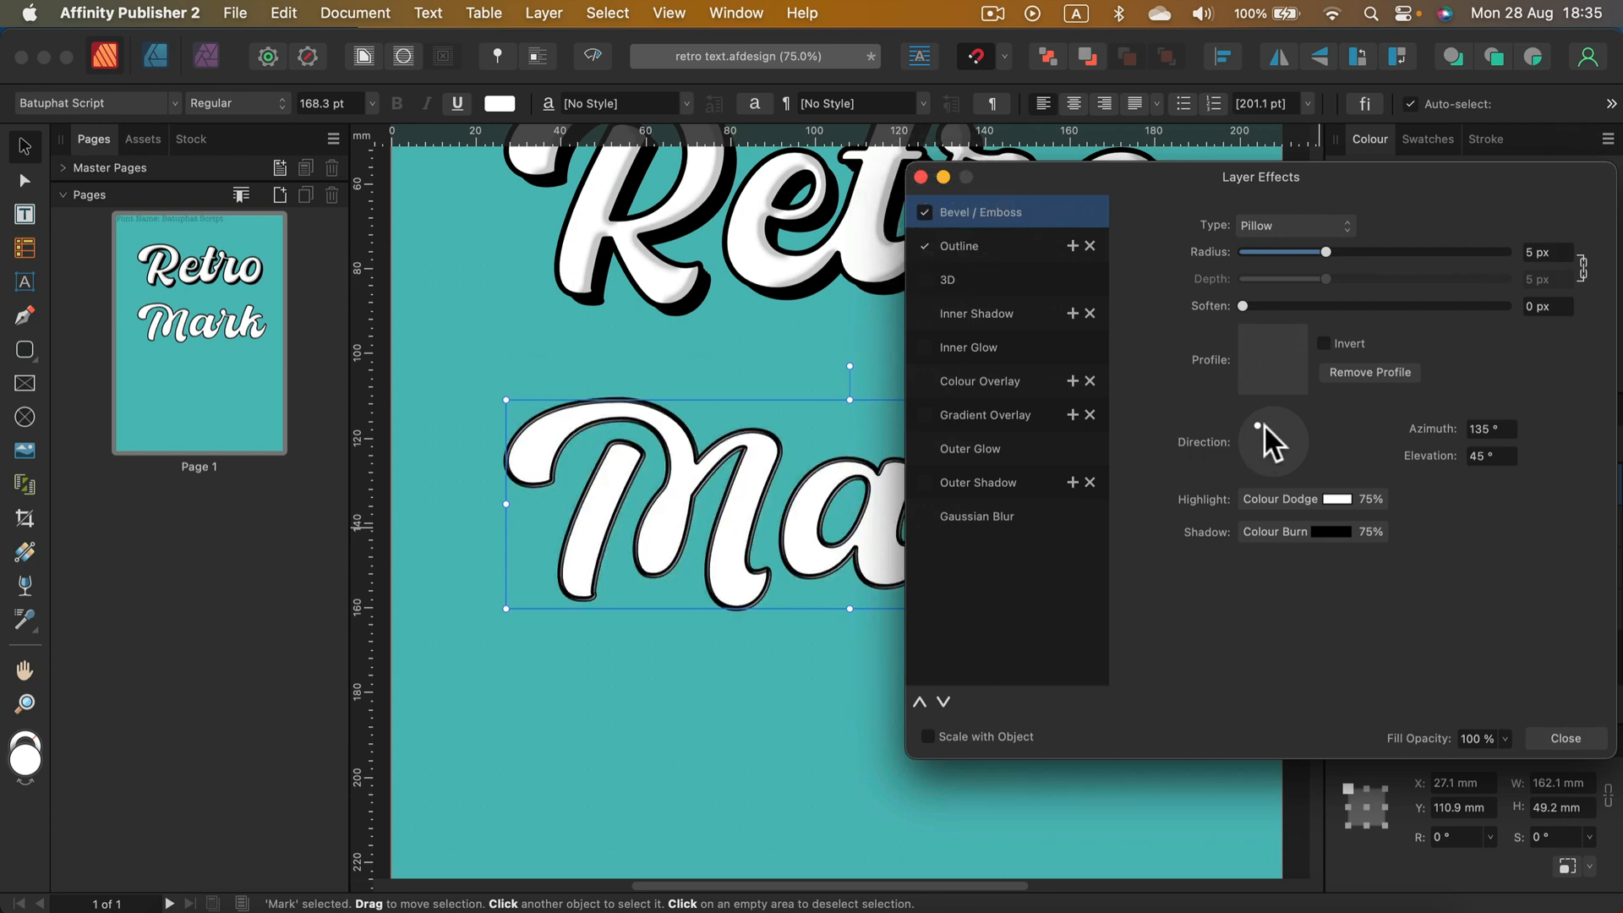
left_click_drag(1326, 252, 1381, 252)
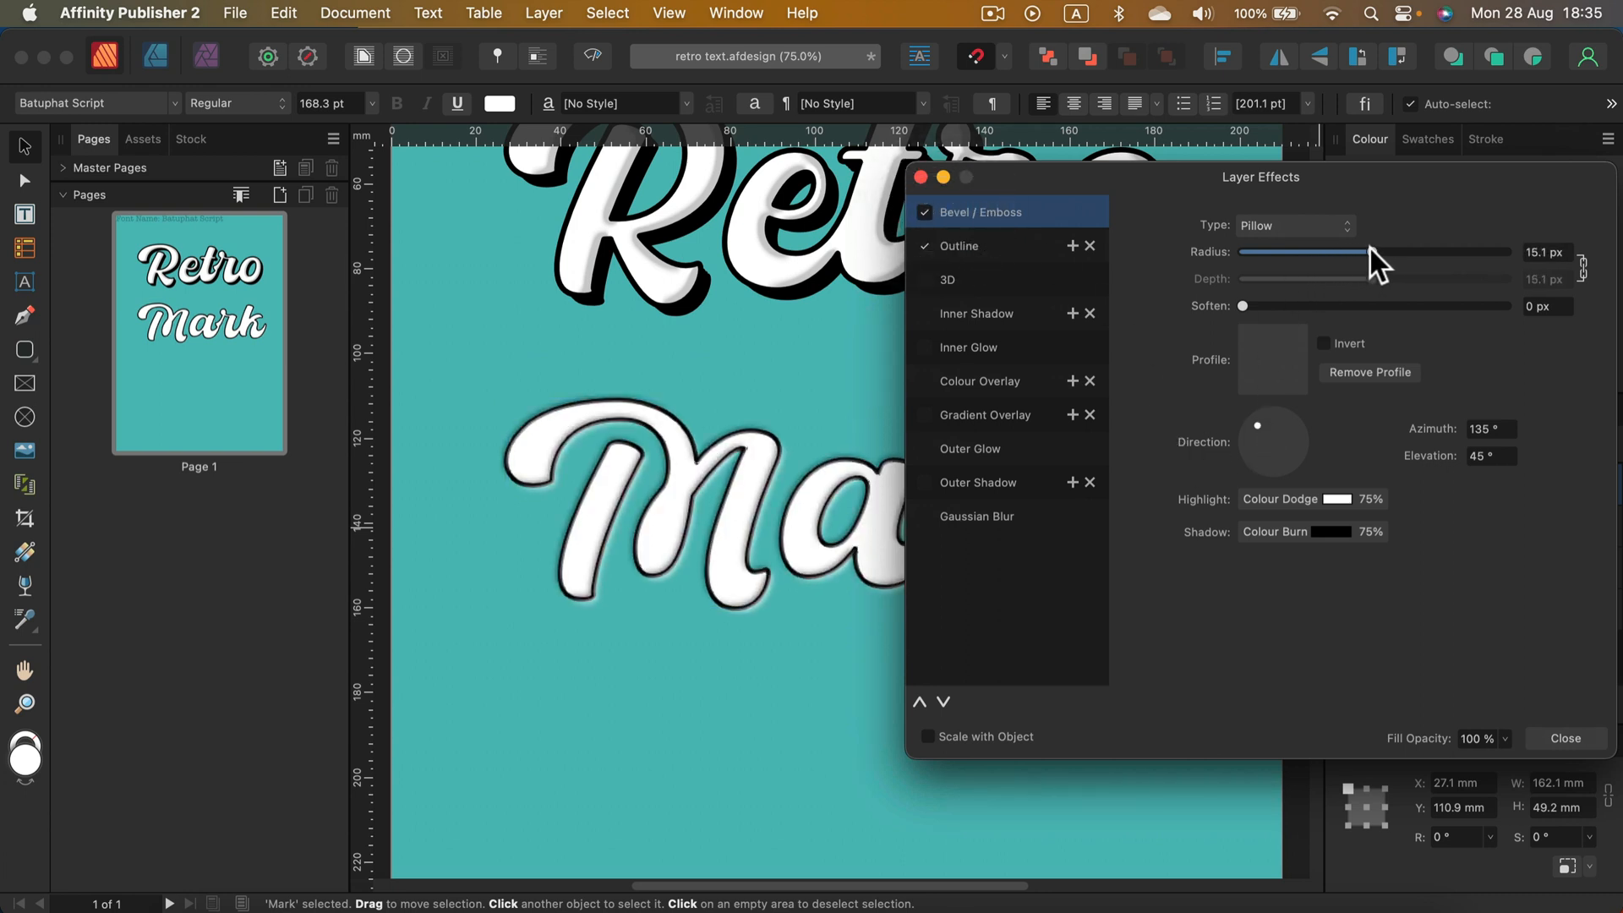
left_click_drag(1326, 252, 1416, 252)
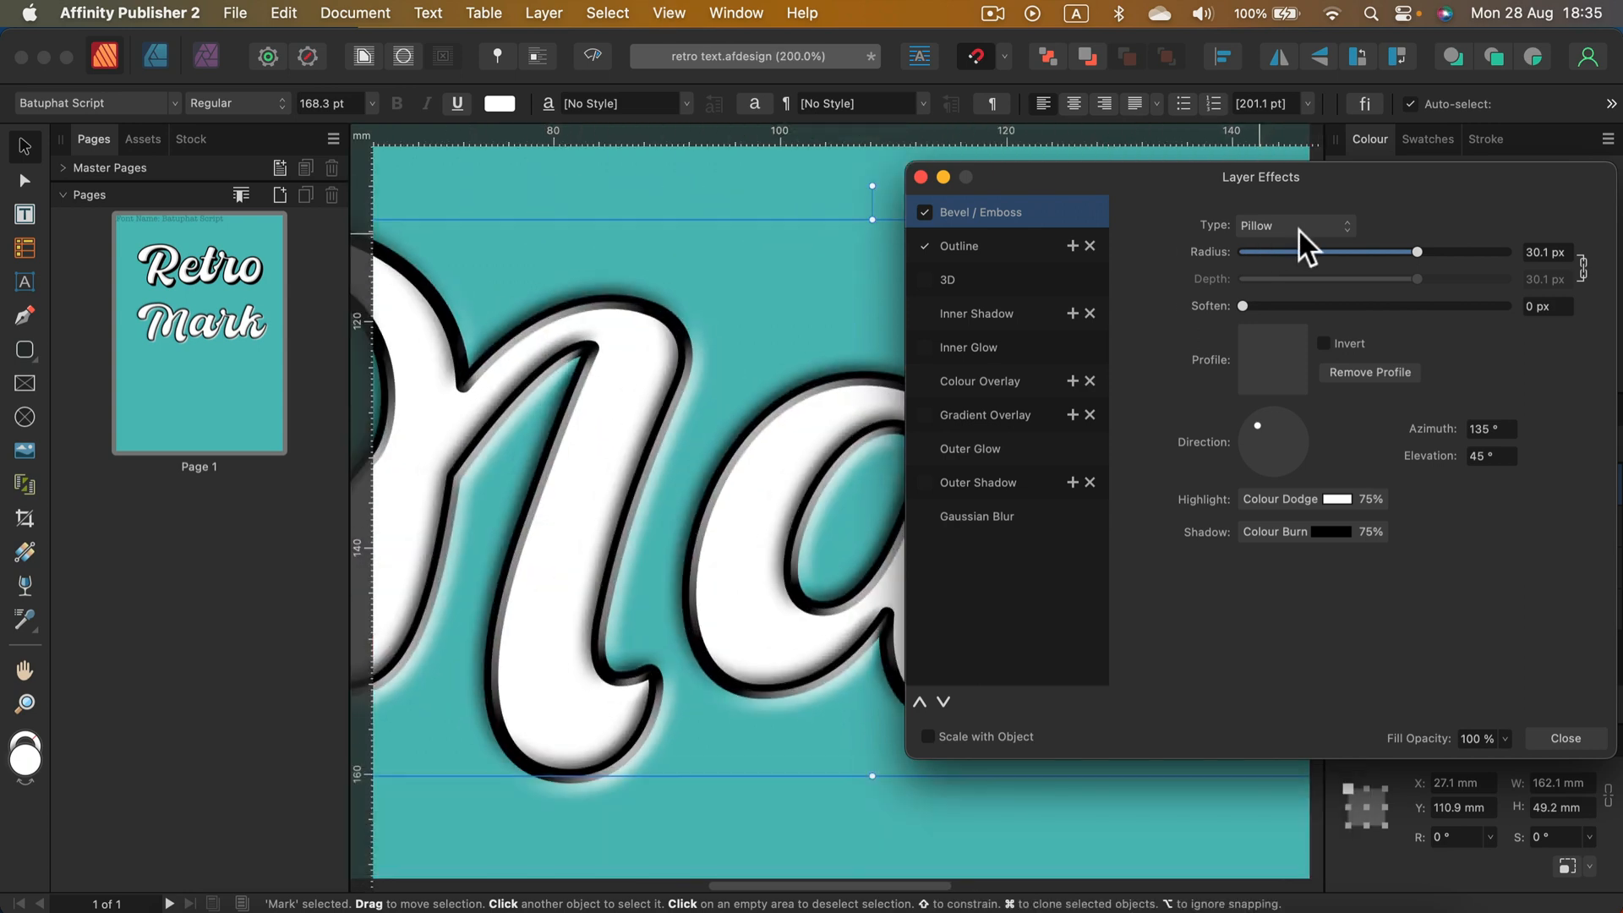
left_click(1293, 224)
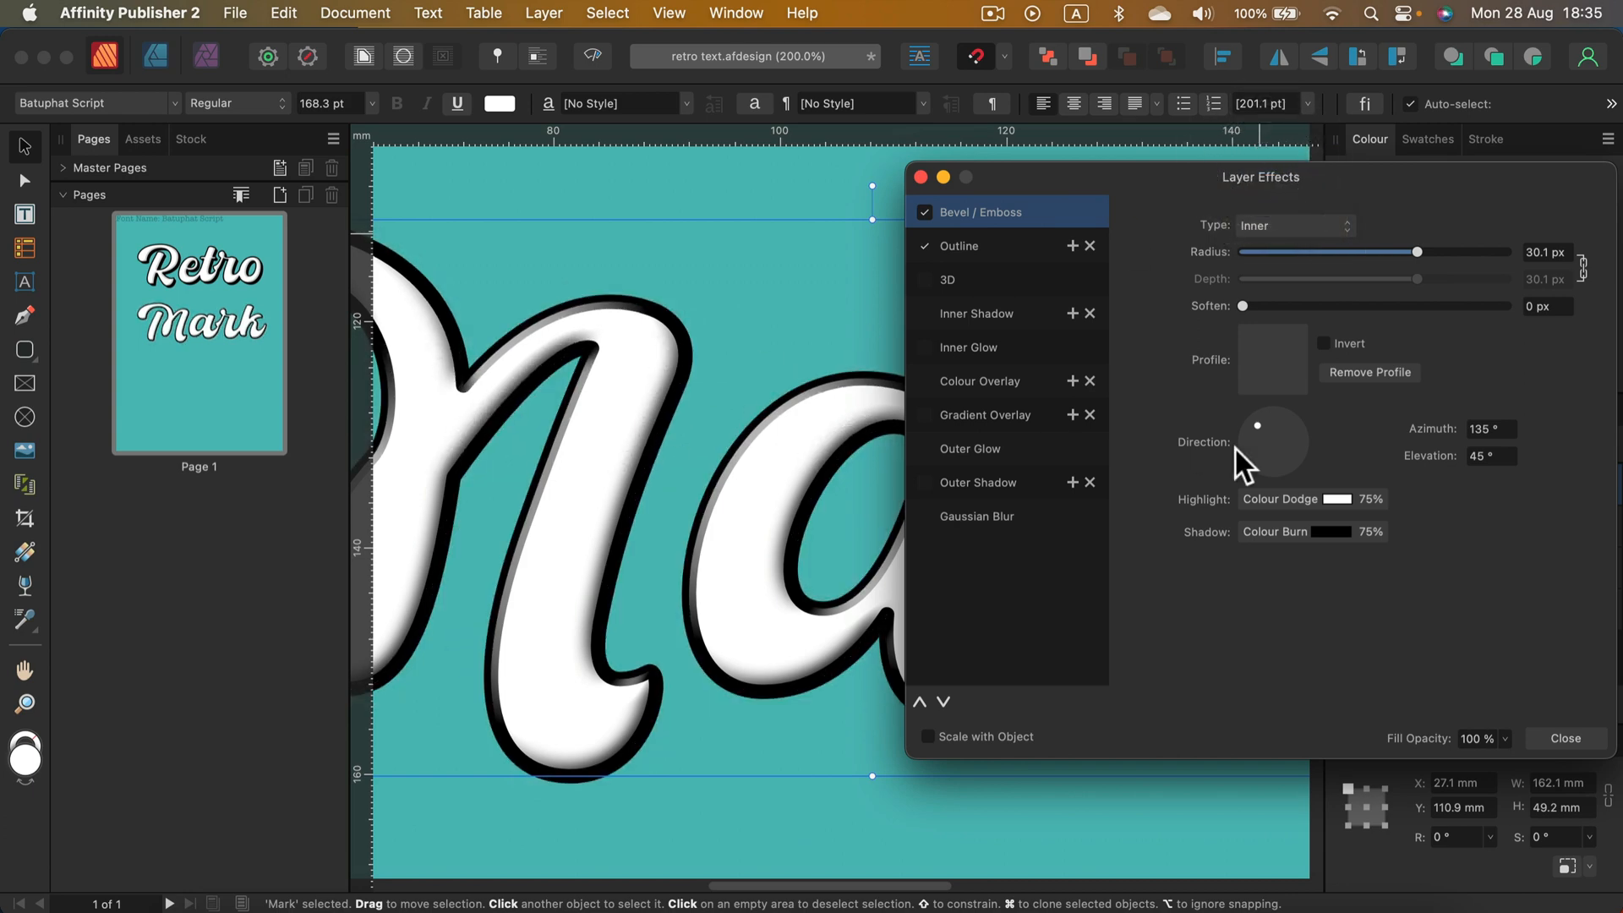
Step: Set the bevel shadow to Normal at 26% opacity with a low side light angle (azimuth -179.7°, elevation 6.8°)
left_click(1300, 530)
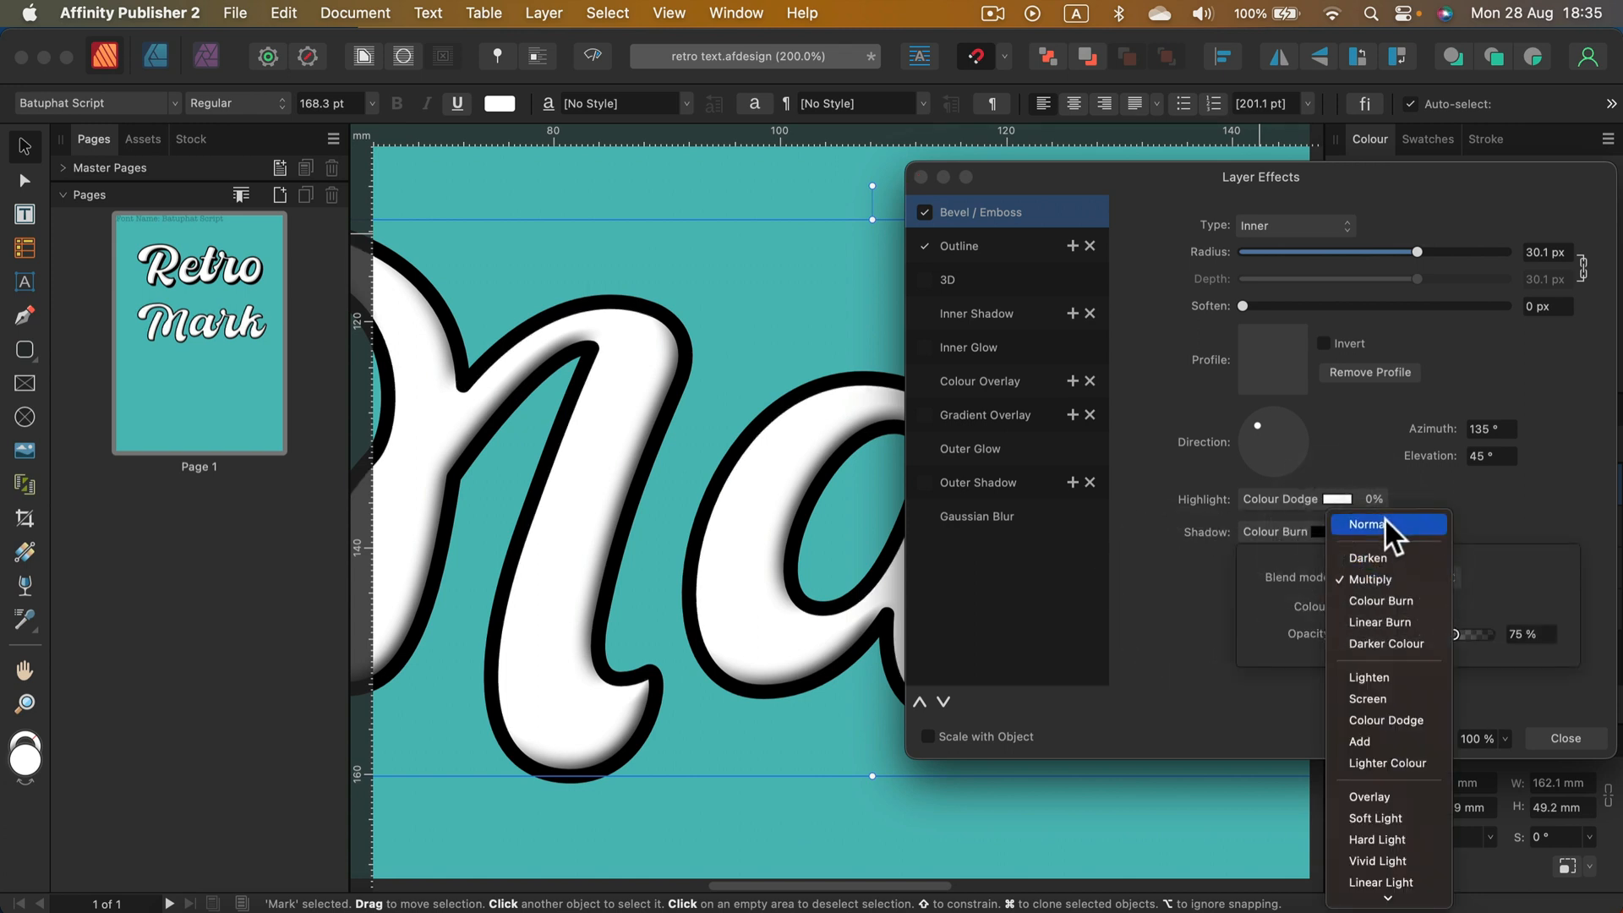
left_click(1367, 524)
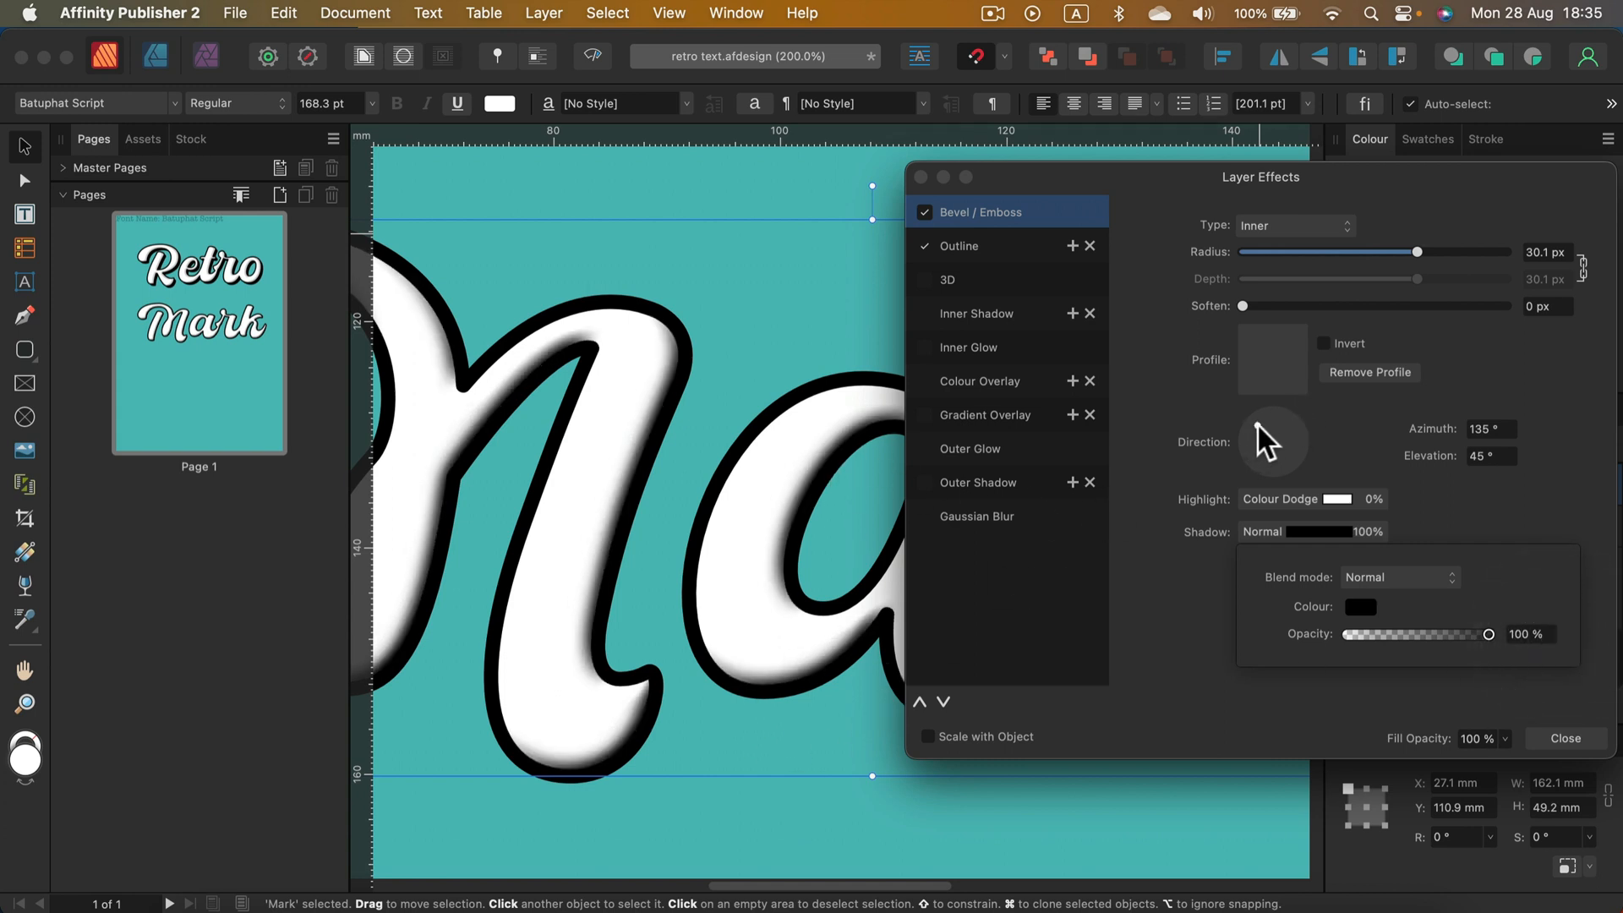
left_click_drag(1272, 434, 1280, 427)
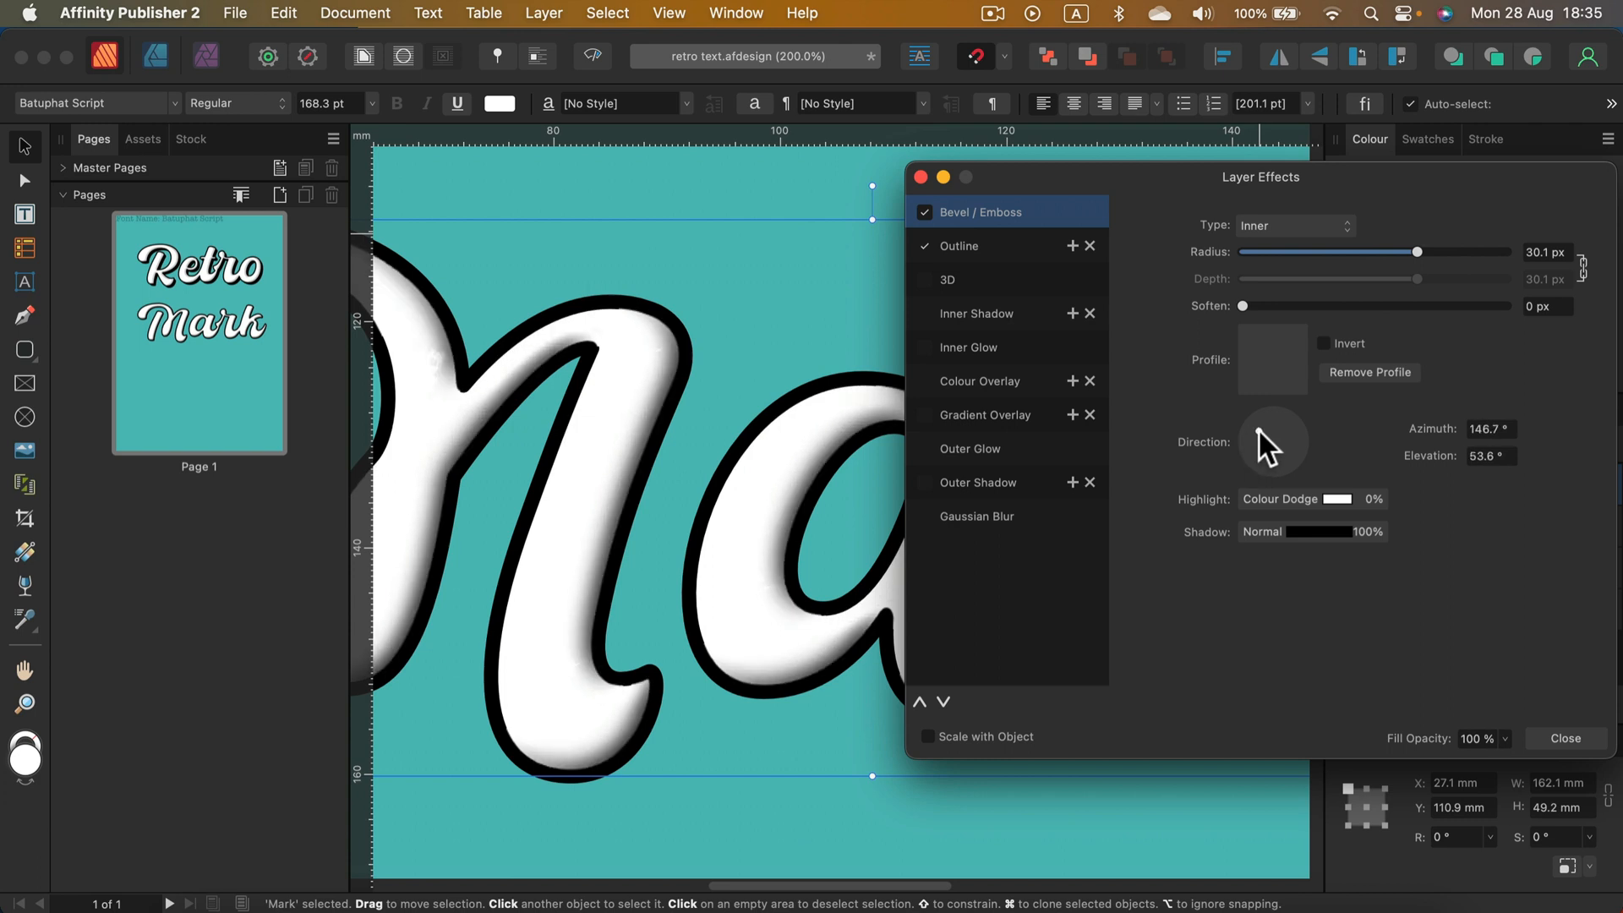
left_click_drag(1272, 444, 1241, 463)
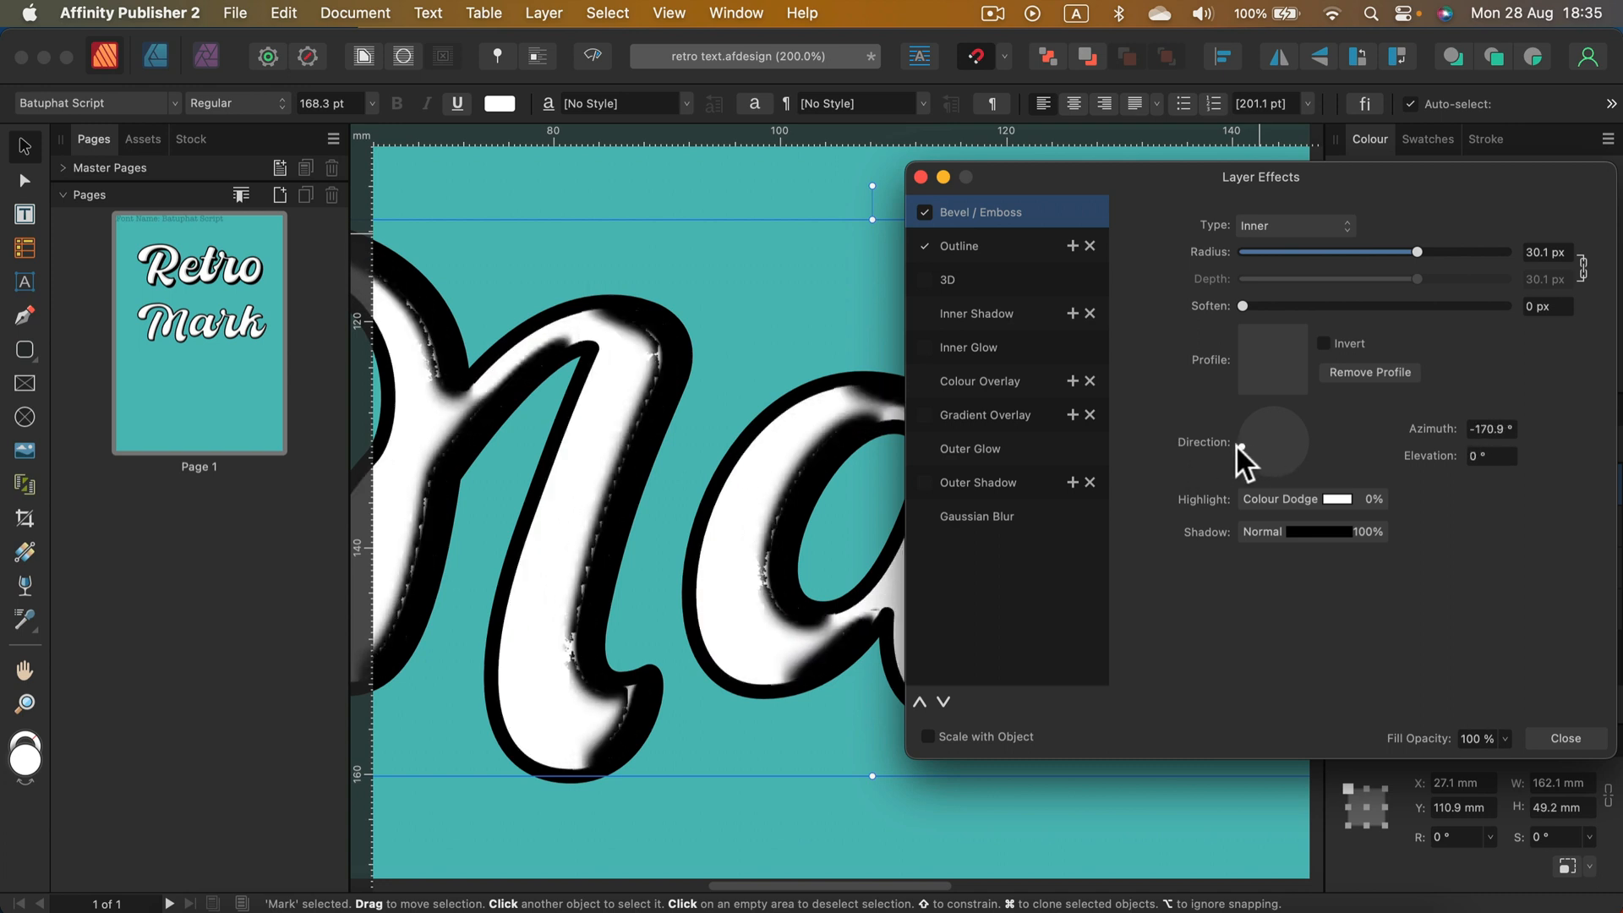
left_click_drag(1275, 445, 1241, 441)
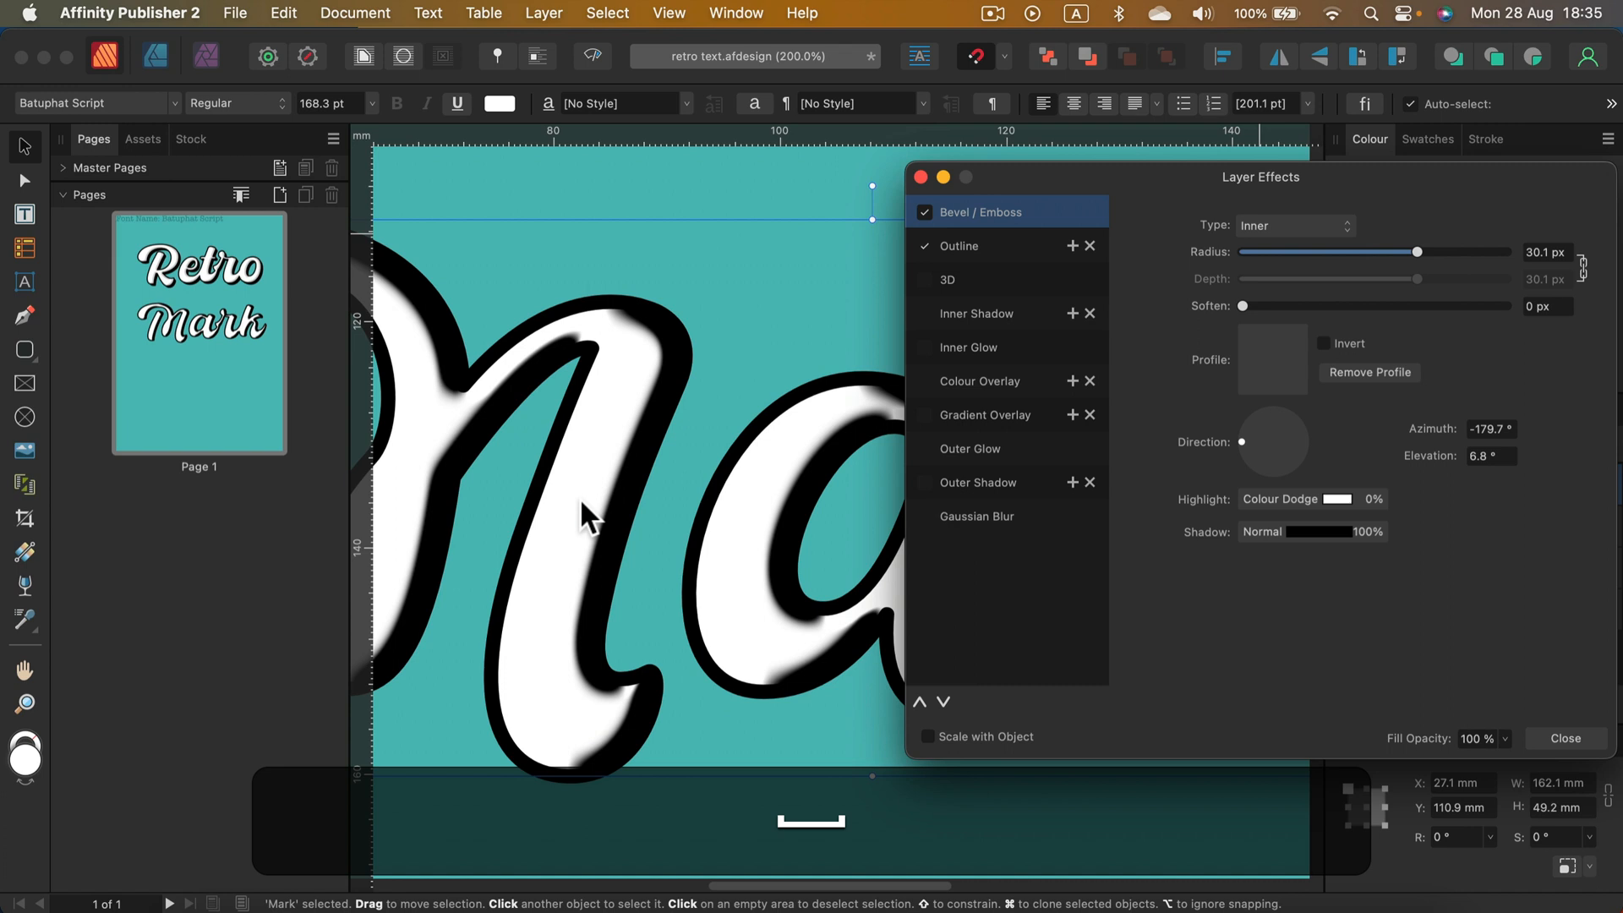
left_click(1329, 531)
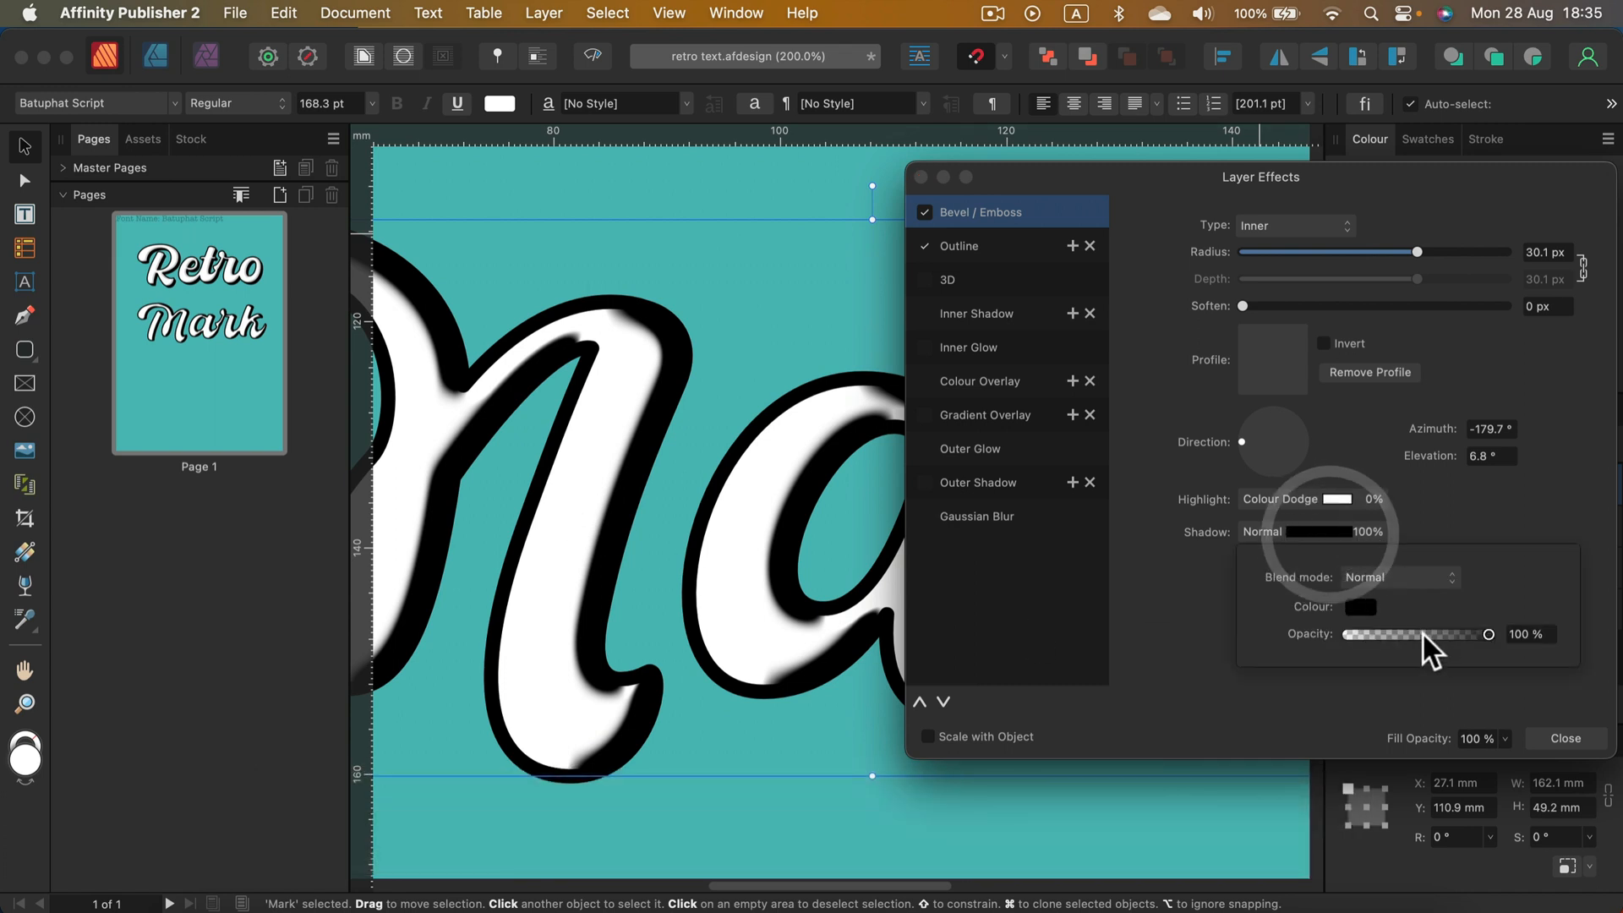
left_click_drag(1488, 634, 1371, 634)
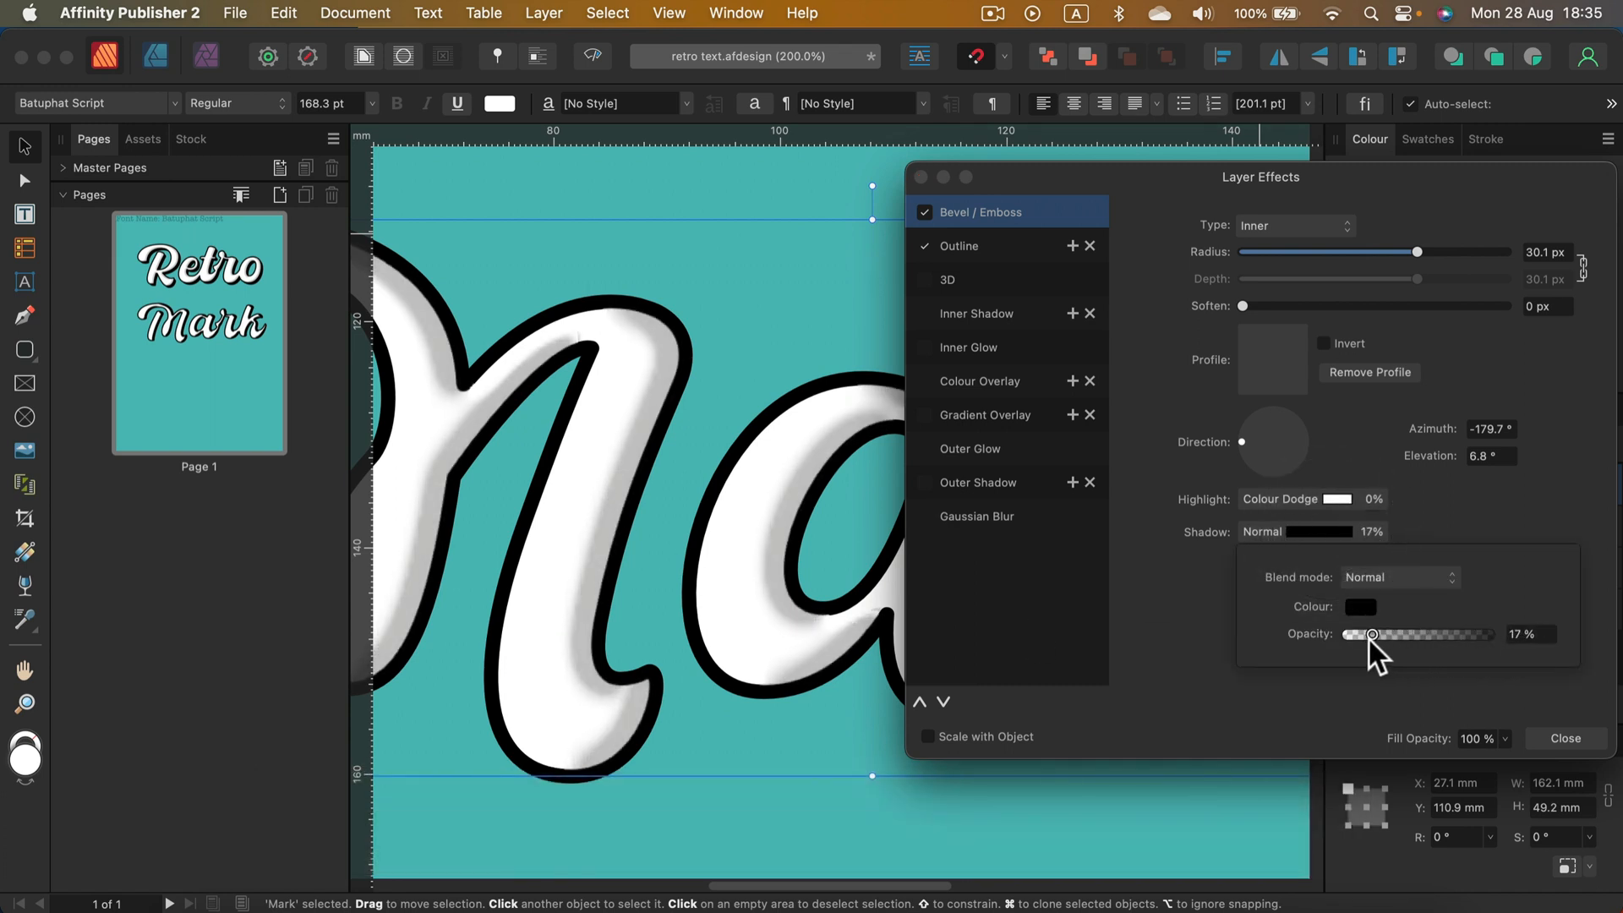
left_click_drag(1371, 634, 1380, 634)
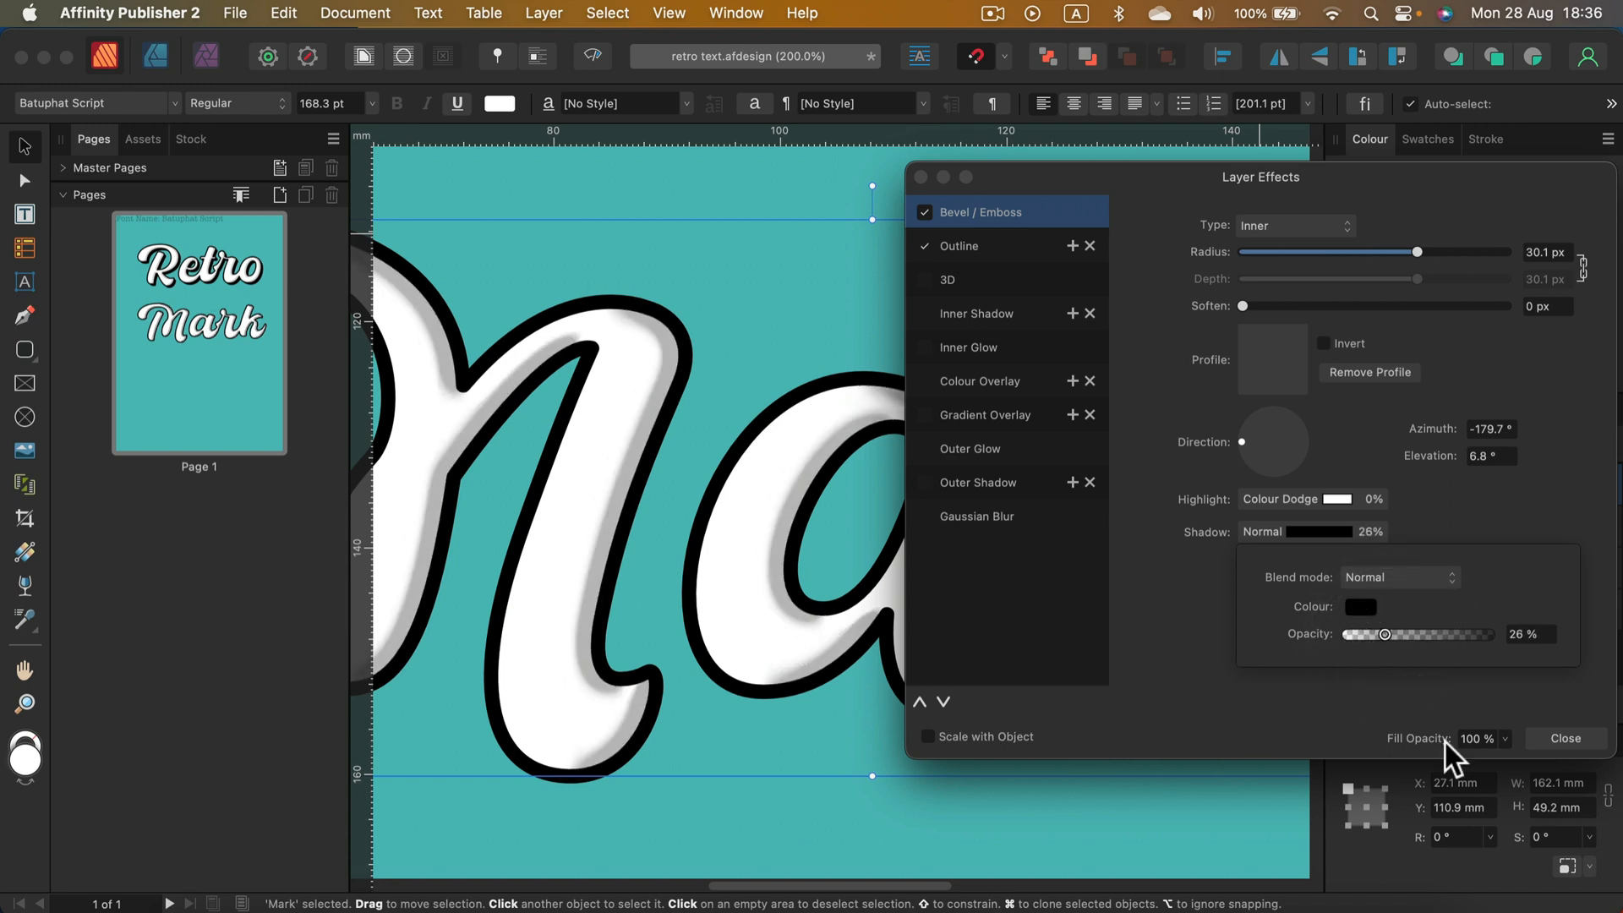
mouse_move(974, 306)
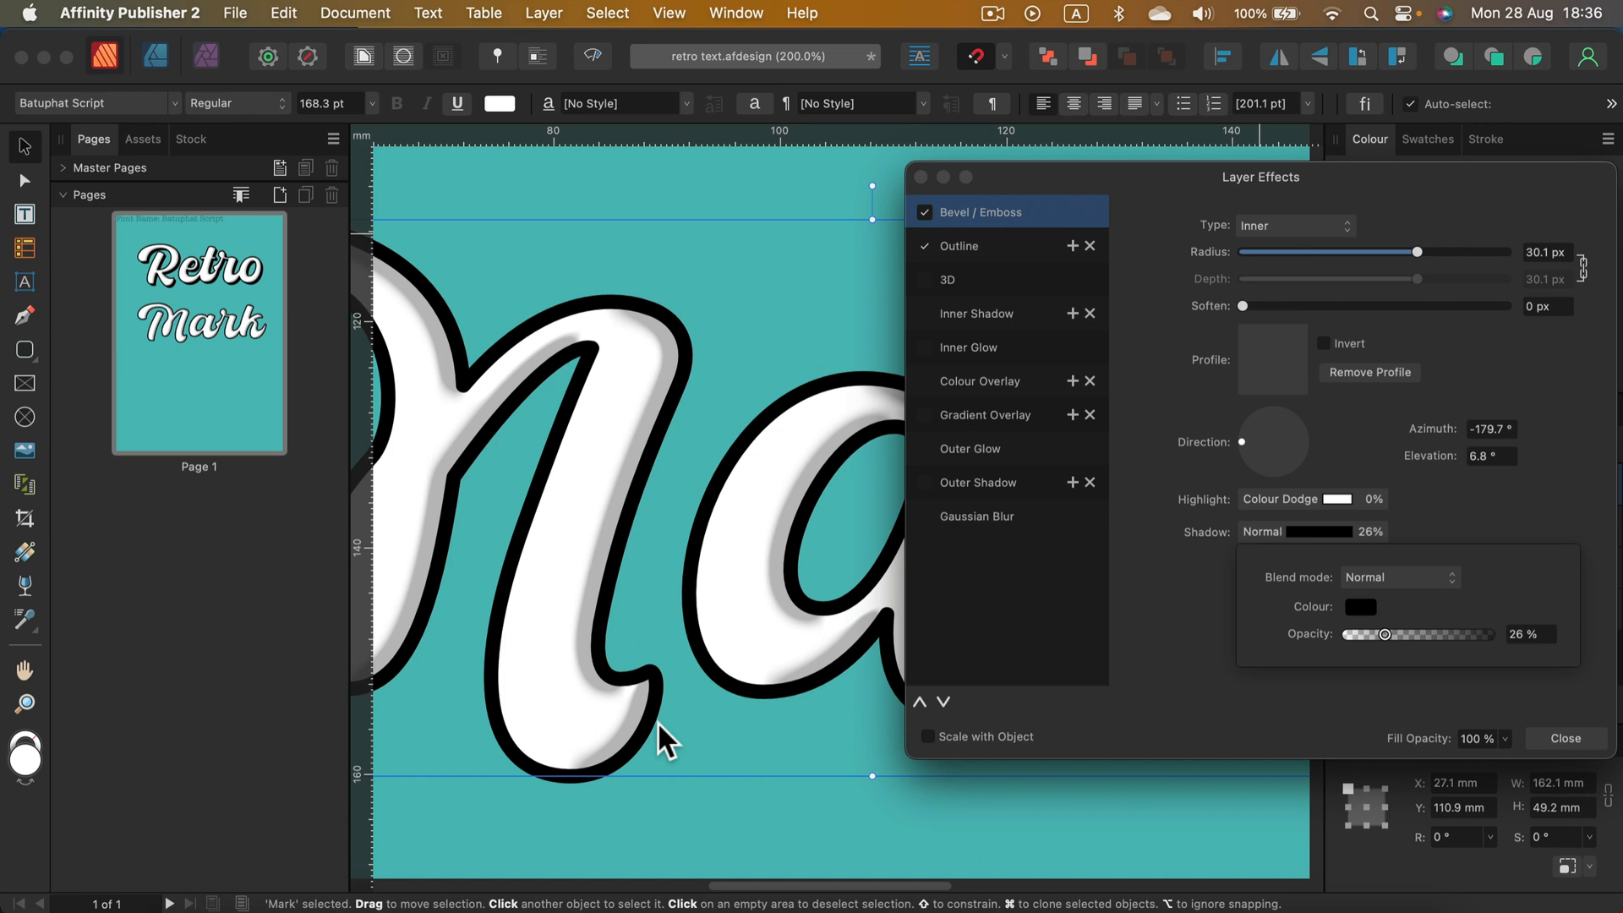
mouse_move(980, 320)
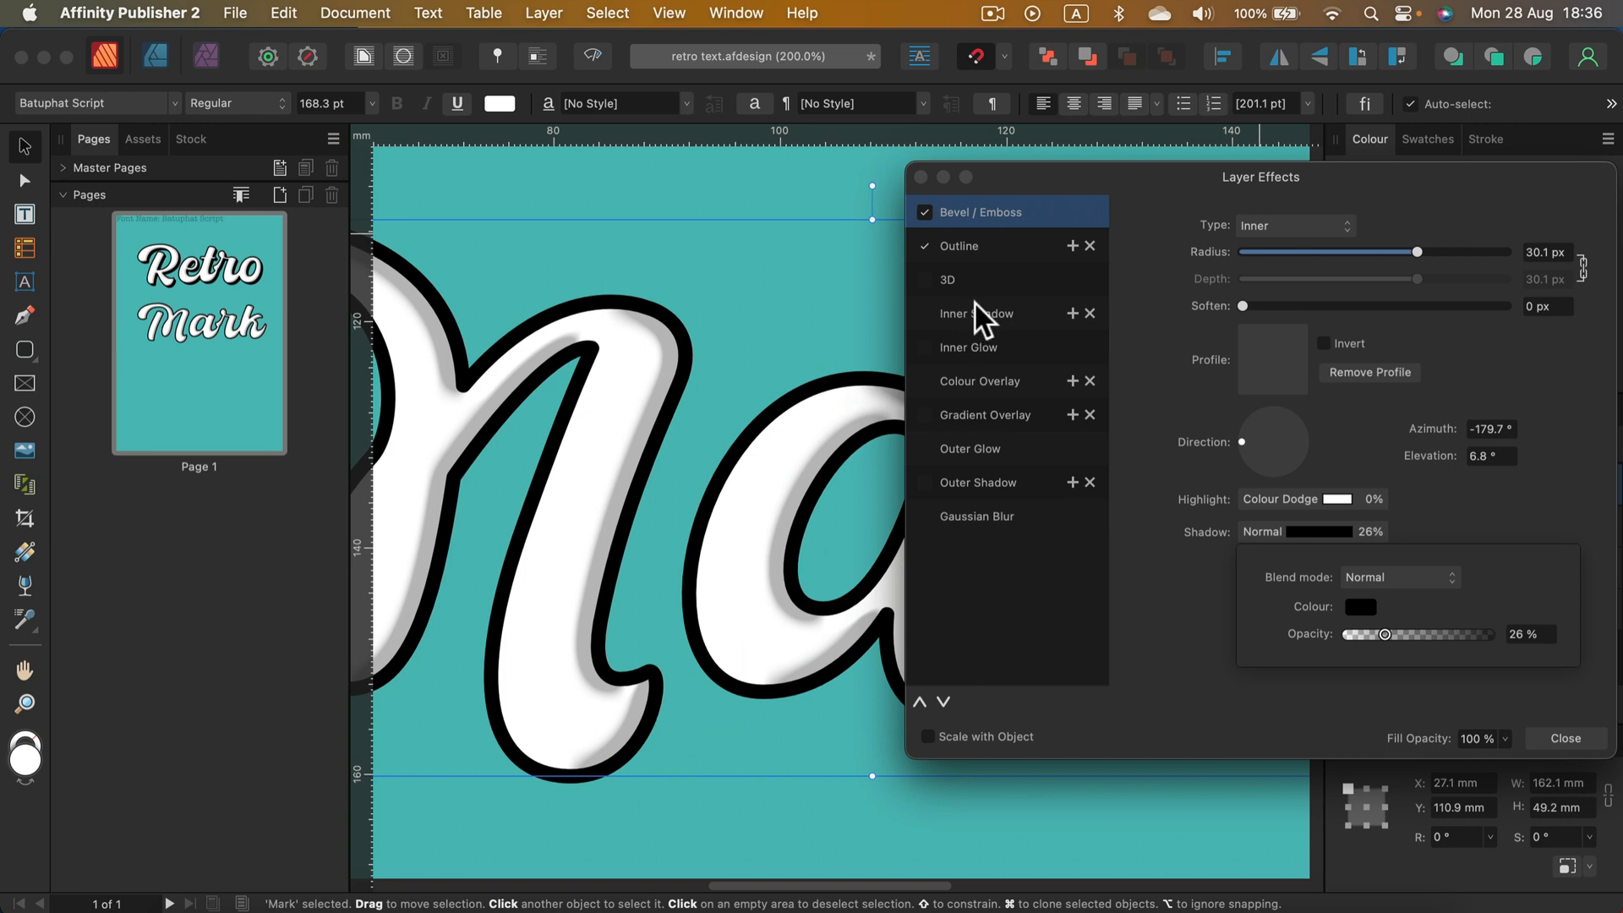
mouse_move(994, 519)
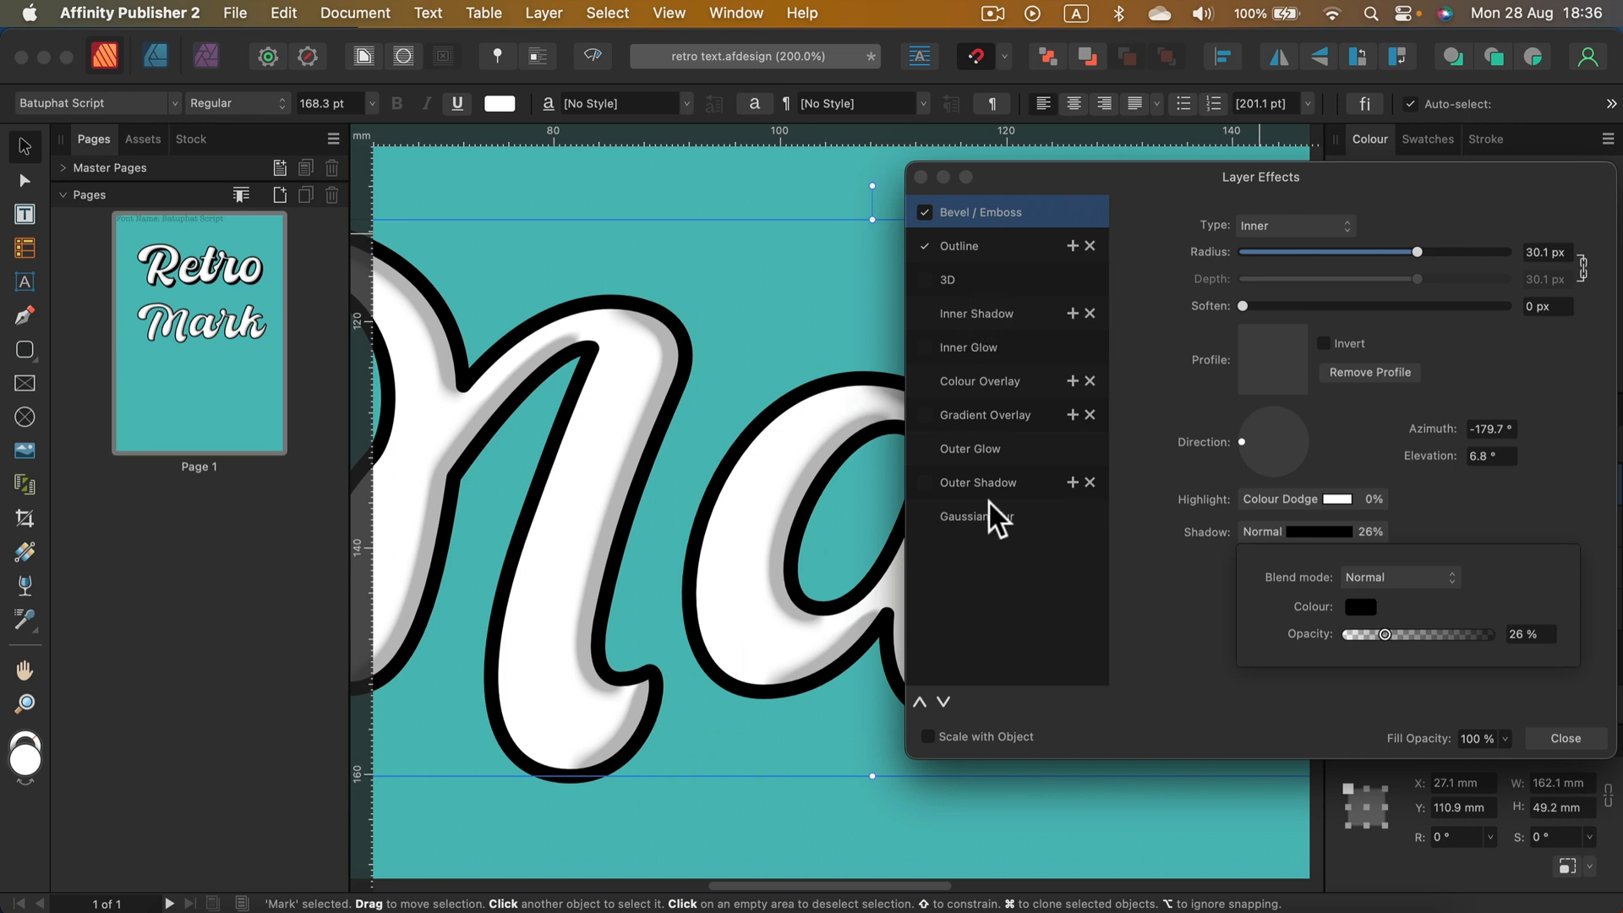
Step: Enable Outer Shadow on Mark, offset from the text with 0 px radius for a hard edge
left_click(976, 482)
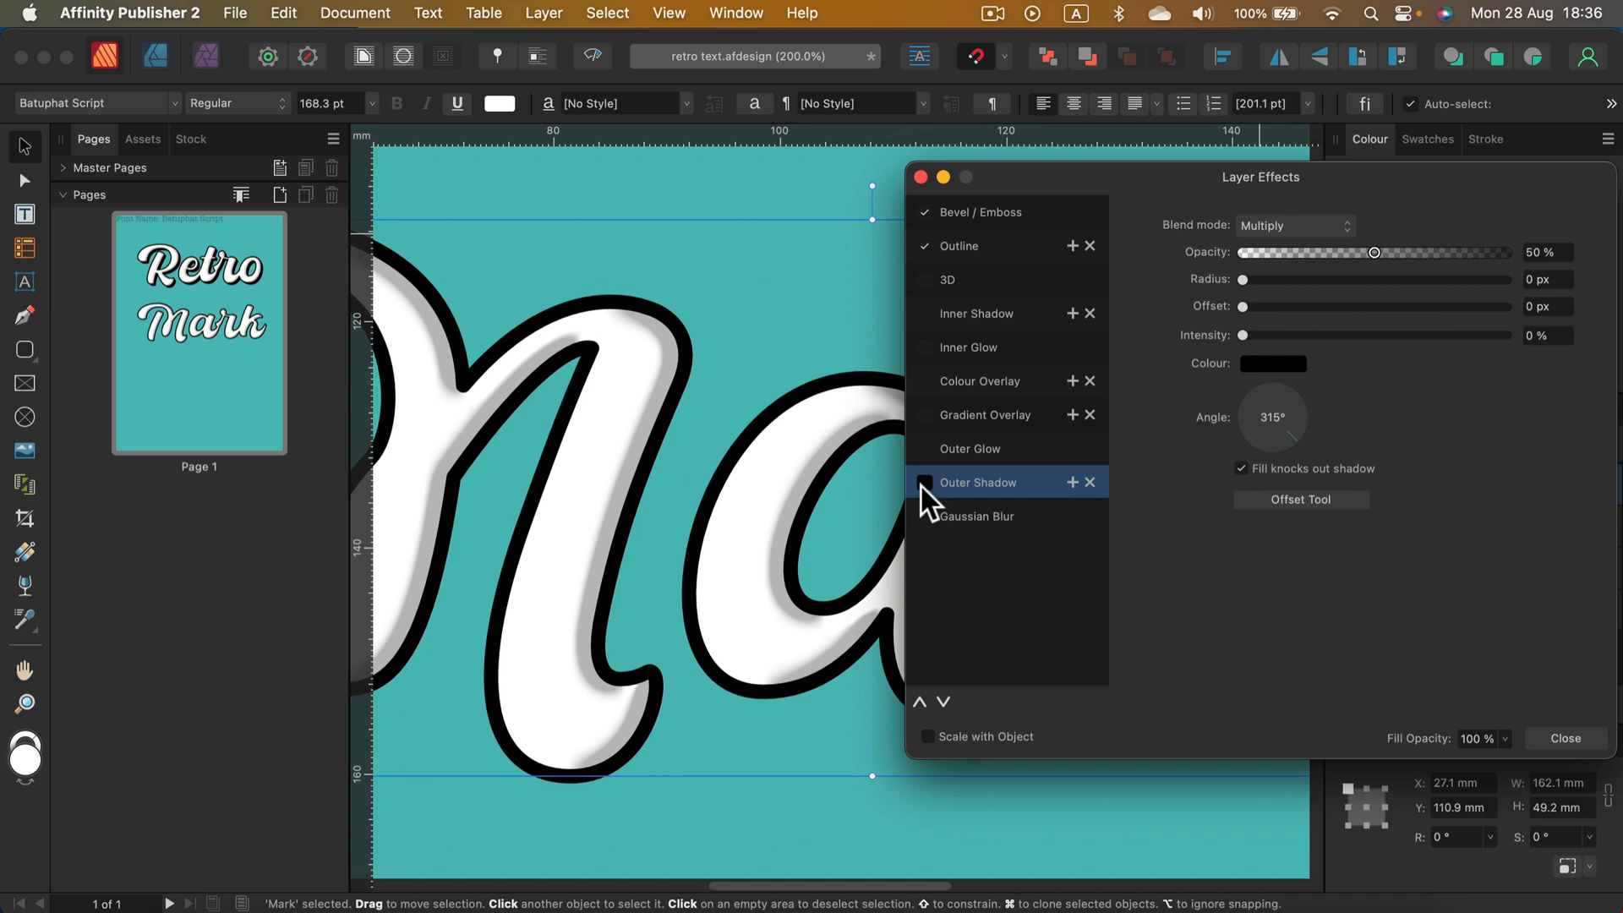
left_click(925, 481)
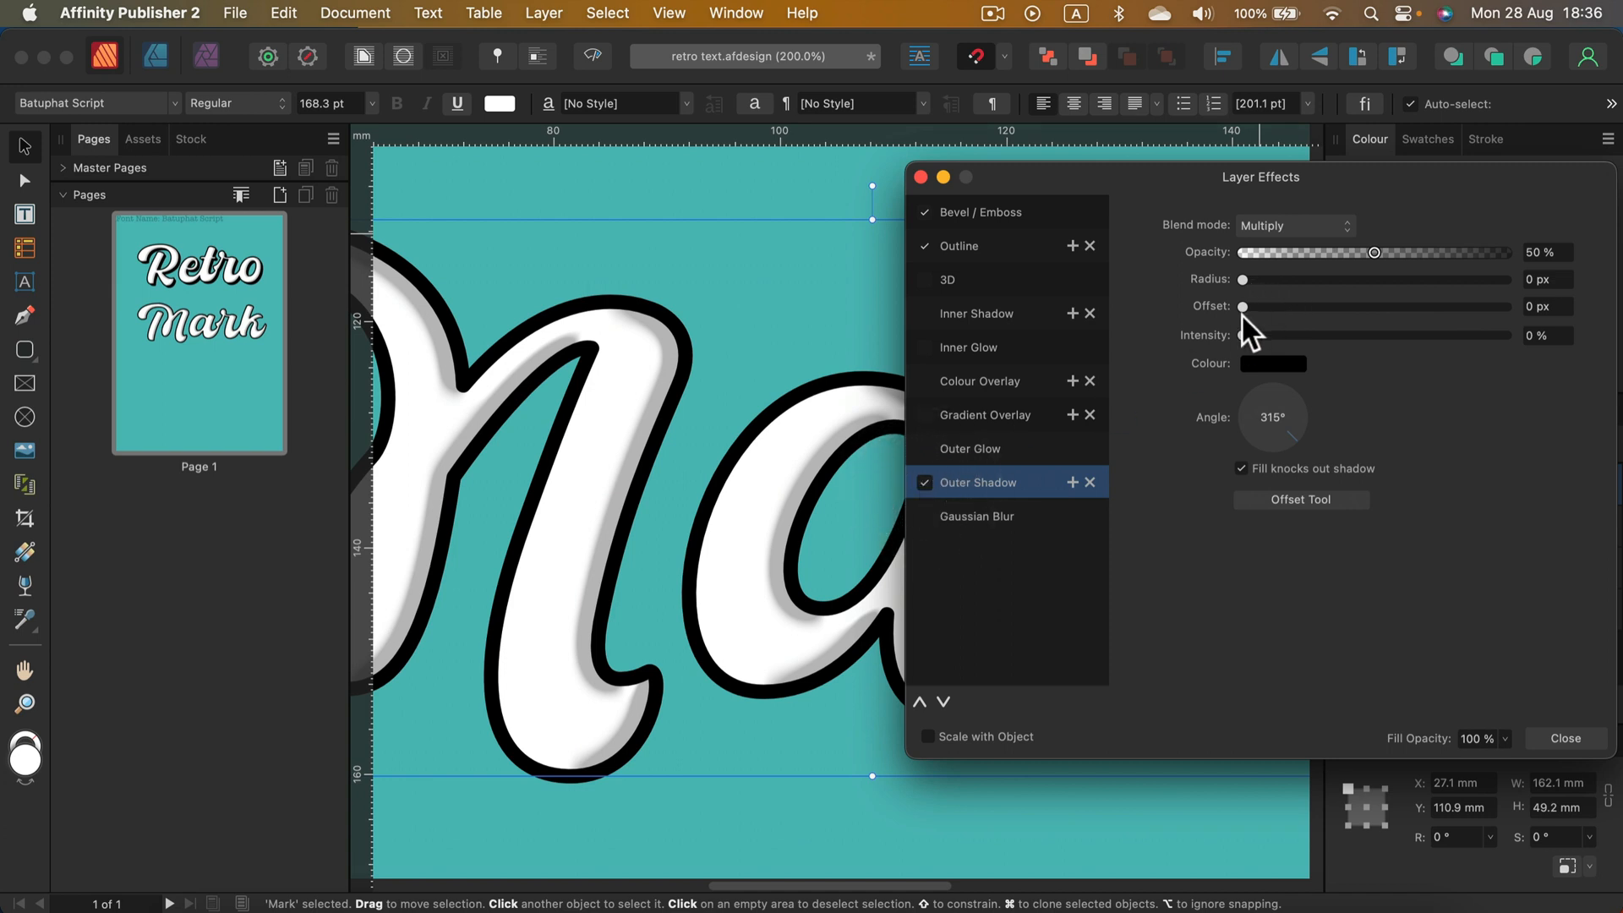
left_click_drag(1243, 306, 1287, 306)
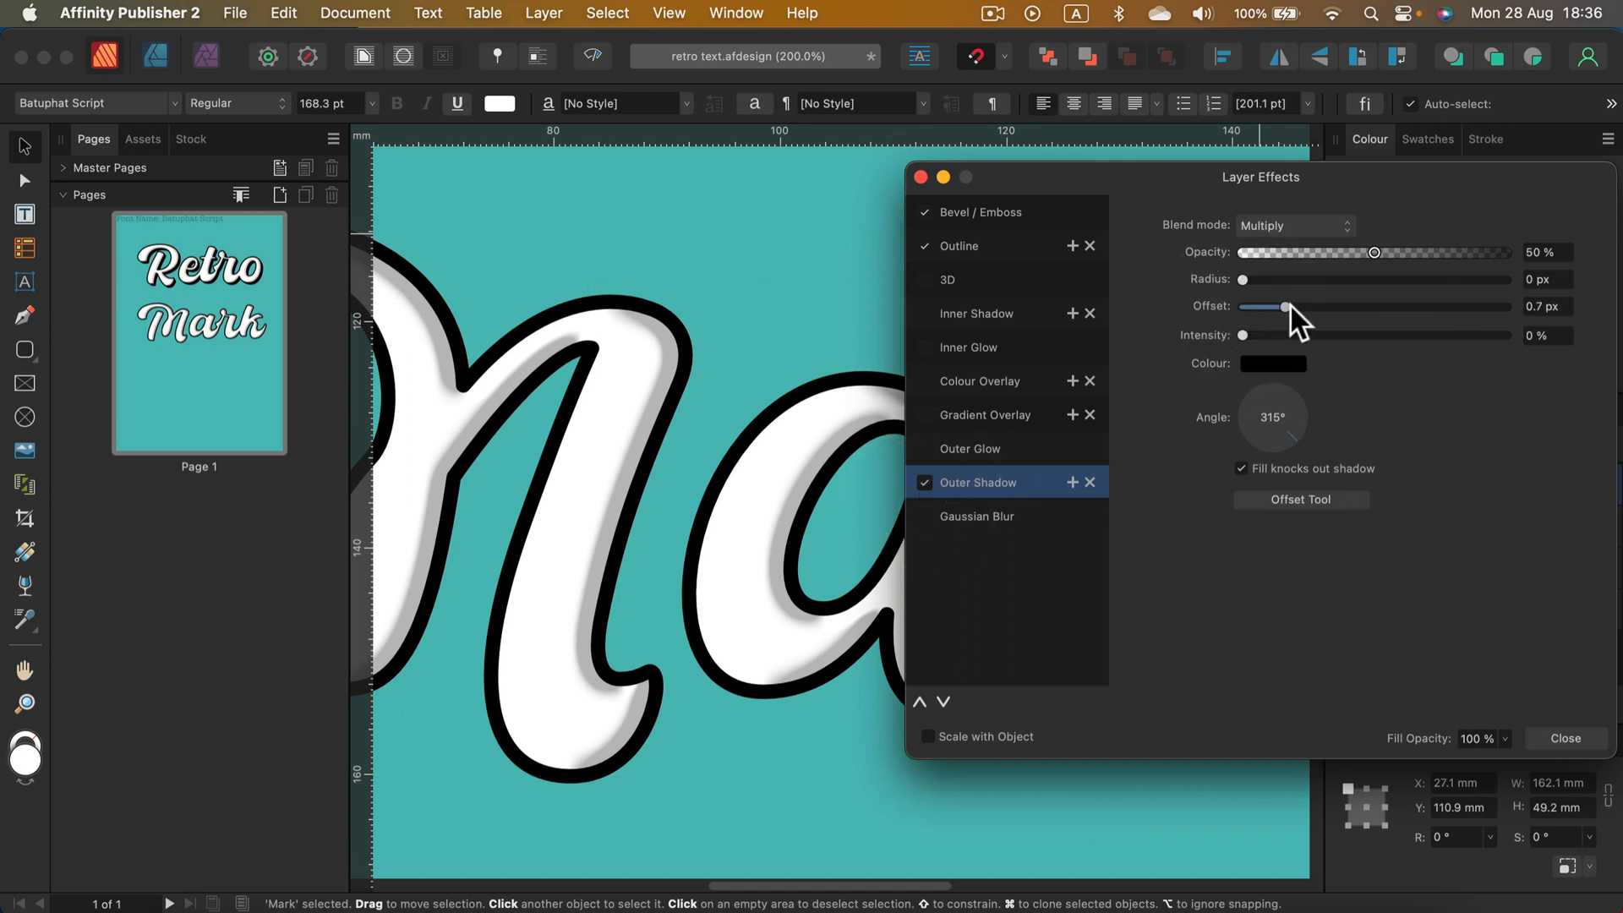
left_click_drag(1288, 306, 1415, 306)
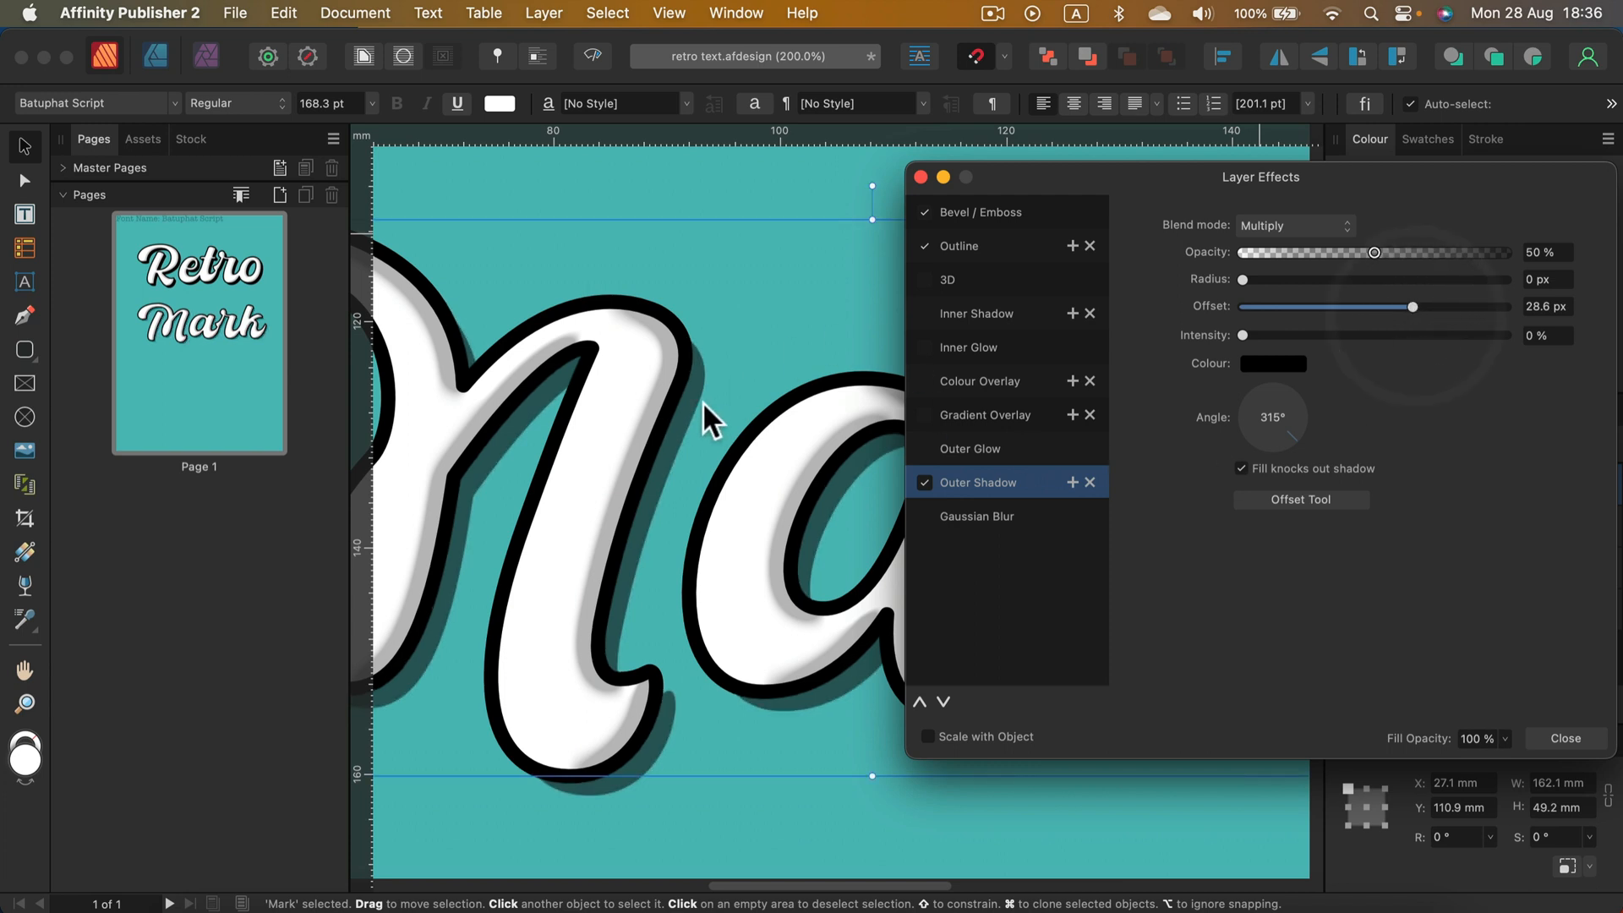
left_click_drag(1222, 279, 1346, 279)
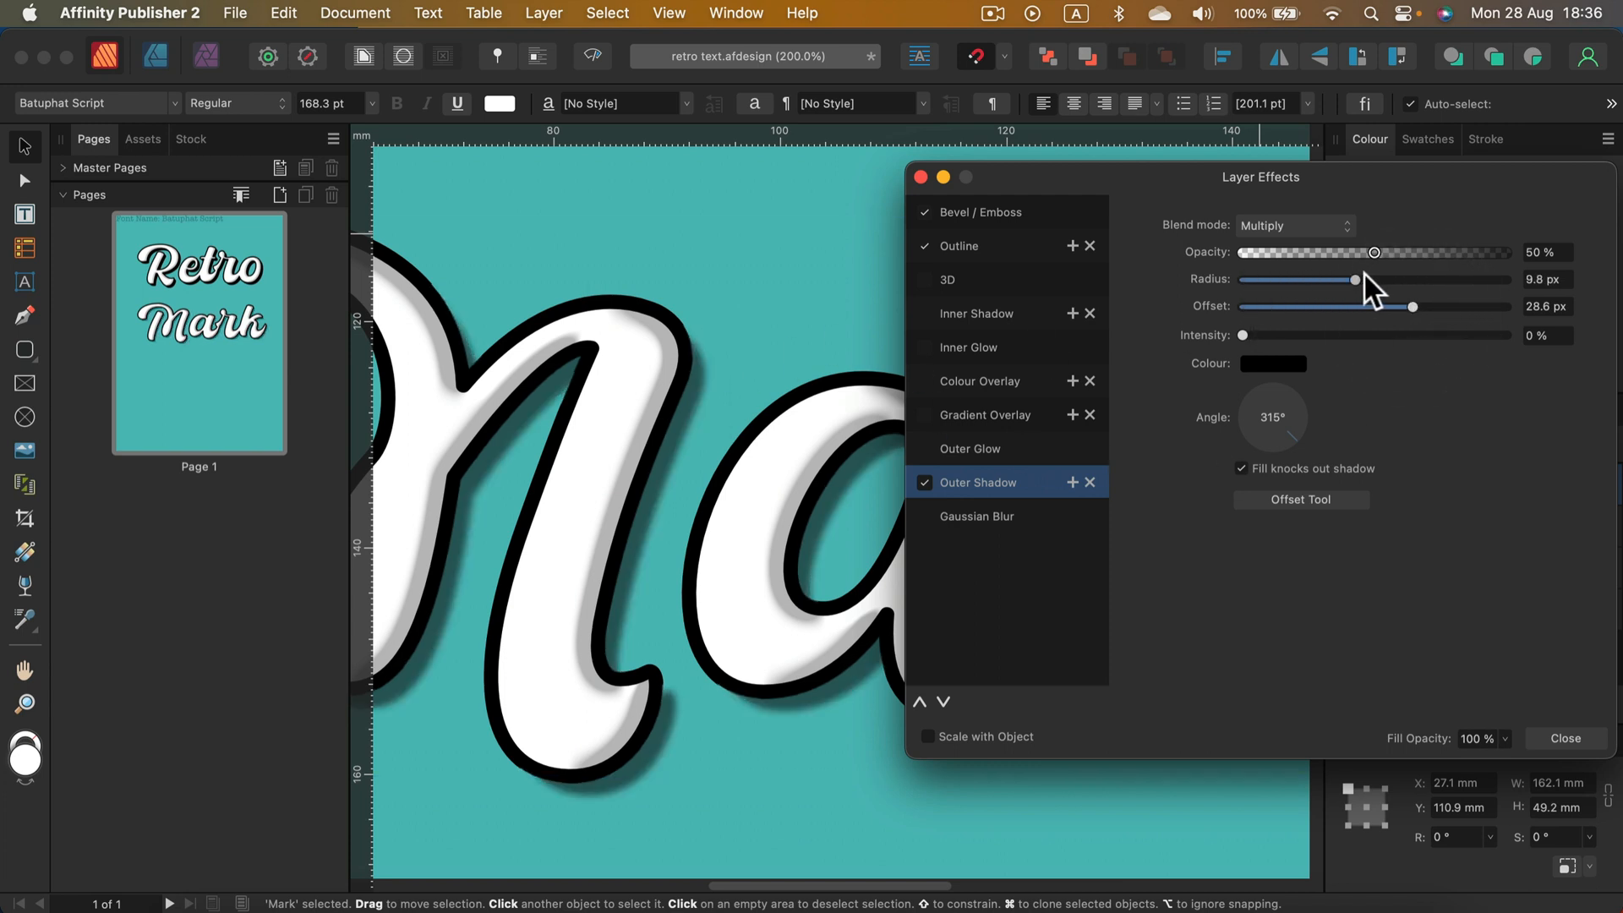
left_click_drag(1334, 279, 1447, 279)
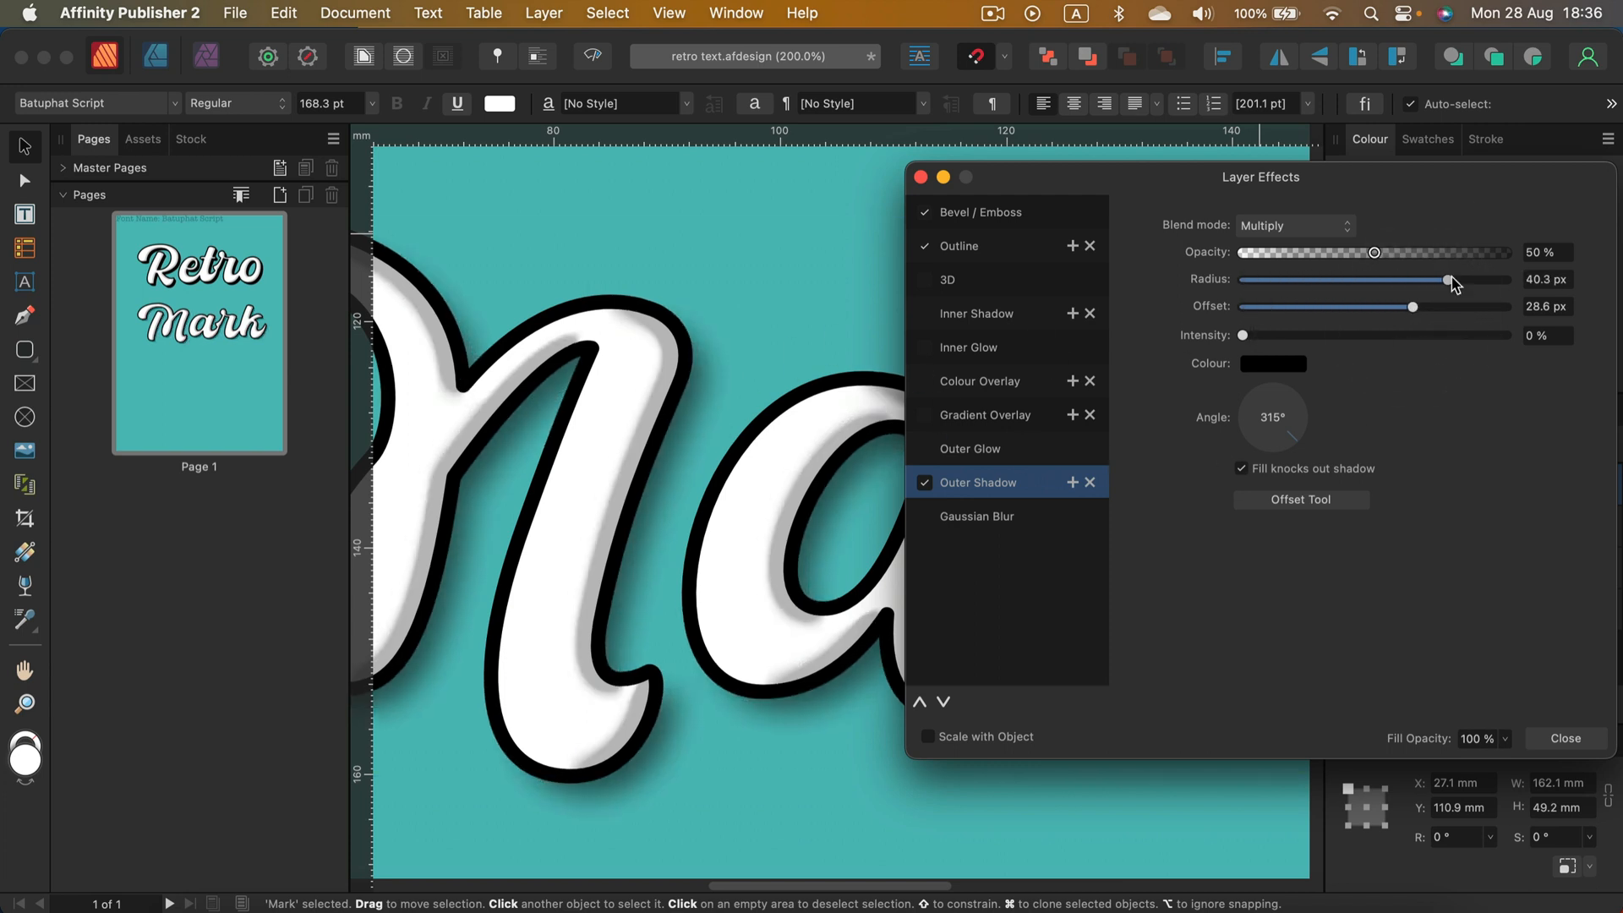
left_click_drag(1448, 279, 1243, 279)
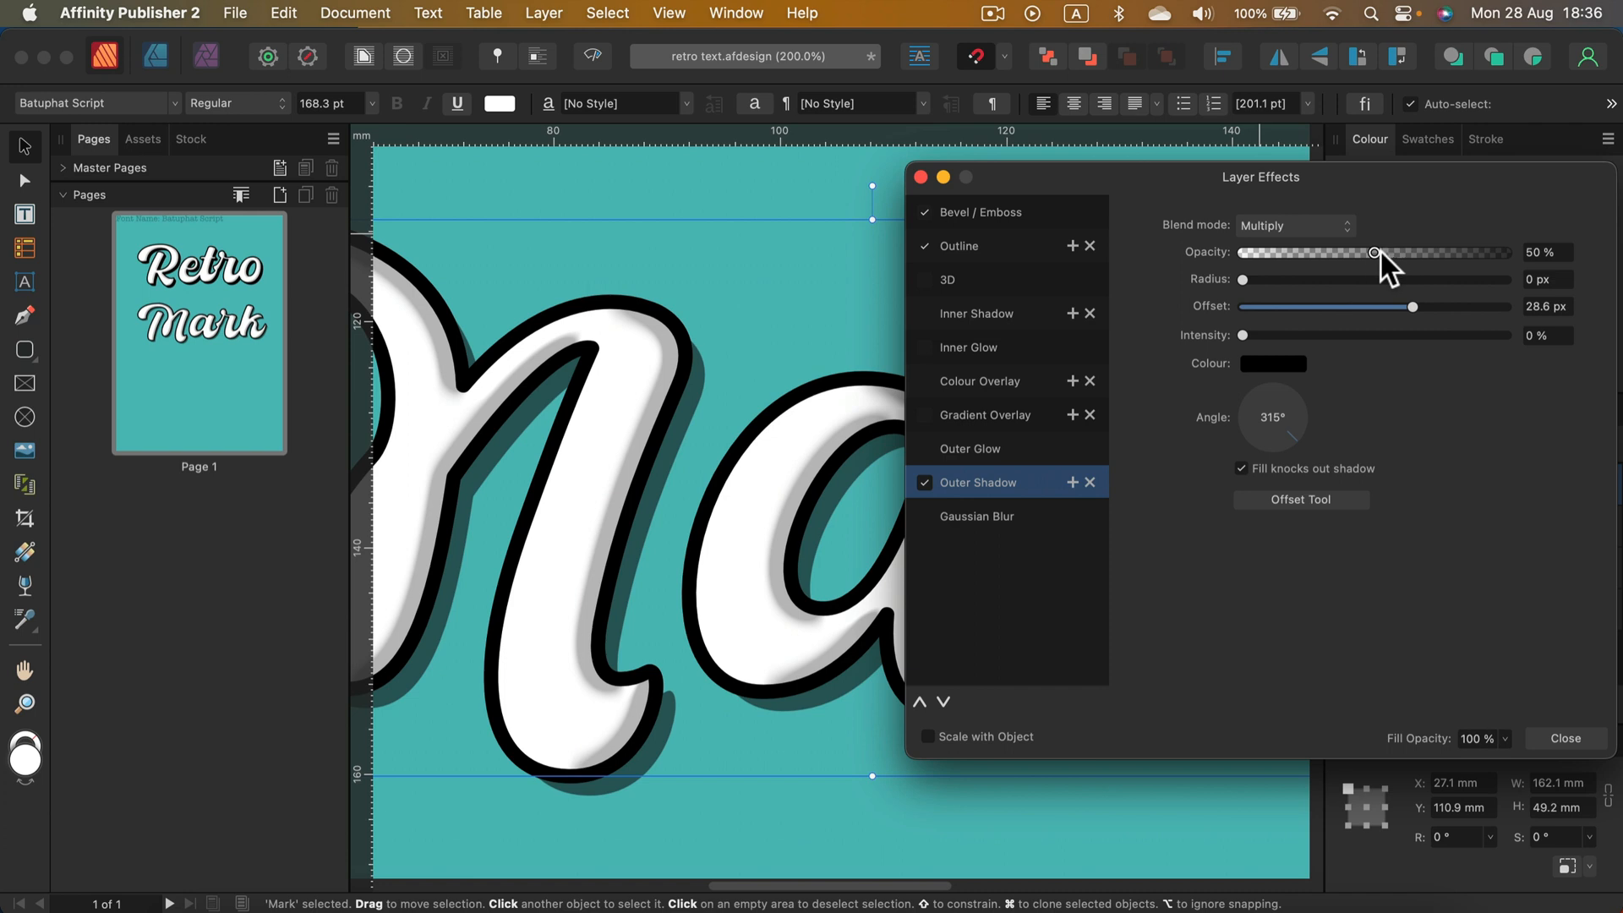
Step: Make the shadow 100% opaque with Normal blend and bring its offset to 15 px
left_click_drag(1374, 252, 1506, 252)
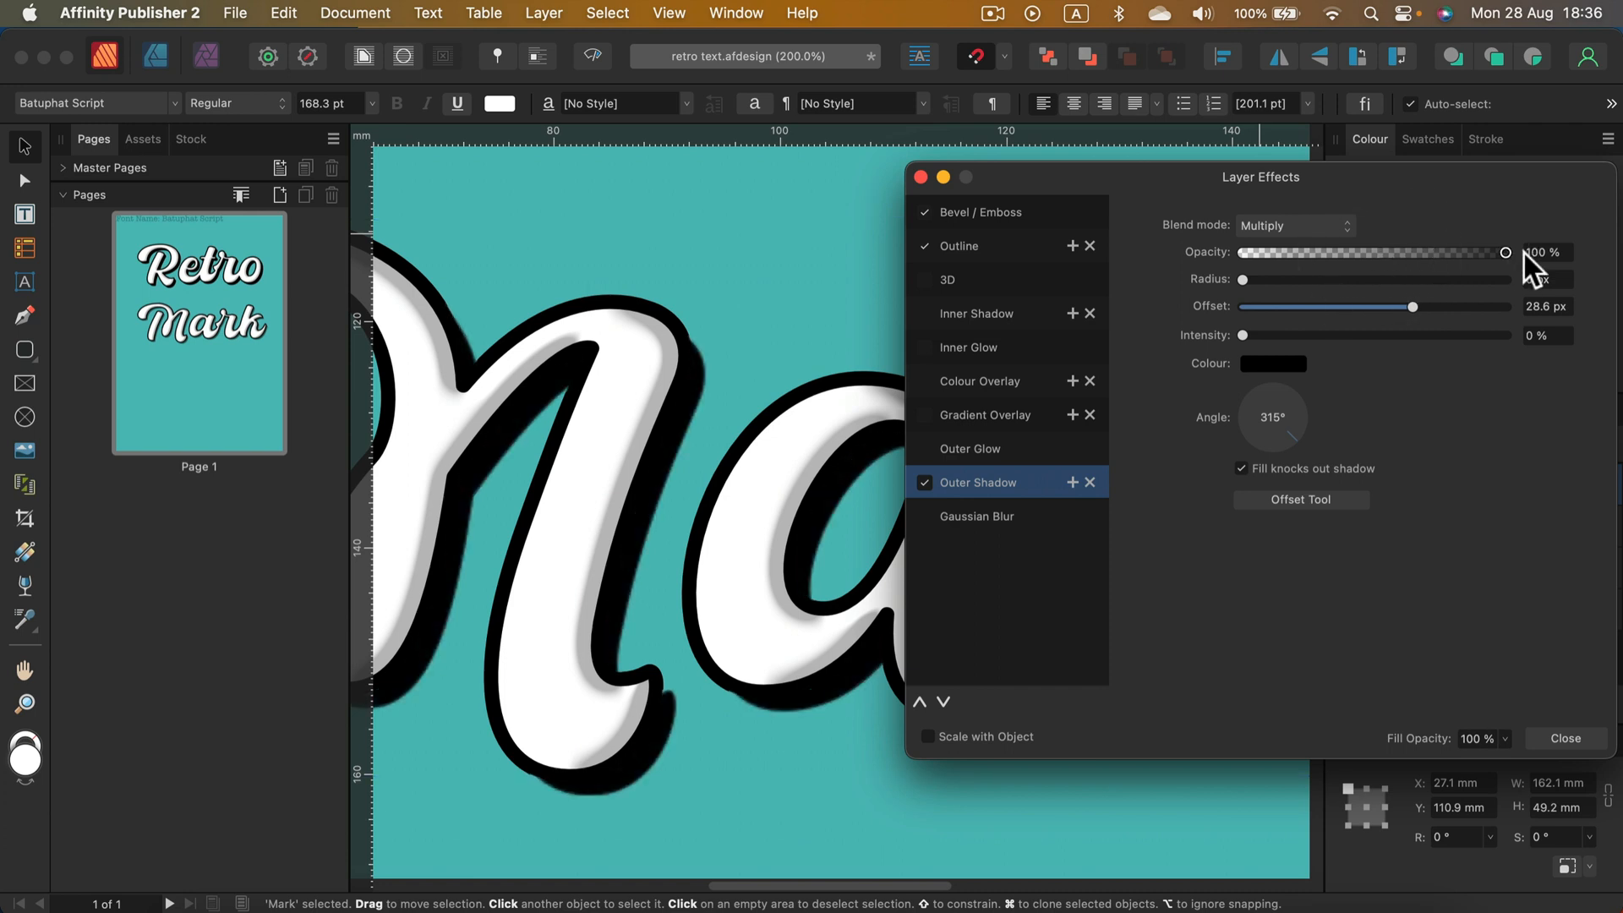
left_click(1291, 225)
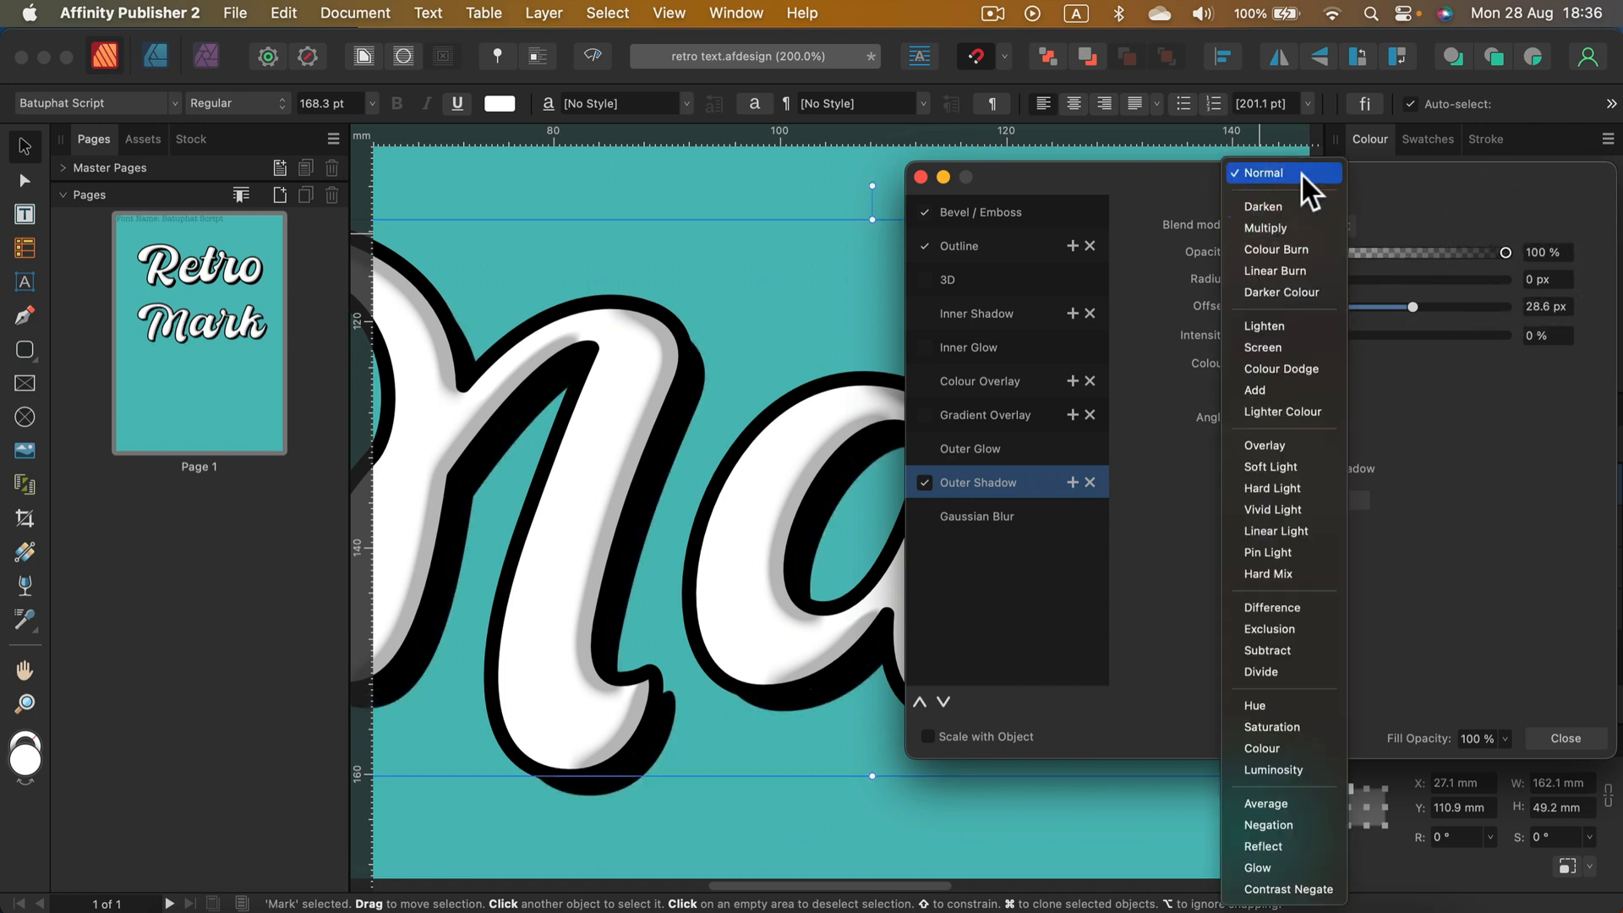
left_click(1262, 173)
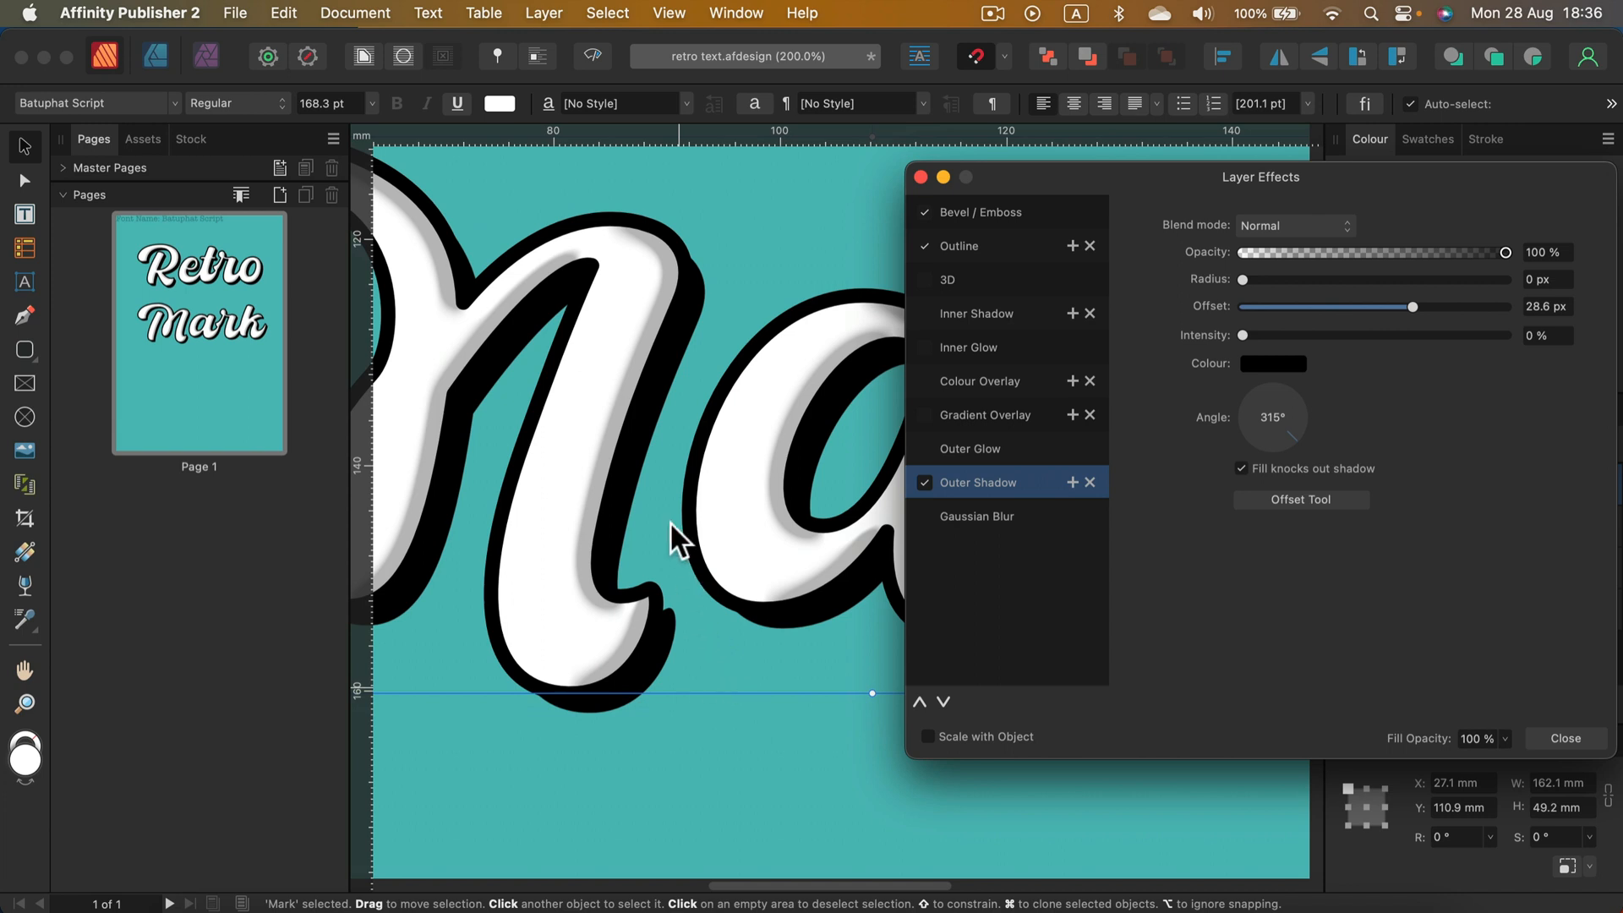
mouse_move(665, 607)
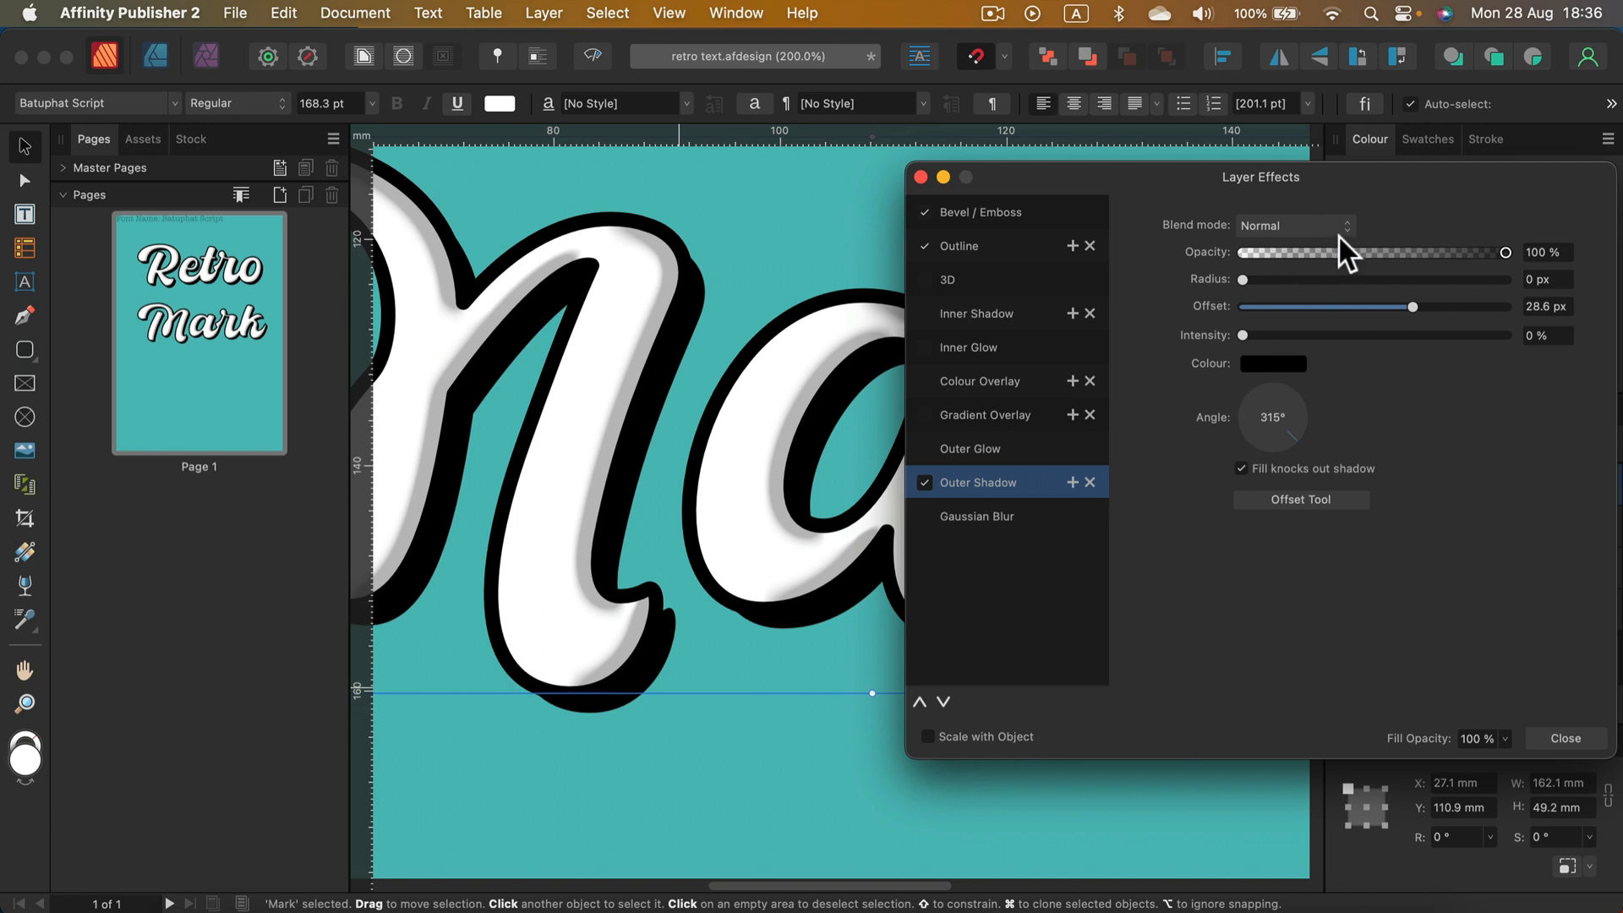
left_click_drag(1413, 306, 1405, 306)
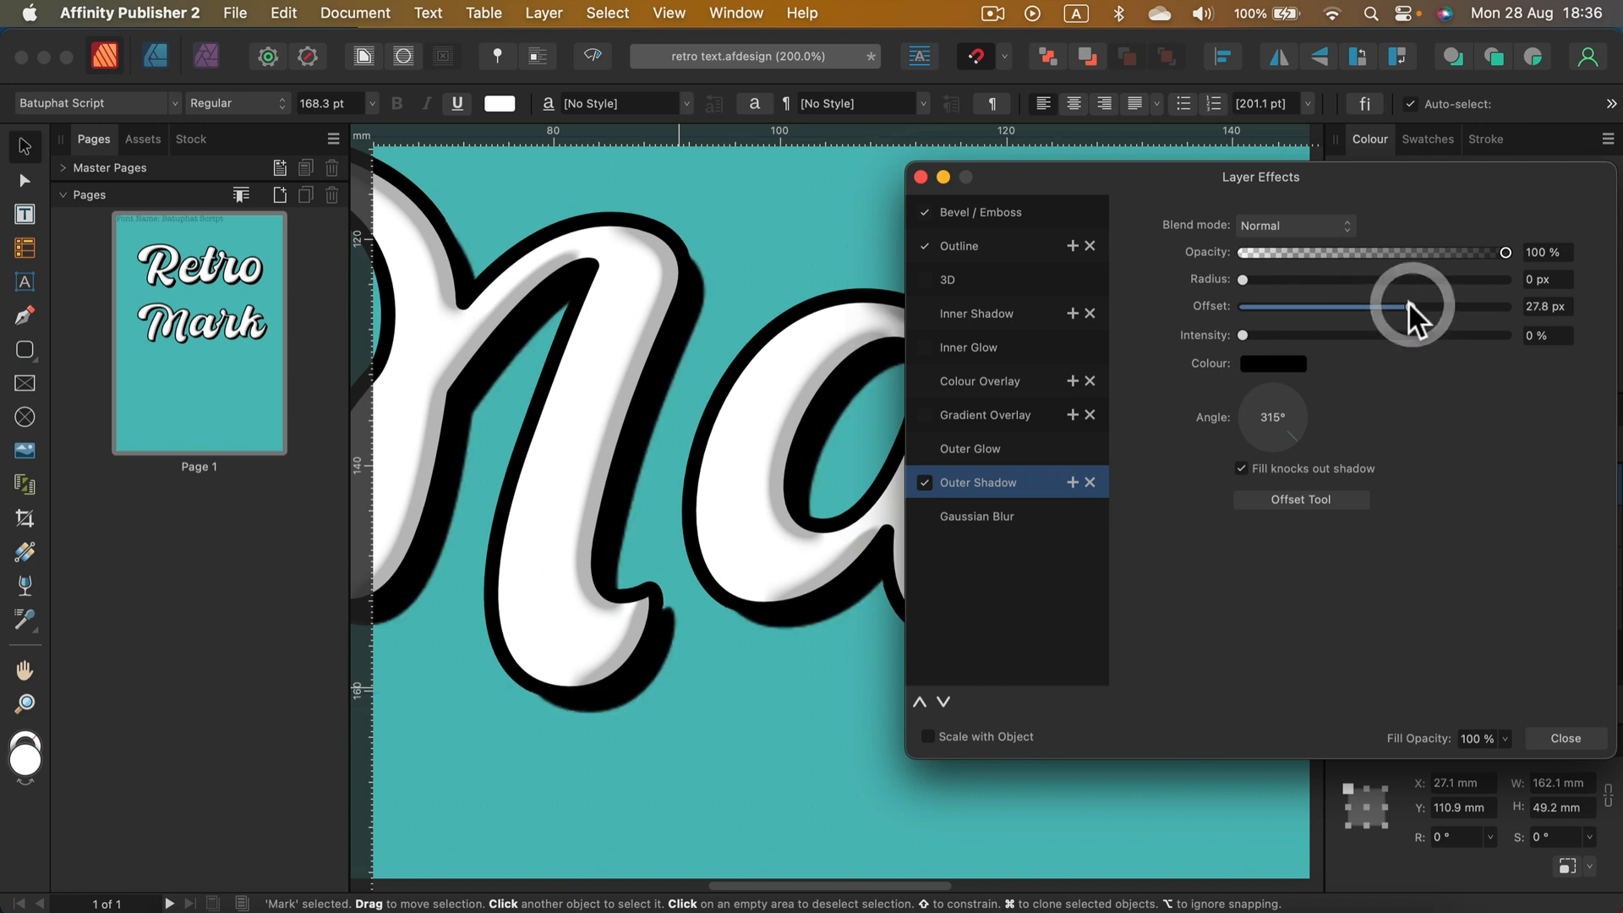
left_click_drag(1419, 306, 1366, 306)
type("15")
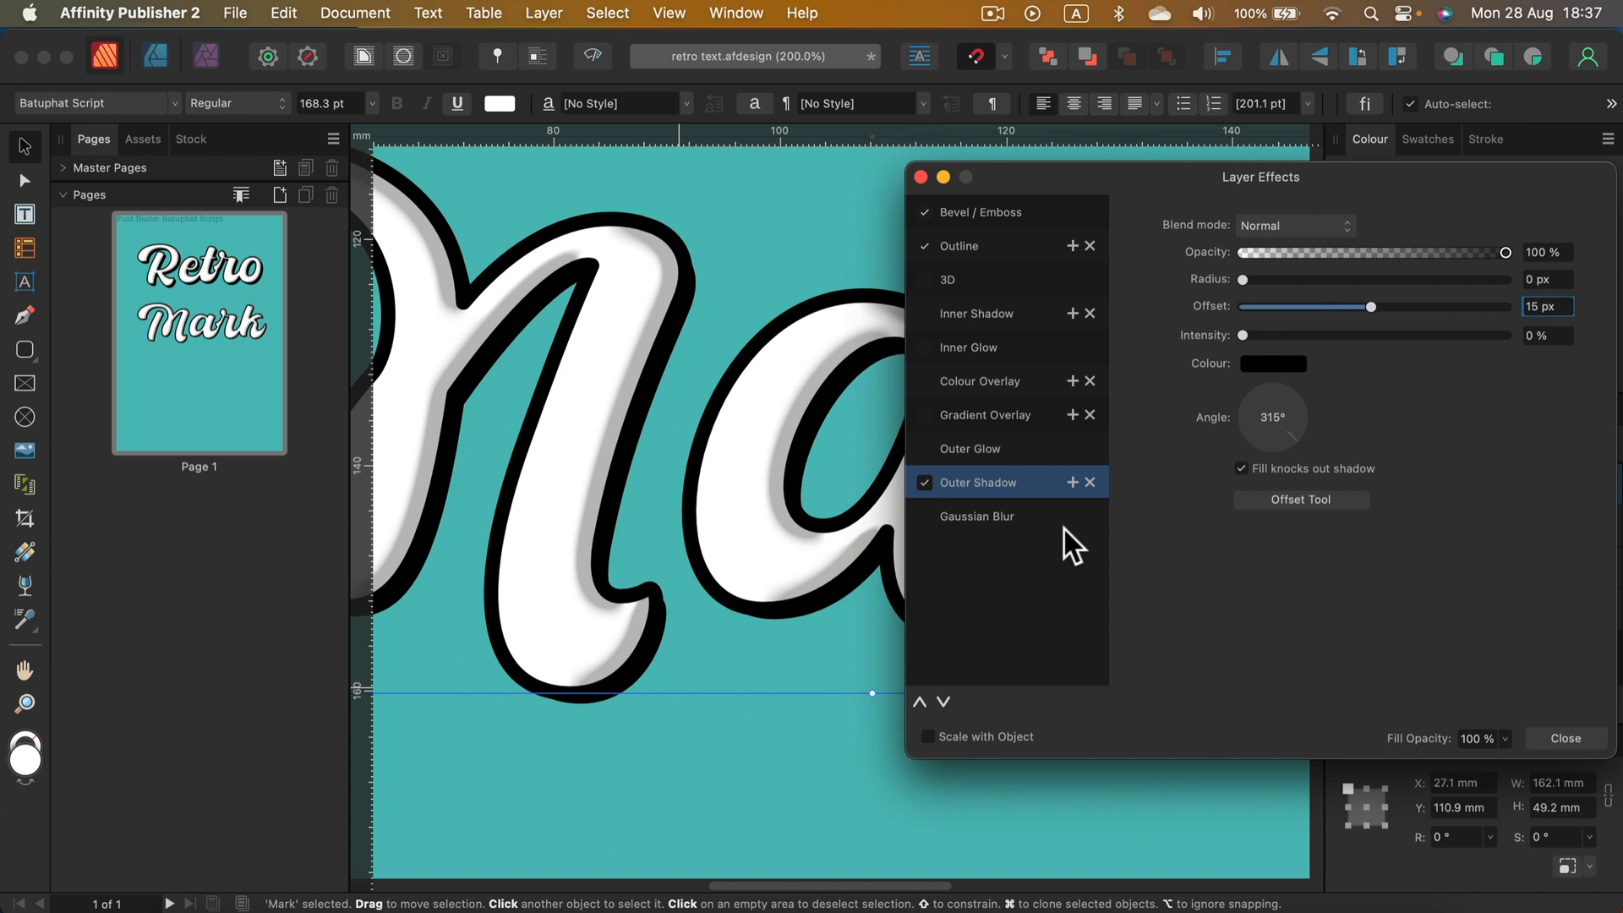
Step: Duplicate the Outer Shadow and raise each copy's offset to stack hard black shadows for a 3D look
left_click(1074, 482)
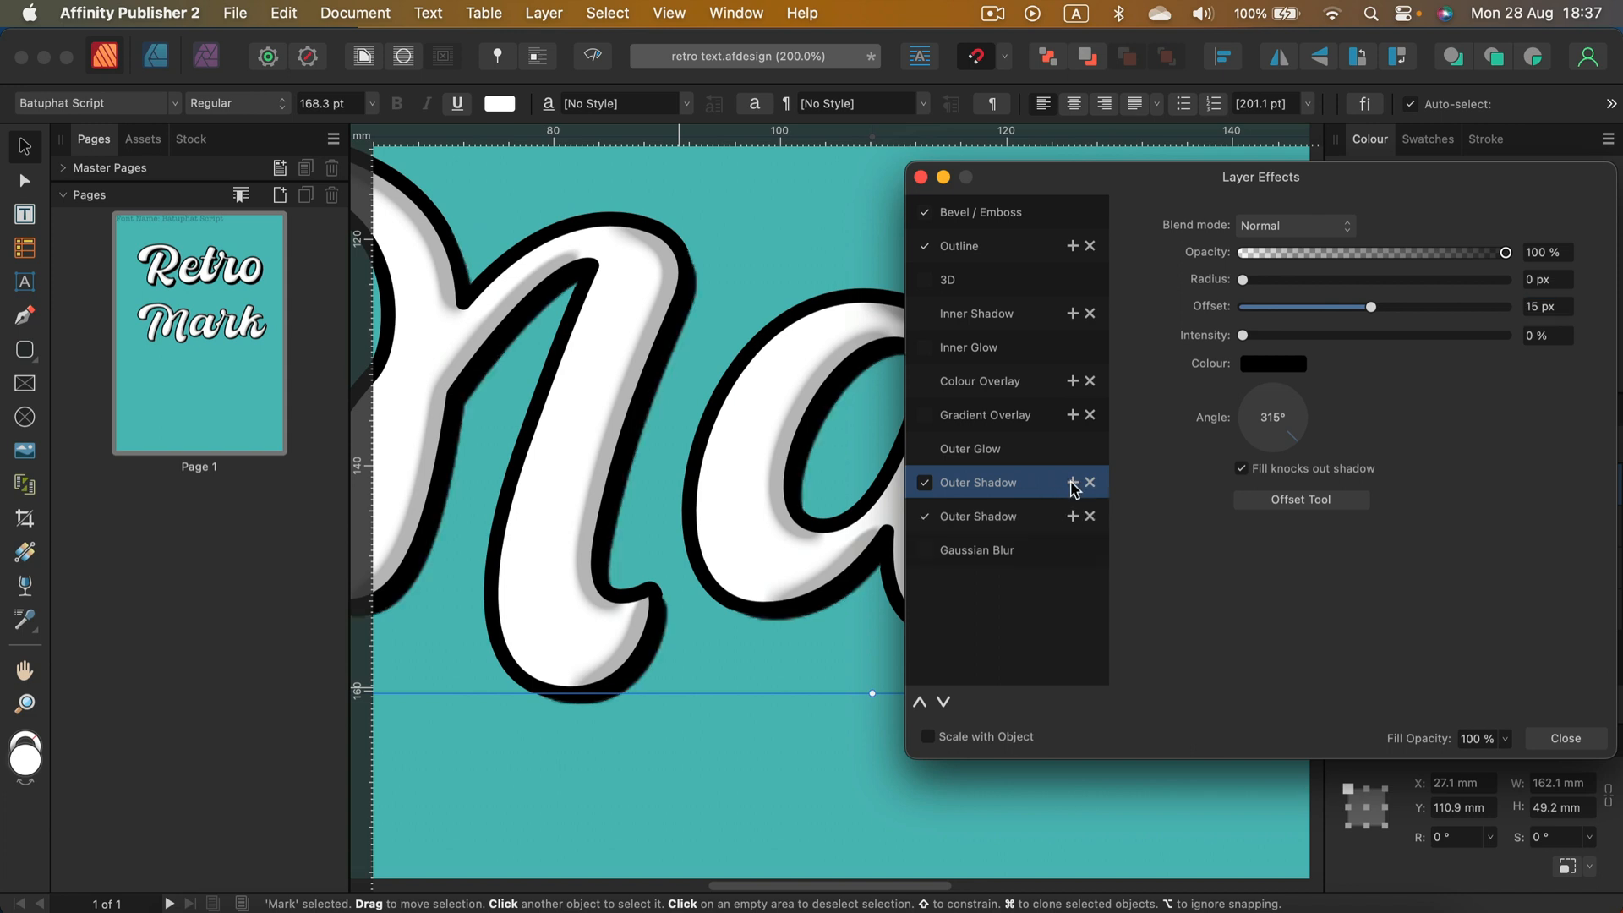
left_click(975, 516)
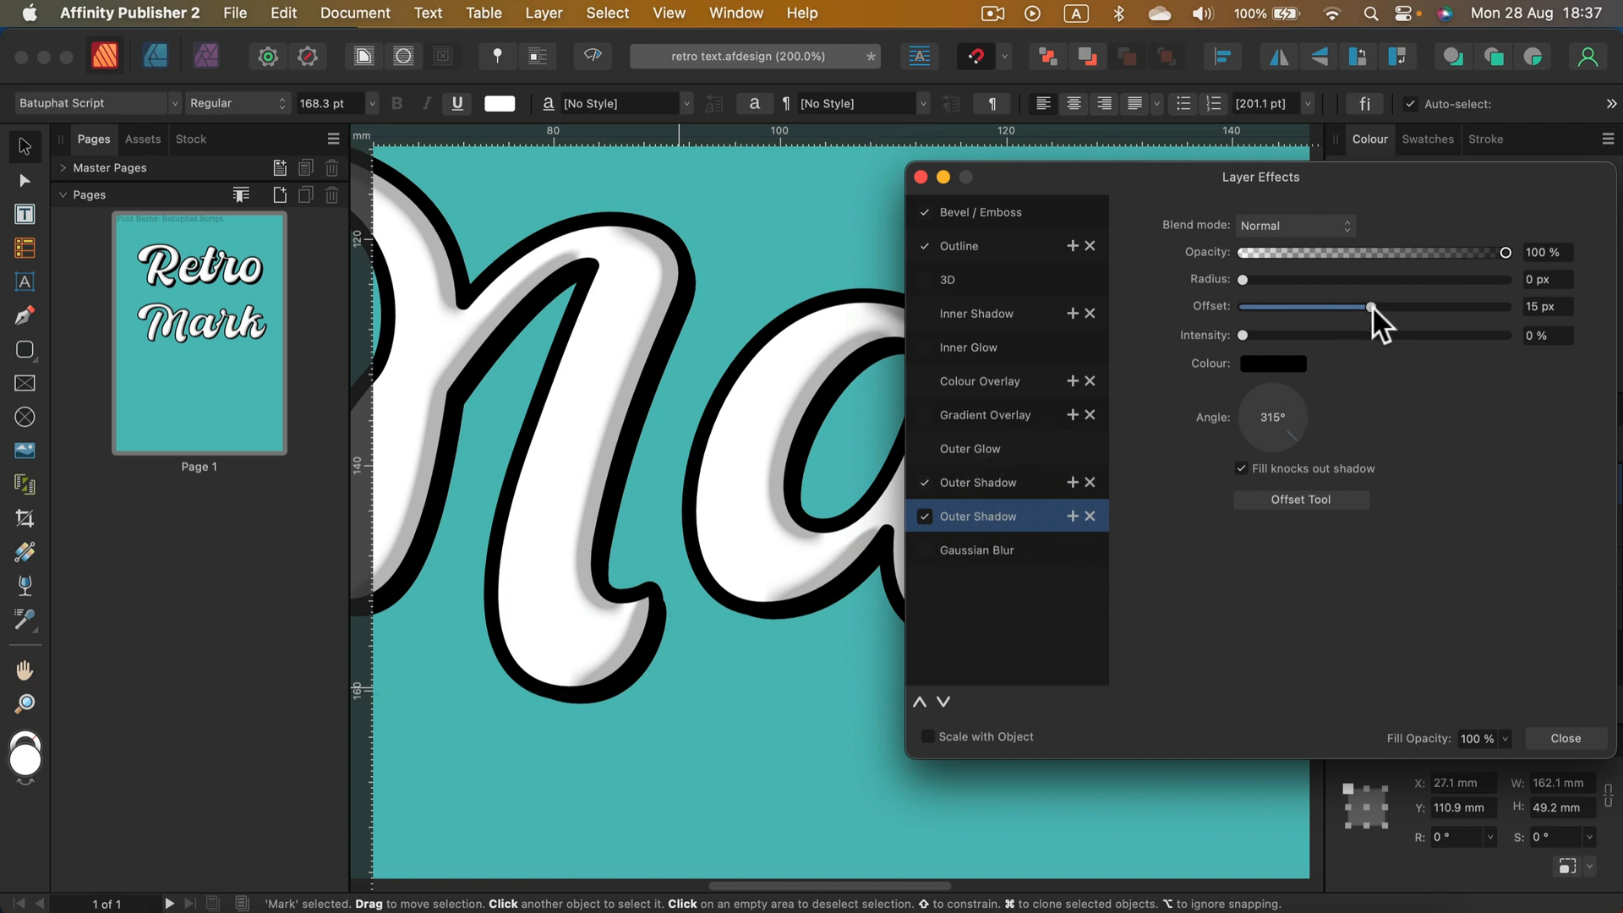
left_click_drag(1367, 306, 1381, 306)
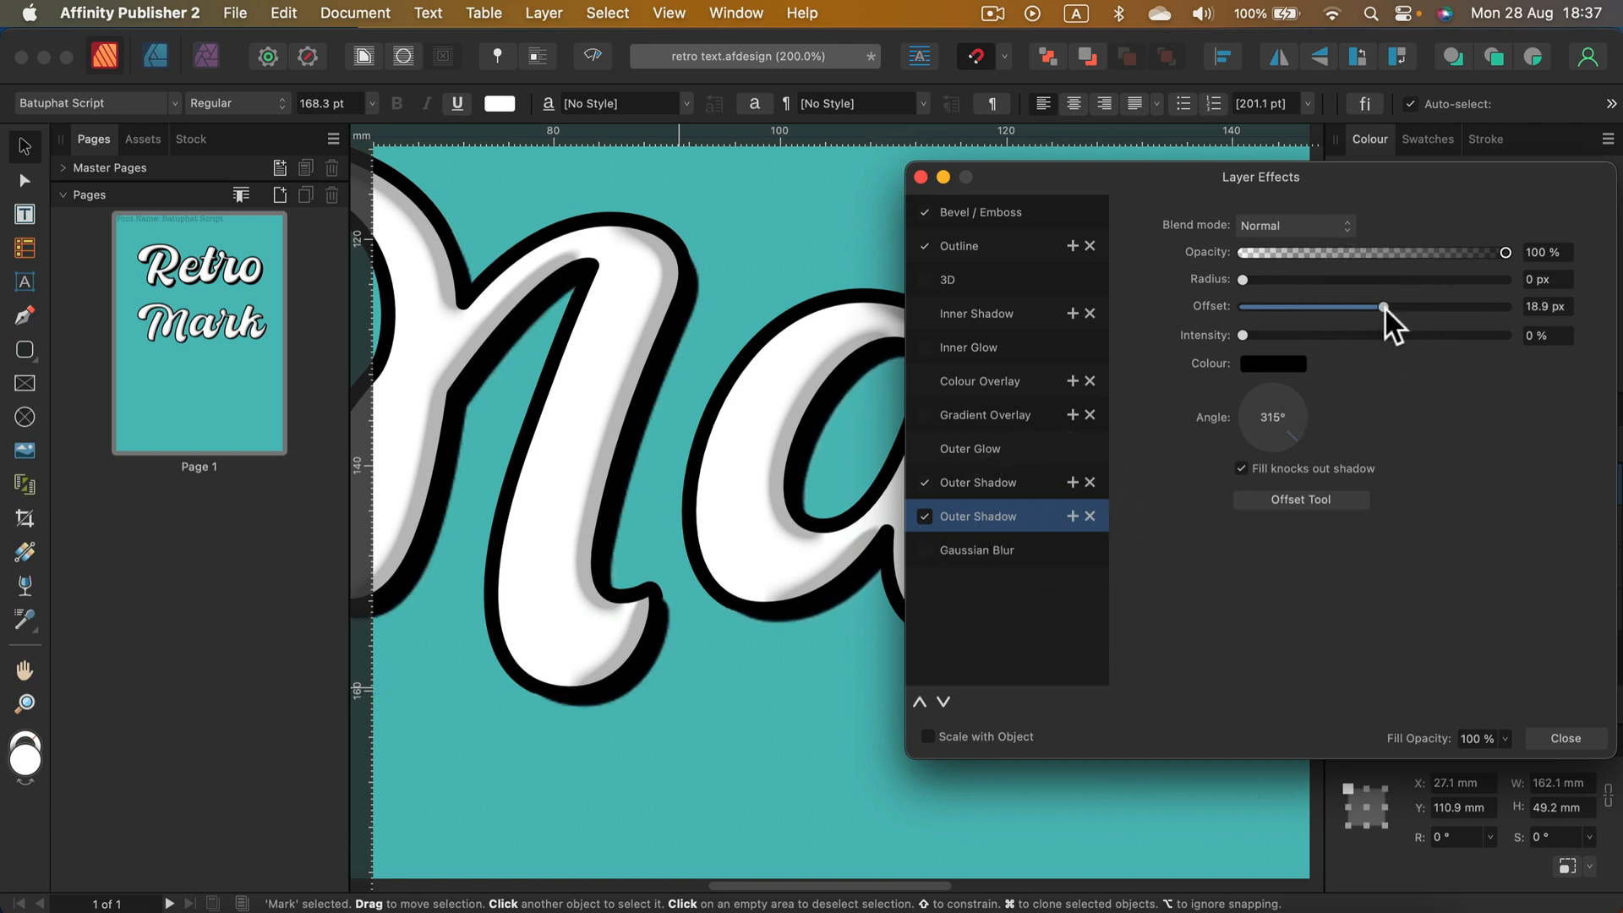
left_click_drag(1381, 306, 1391, 306)
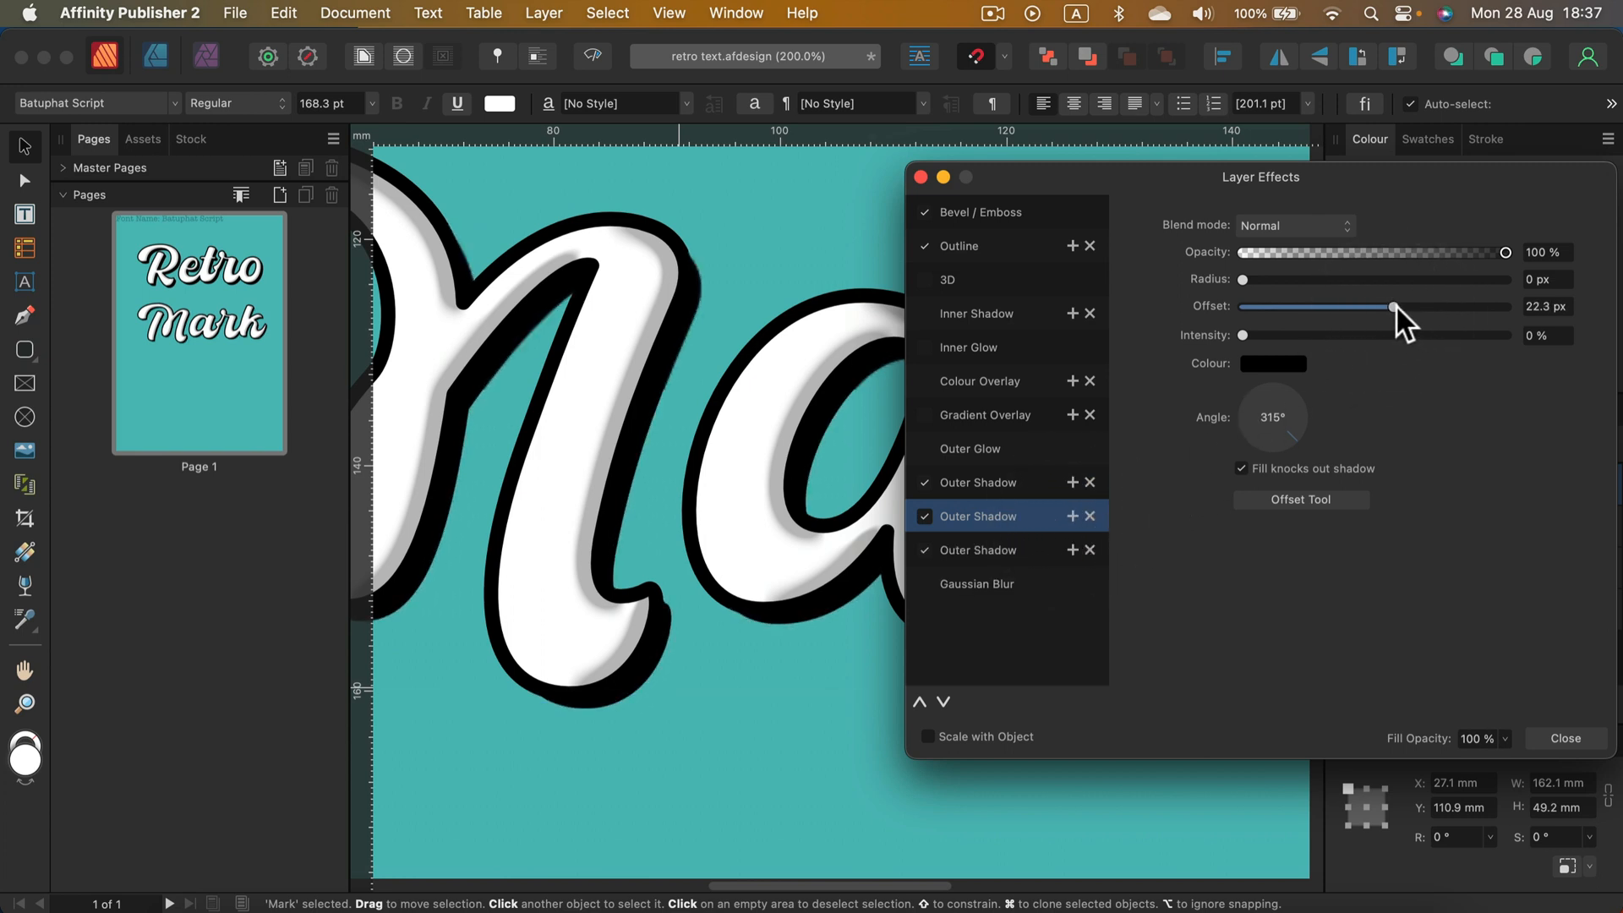
left_click_drag(1392, 306, 1415, 306)
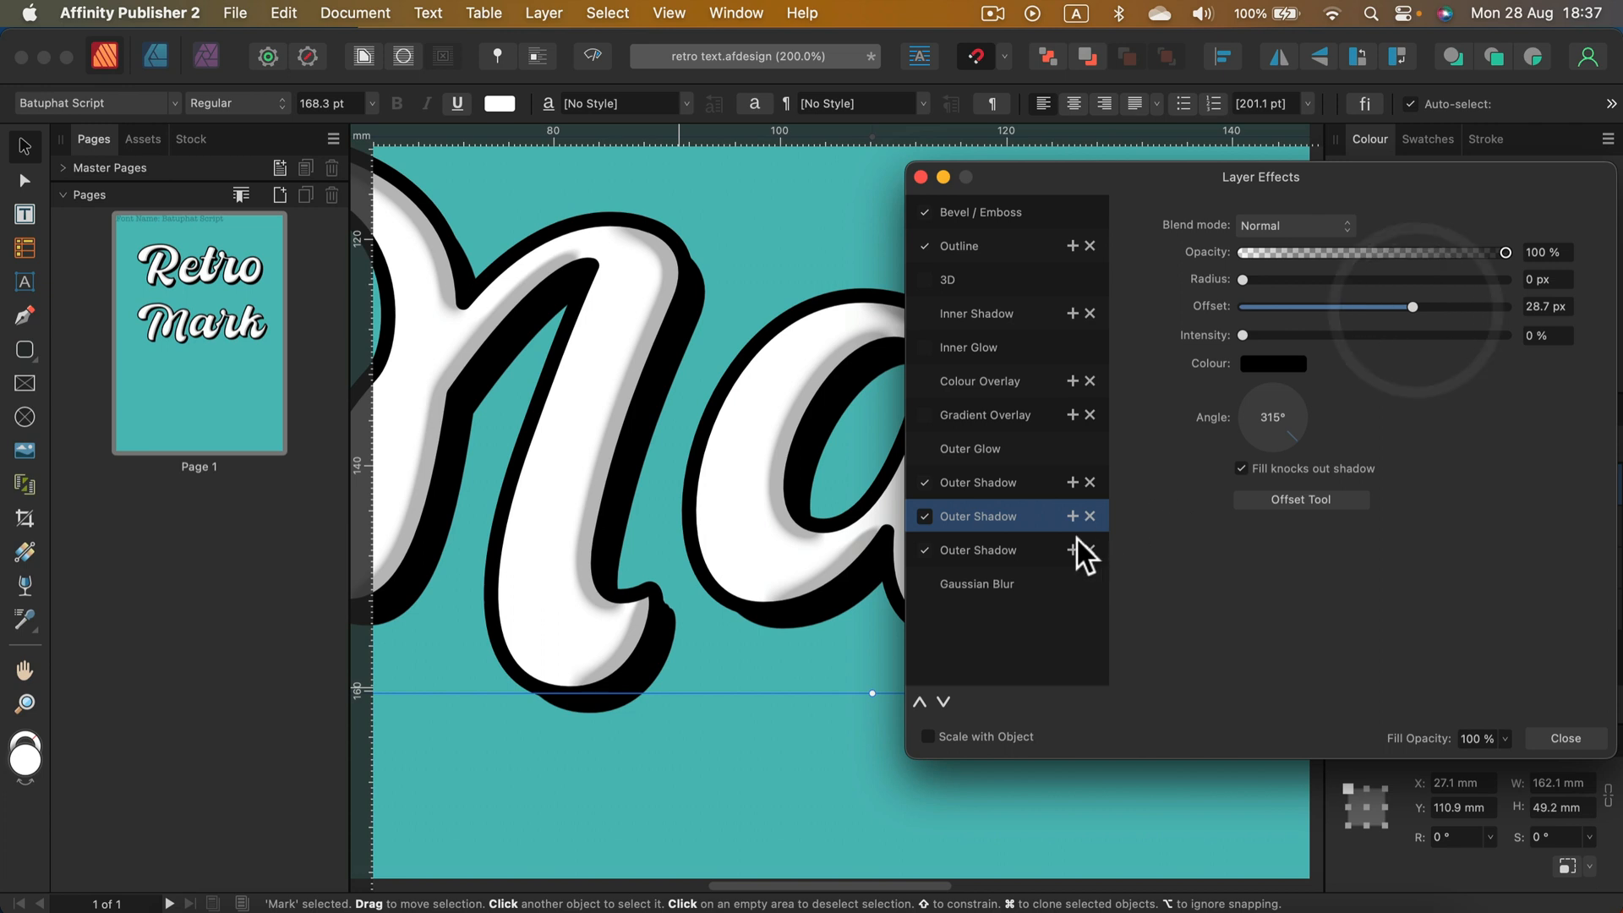
left_click_drag(1413, 306, 1391, 306)
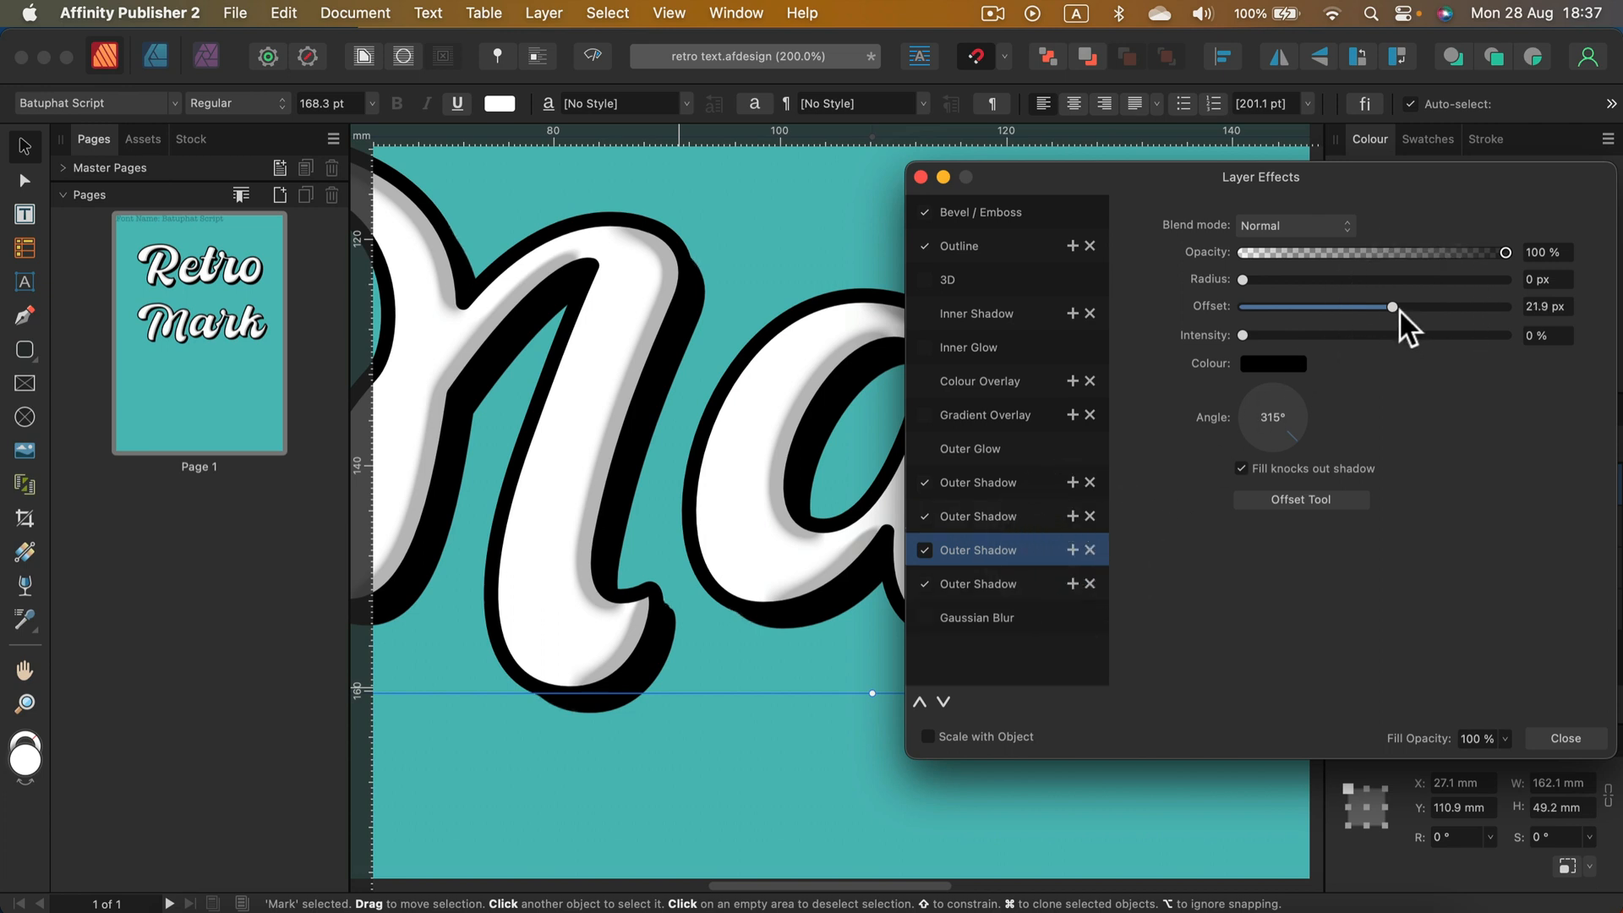
left_click_drag(1391, 306, 1439, 306)
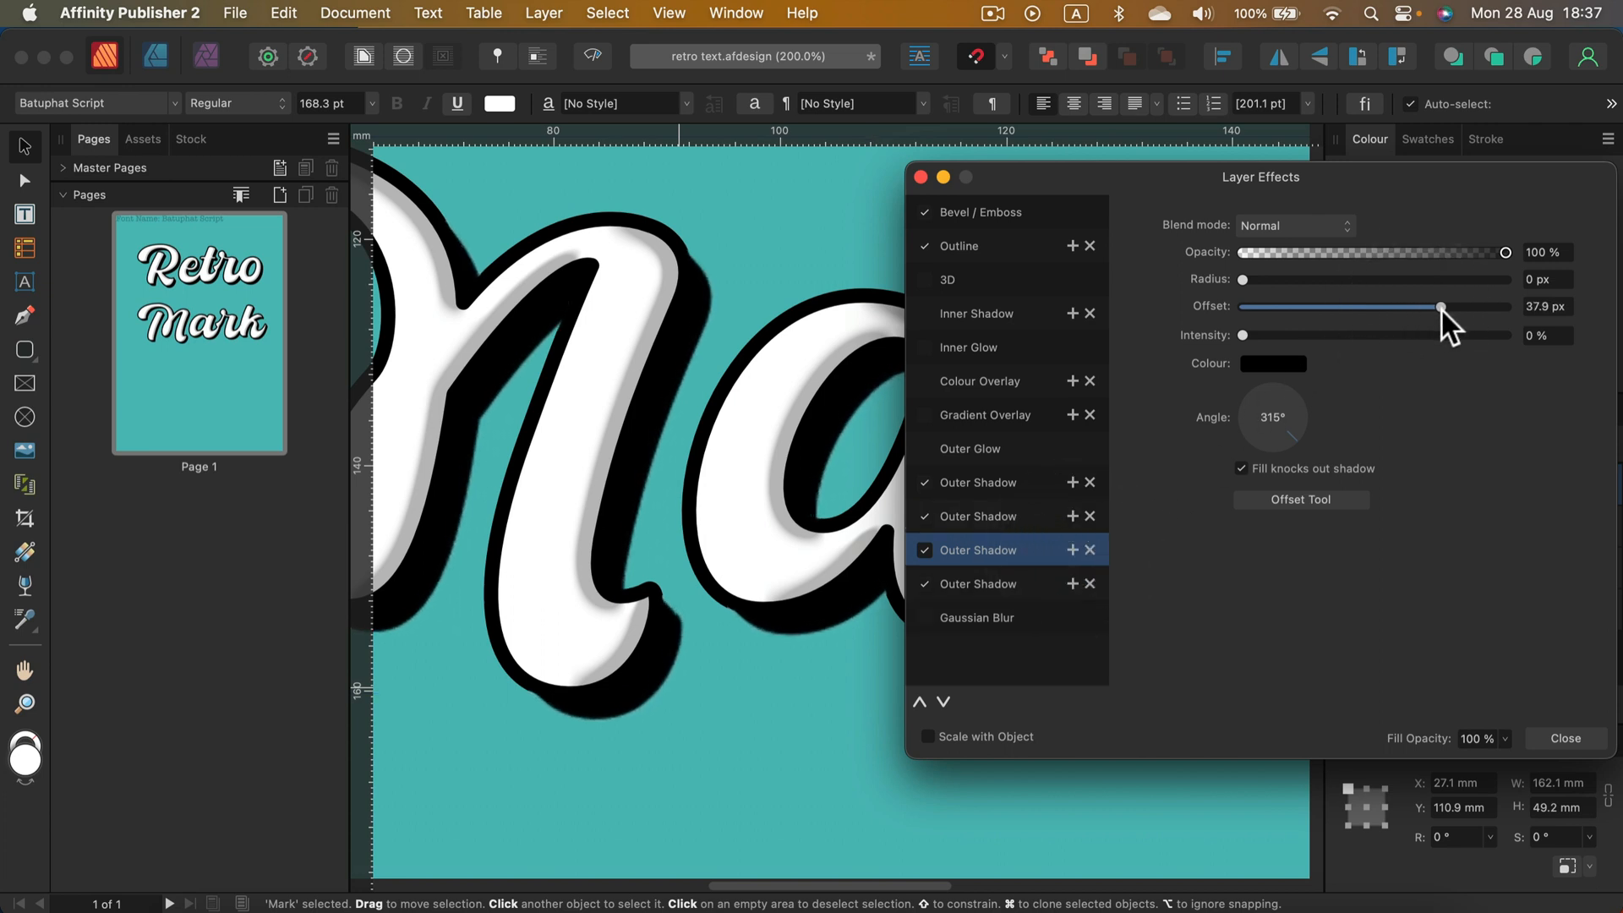
left_click_drag(1439, 306, 1430, 306)
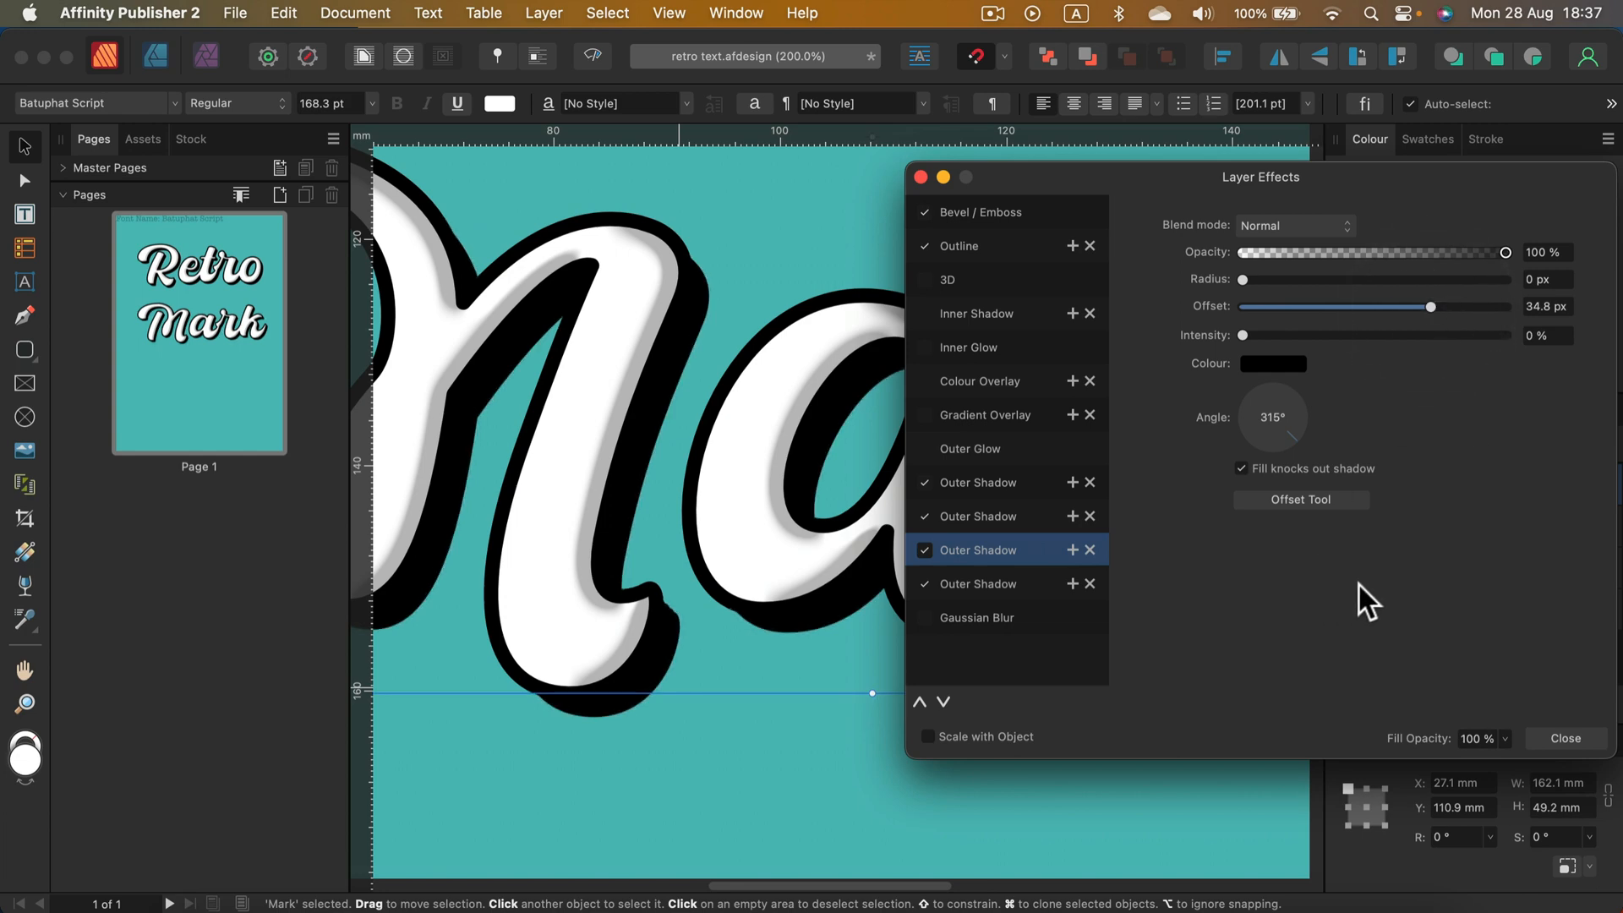
left_click(1564, 739)
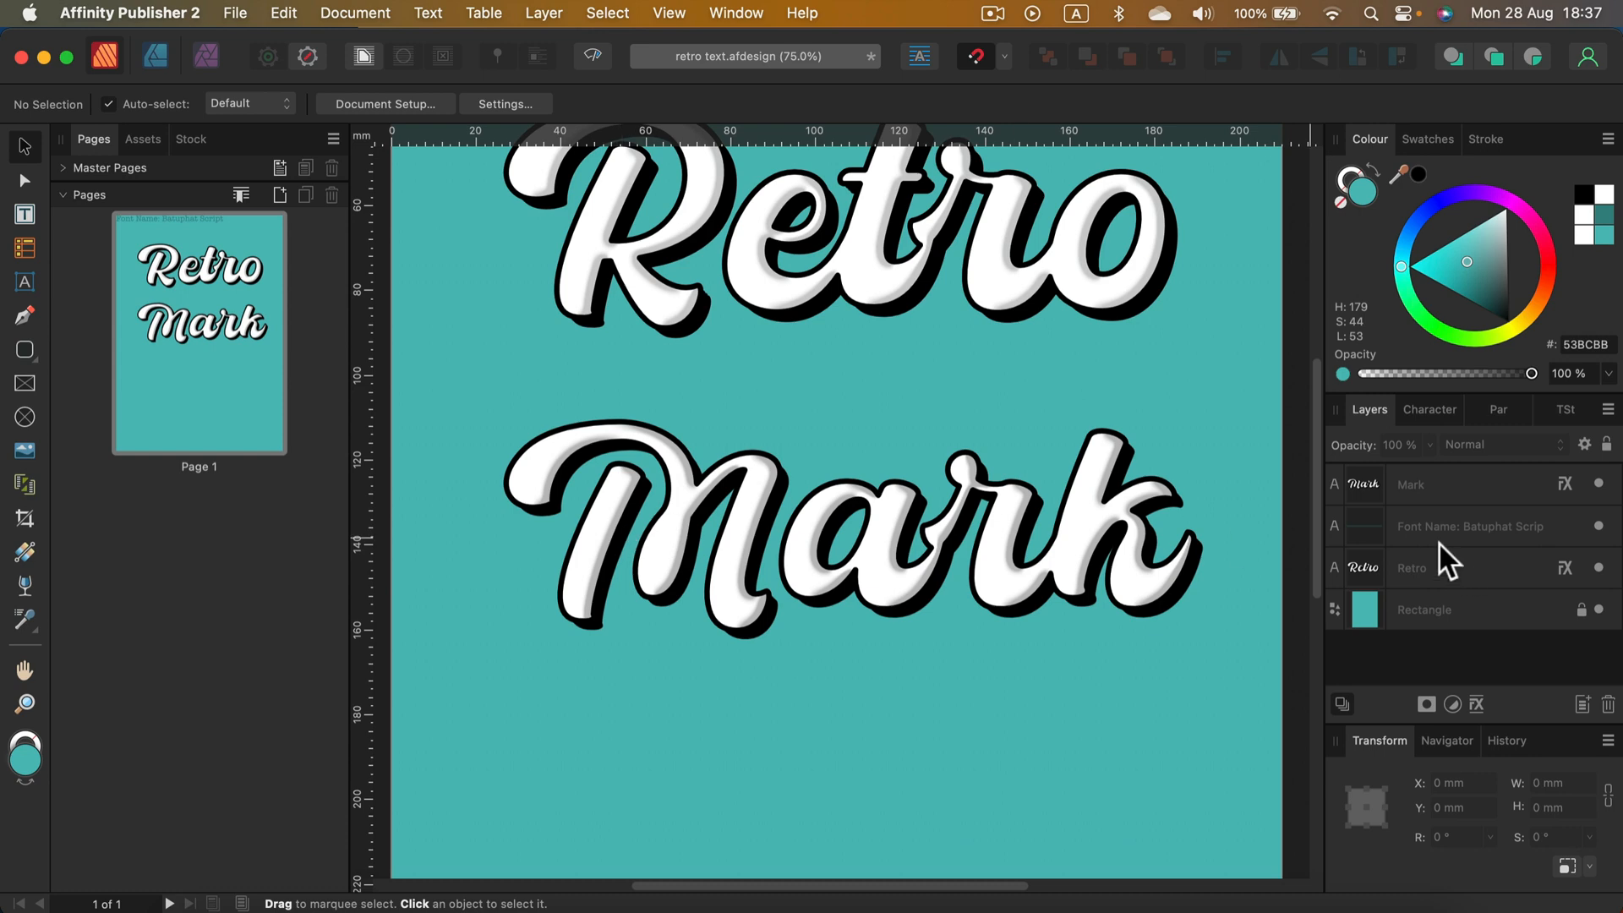
mouse_move(1506, 590)
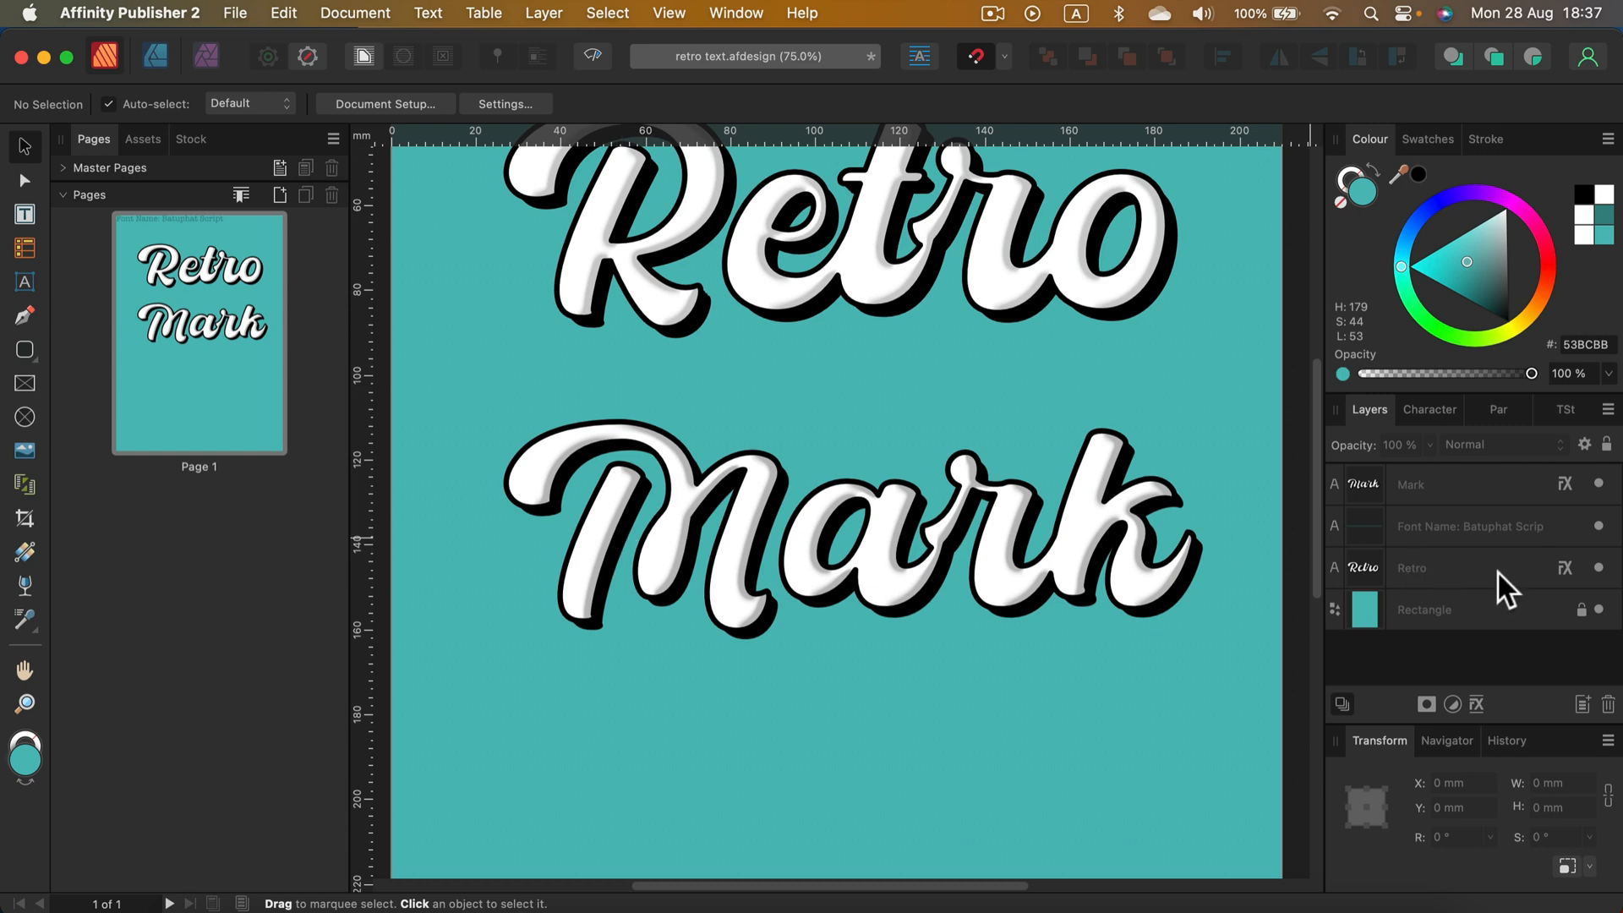
Step: Select the text and show the Styles panel from the Window menu
left_click(1410, 568)
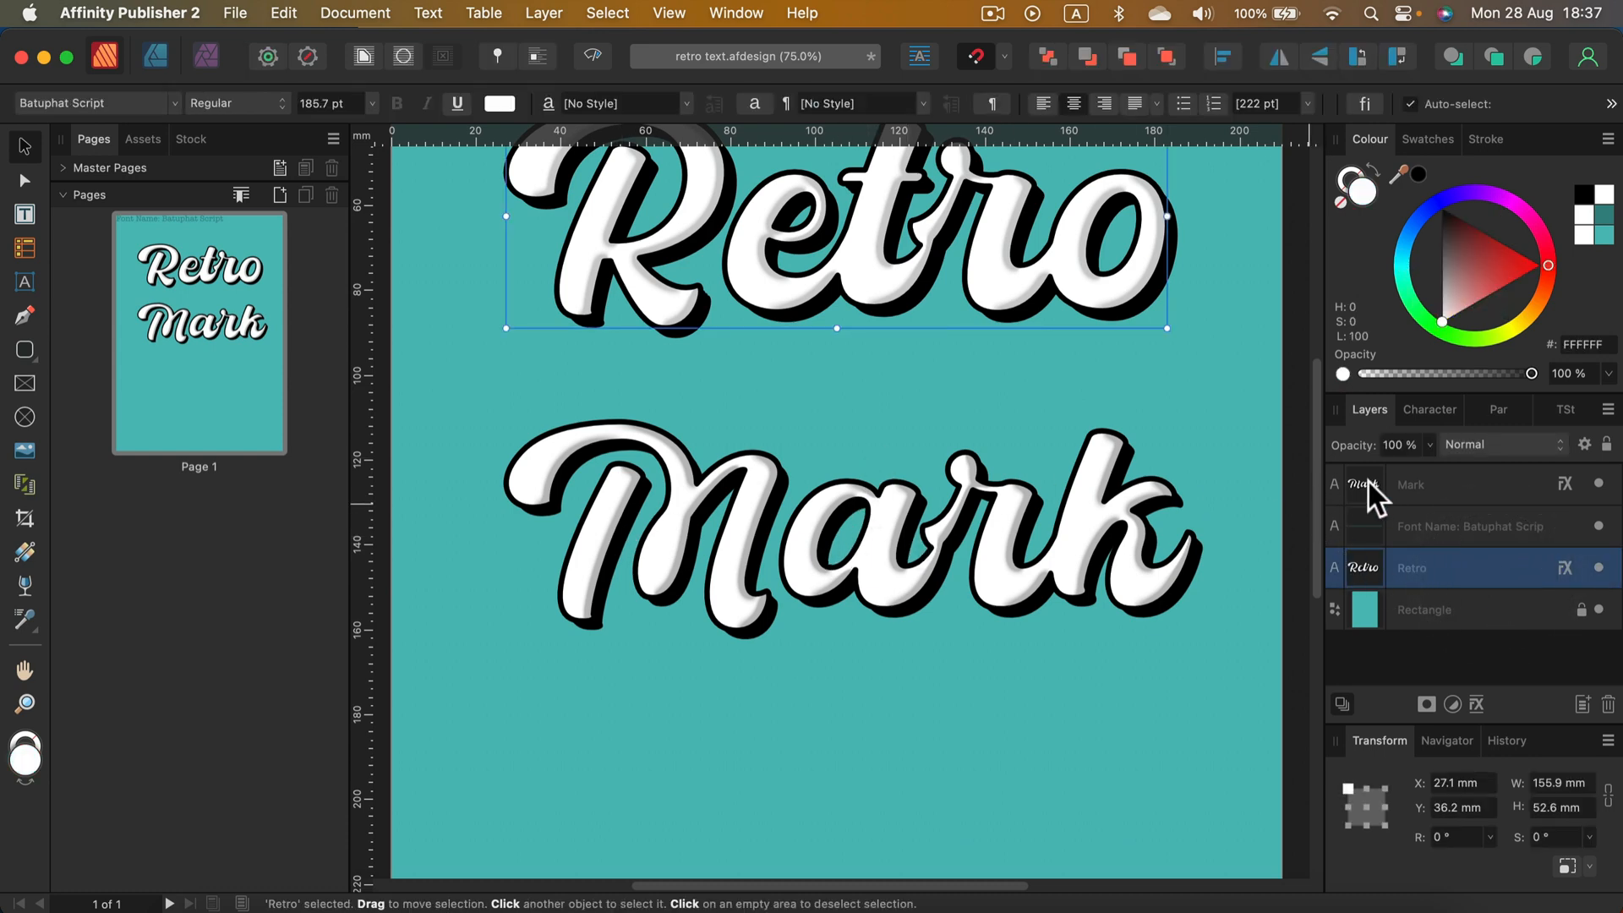
mouse_move(1469, 497)
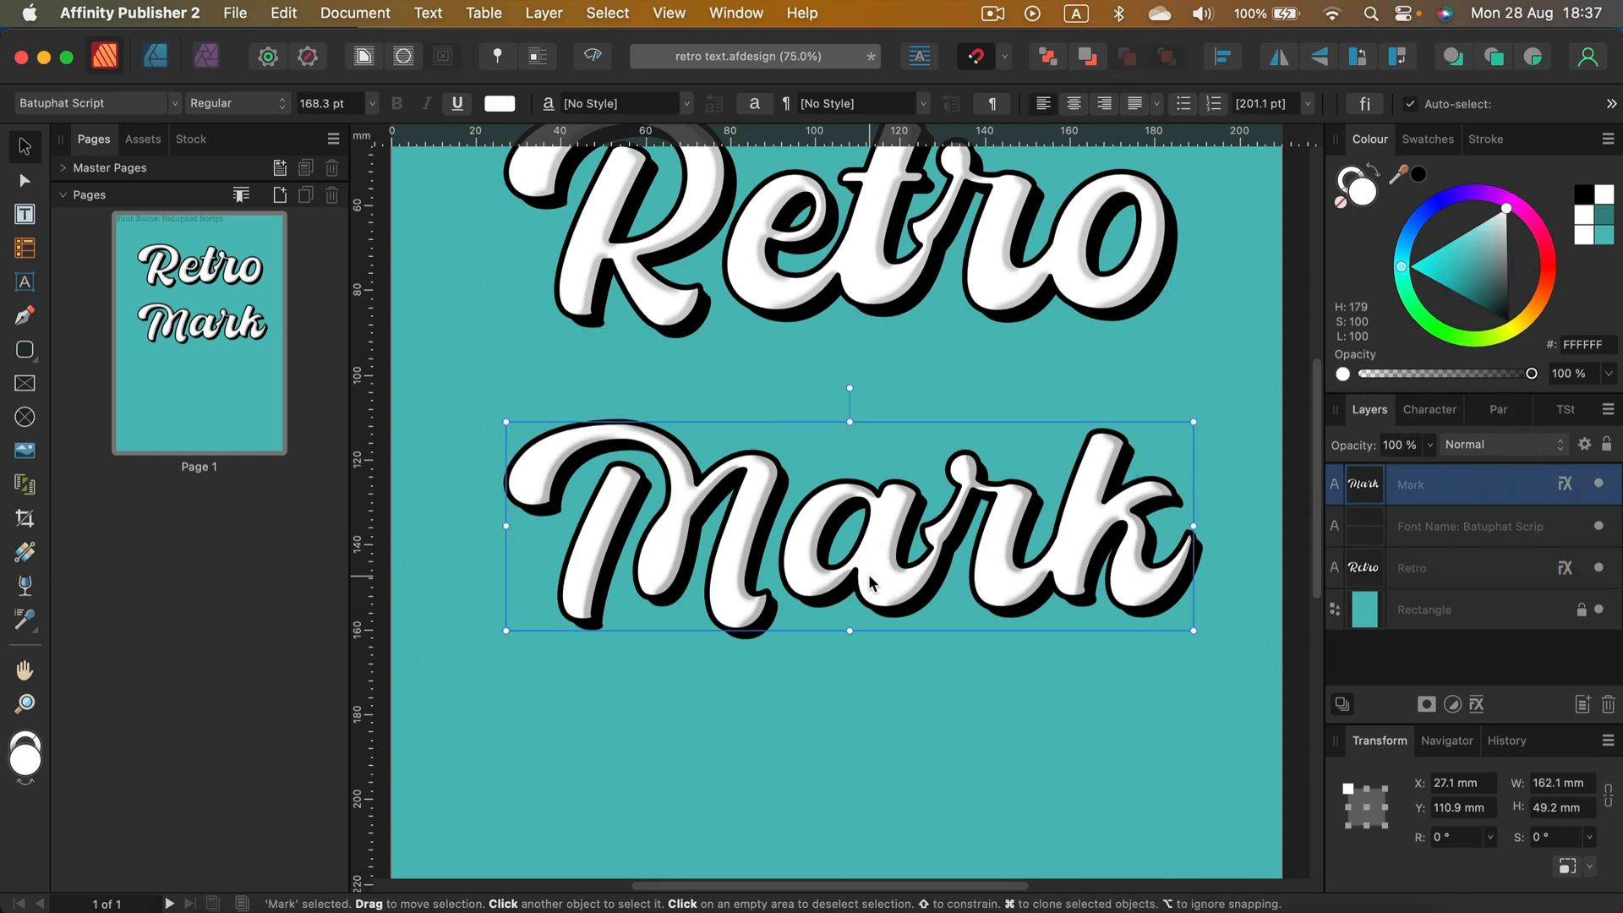
mouse_move(543, 595)
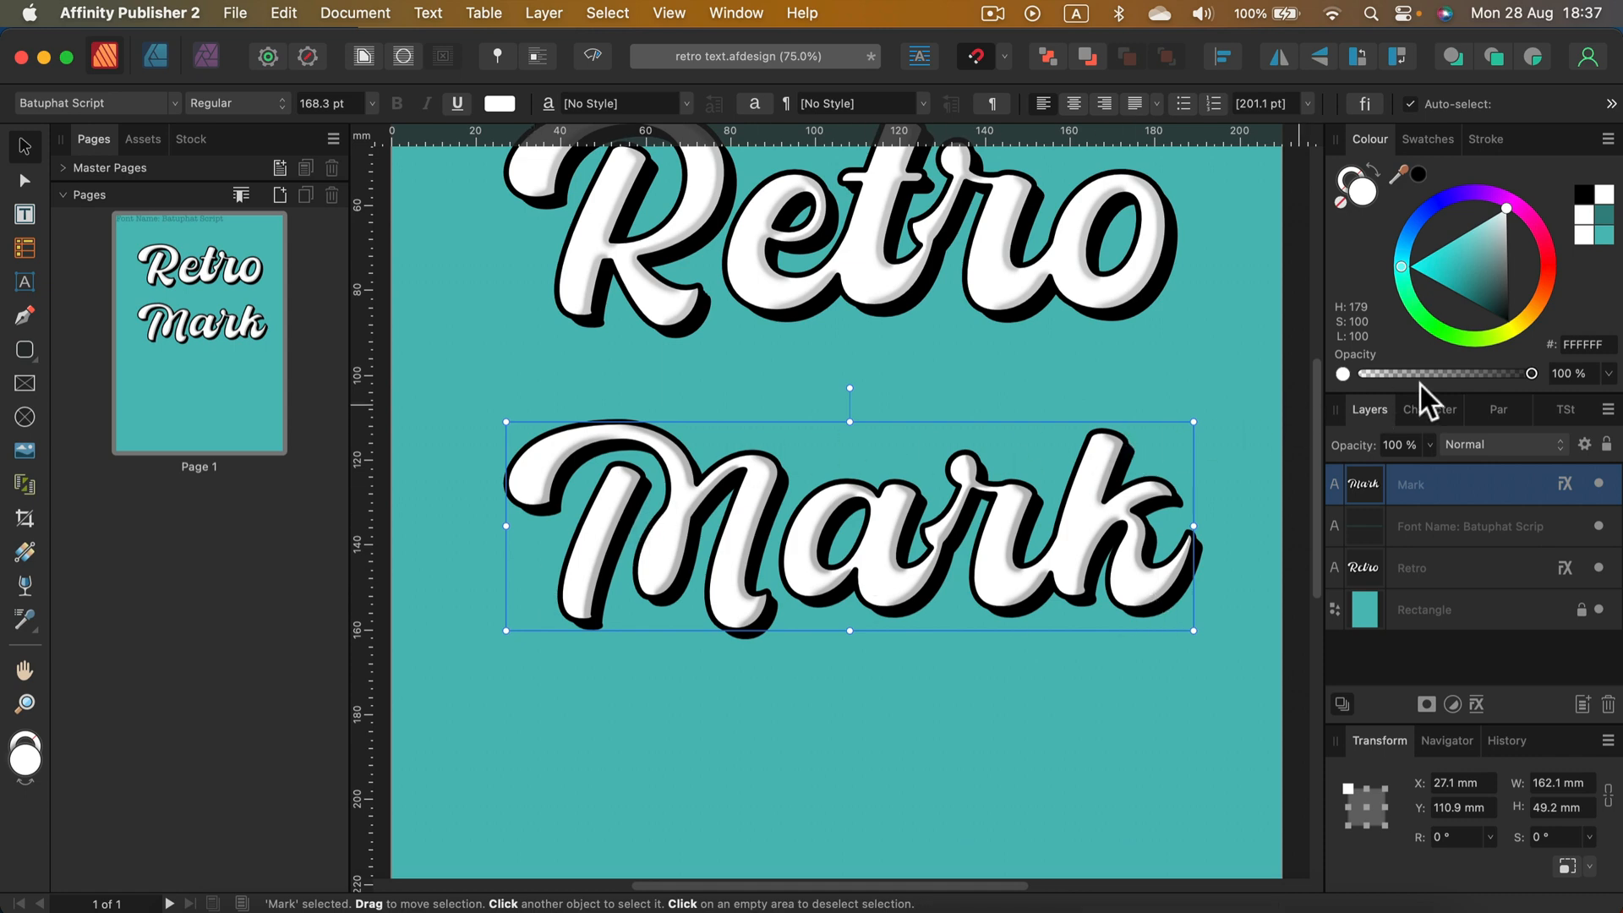
left_click(1562, 409)
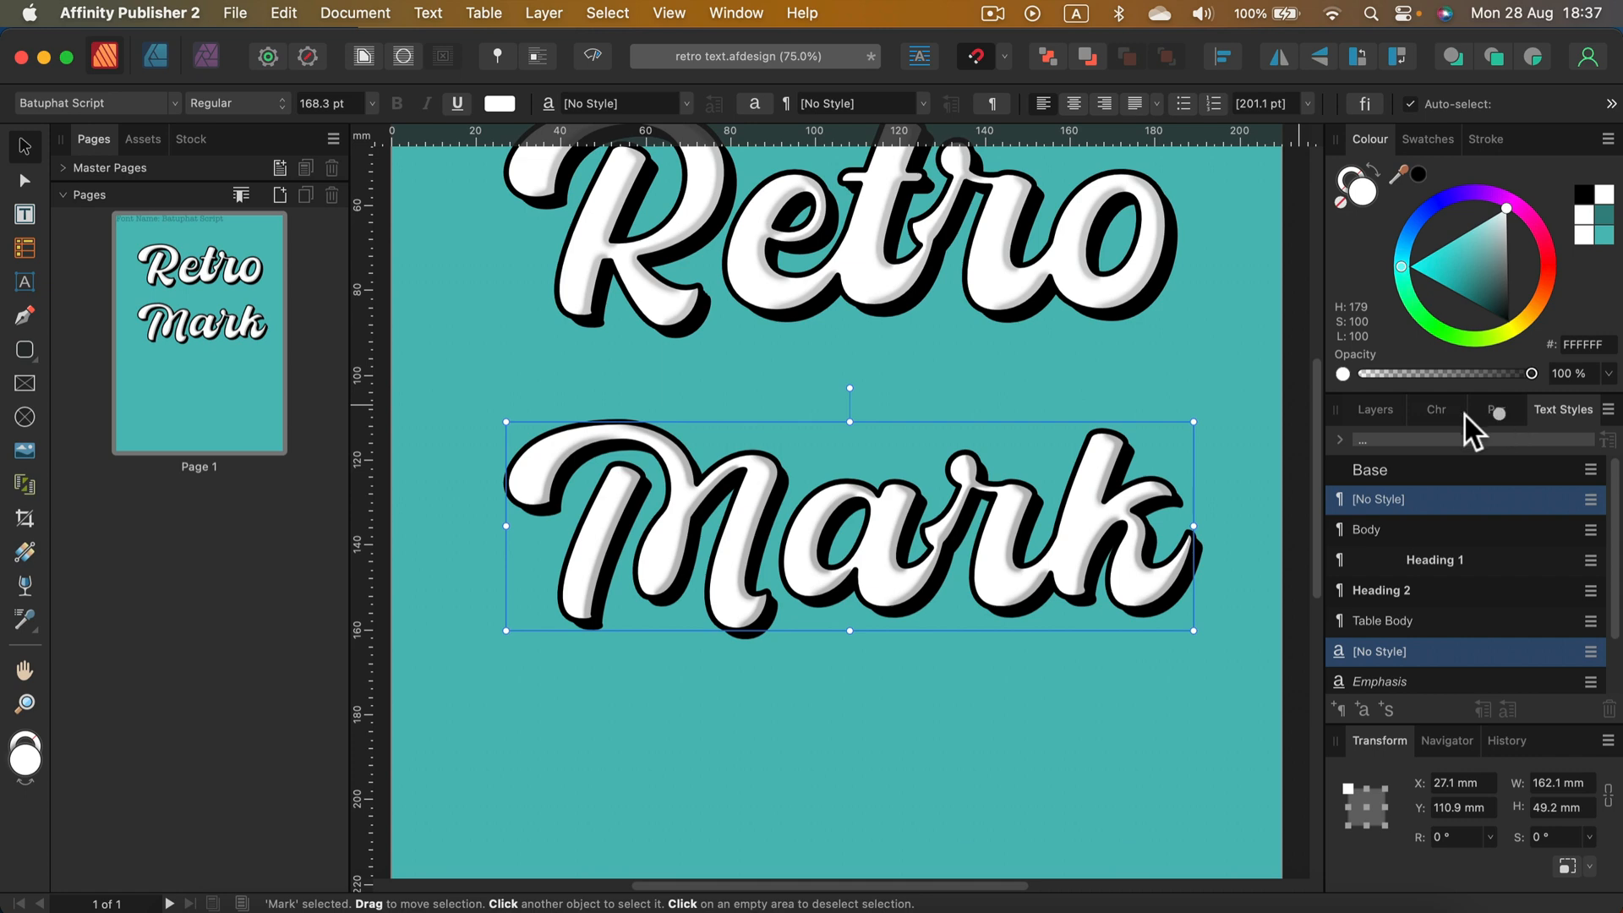
left_click(1368, 409)
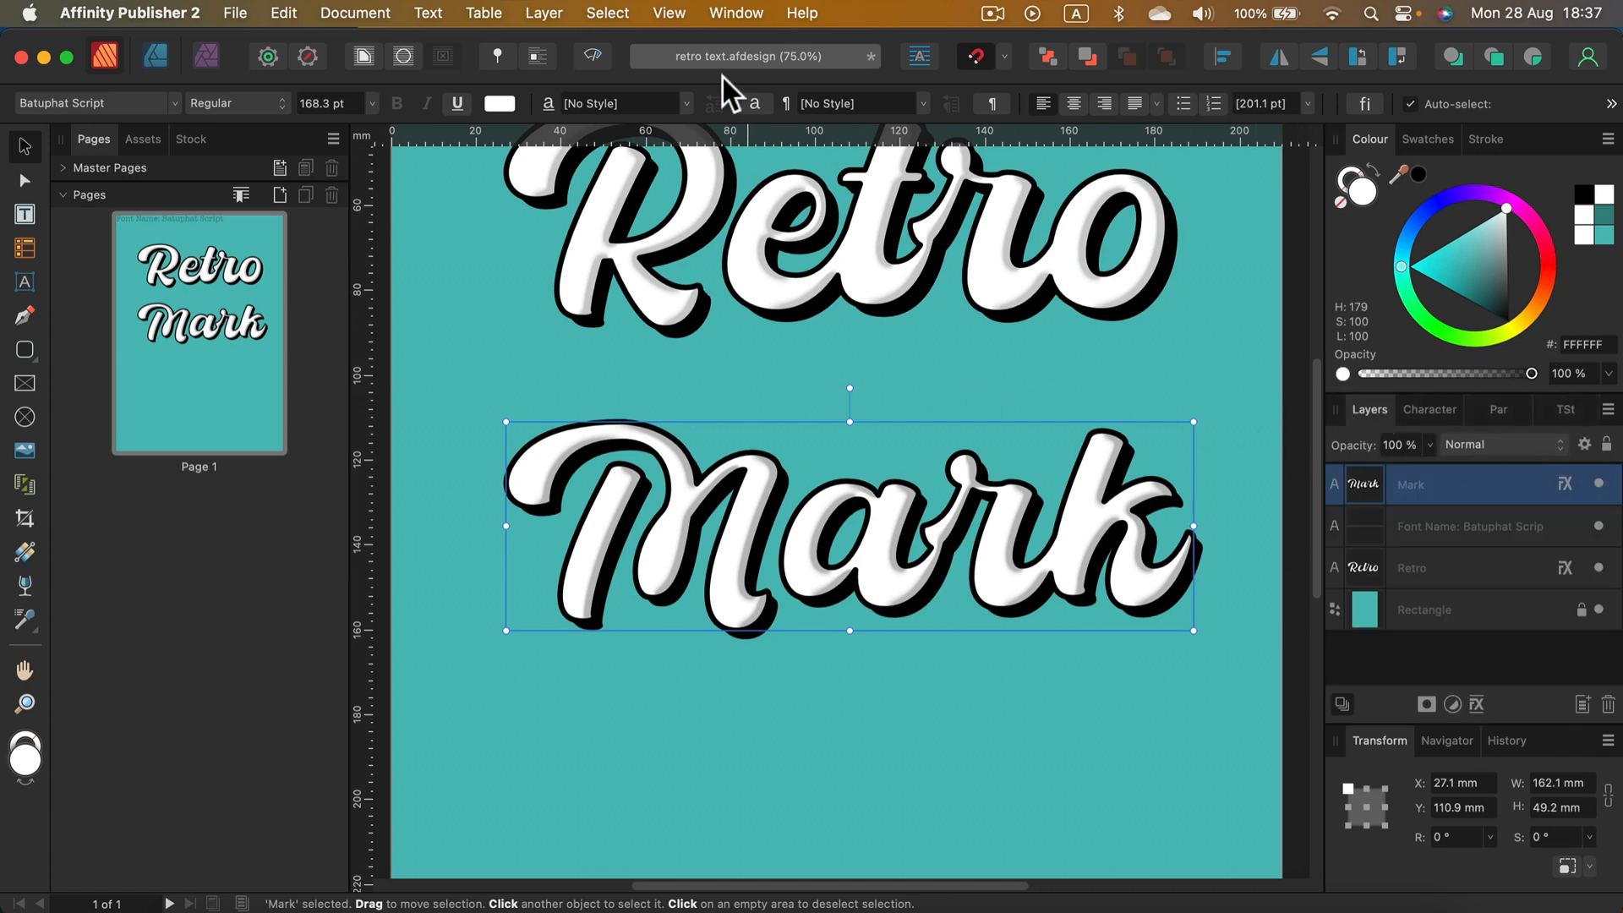
left_click(736, 12)
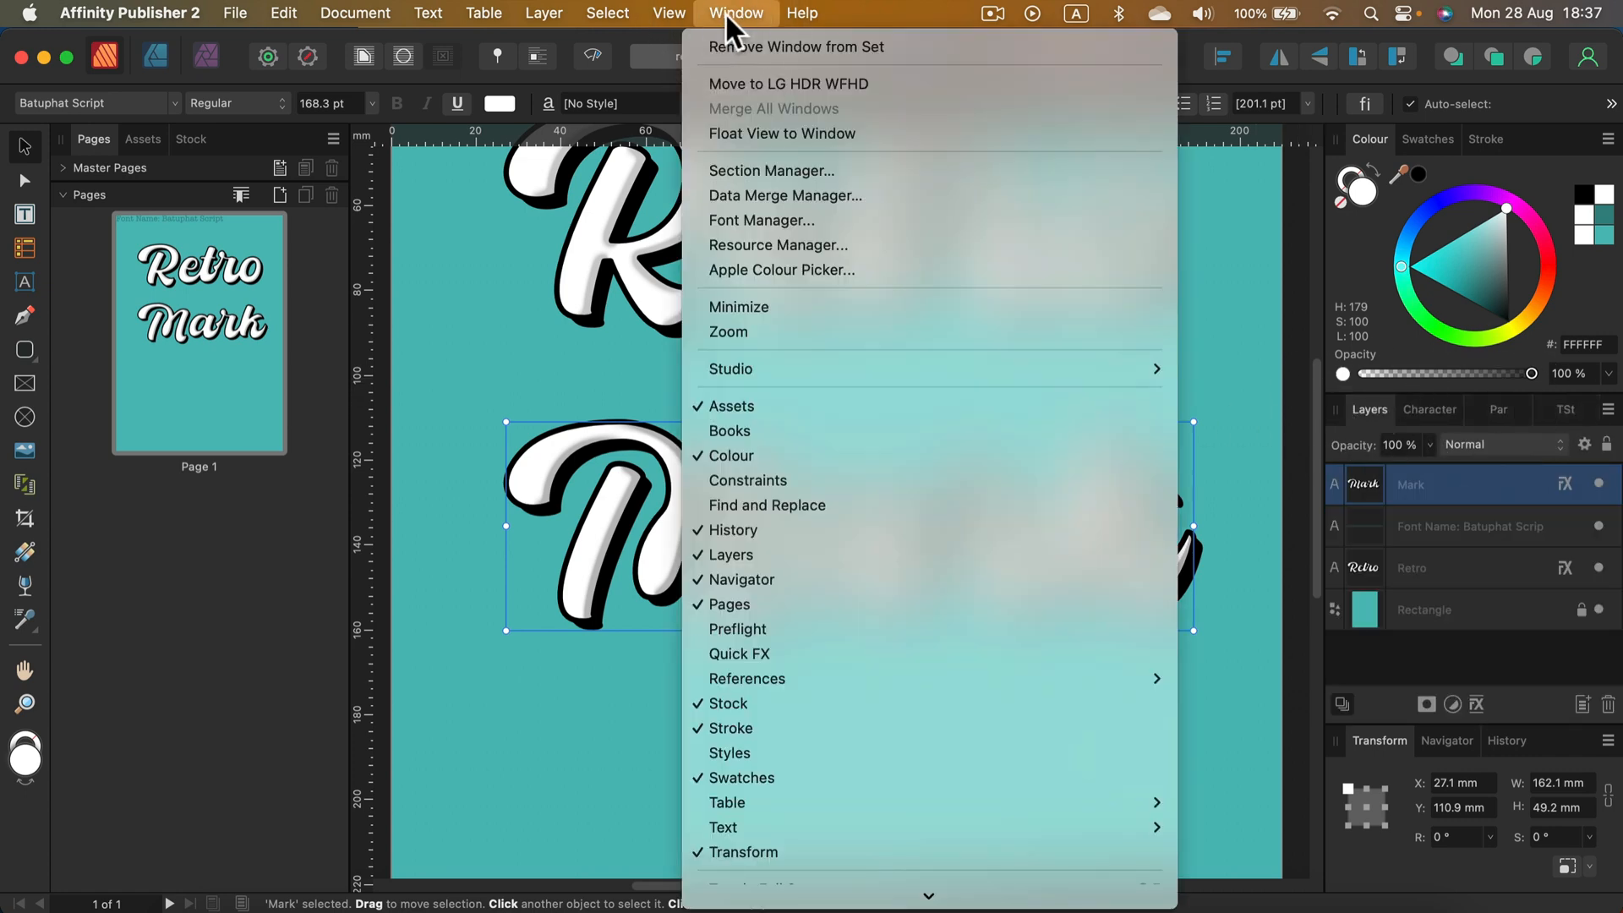
mouse_move(818, 603)
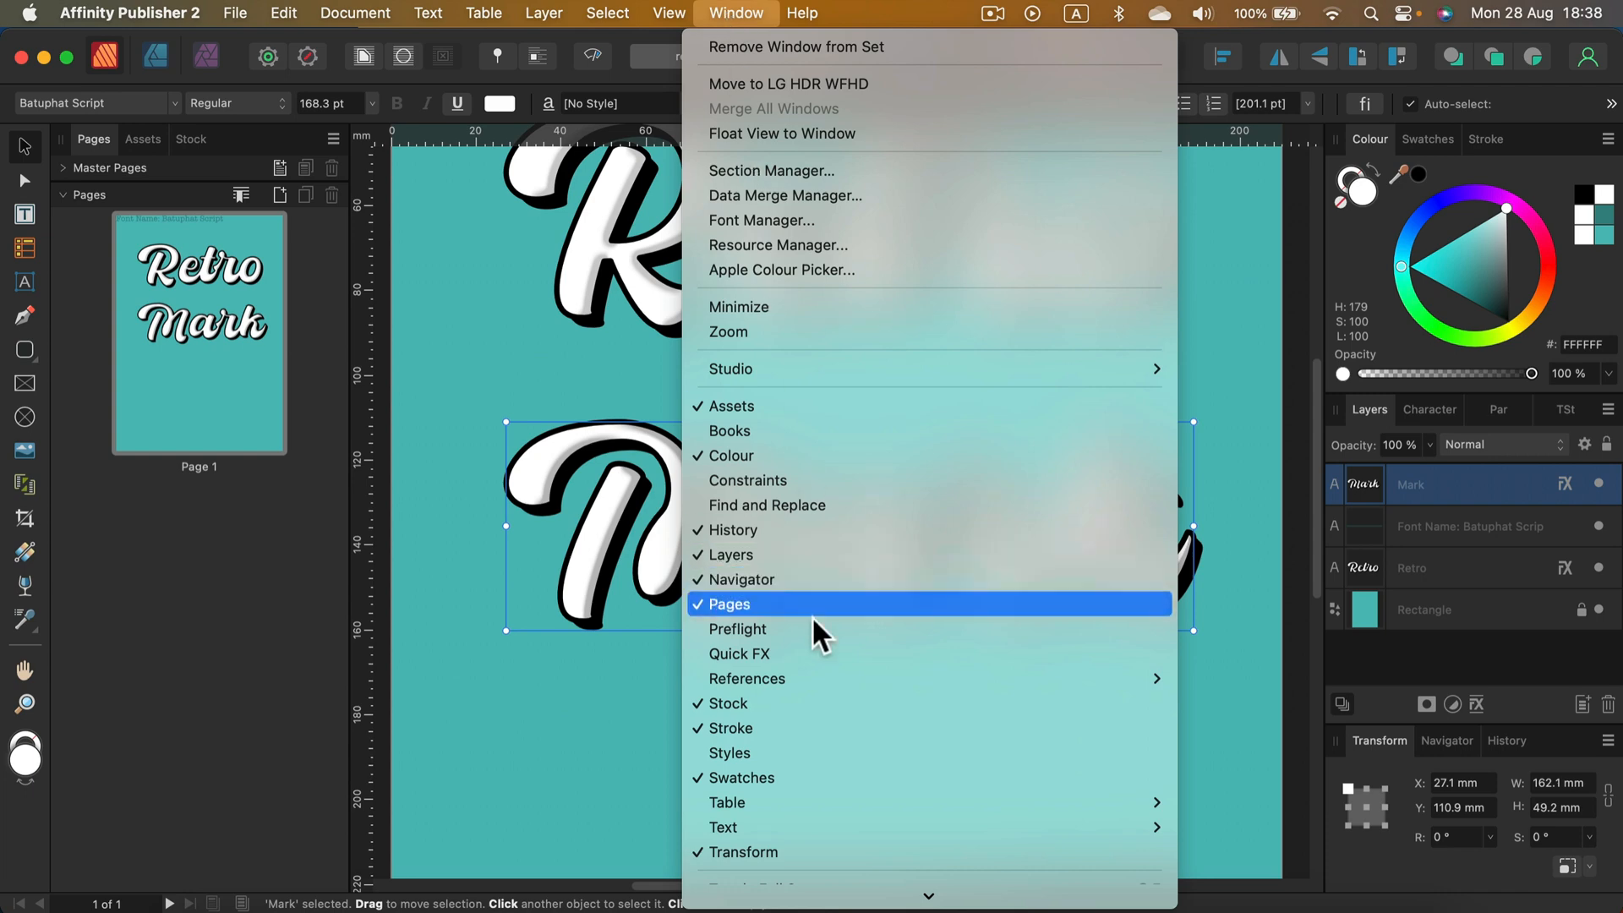
mouse_move(754, 759)
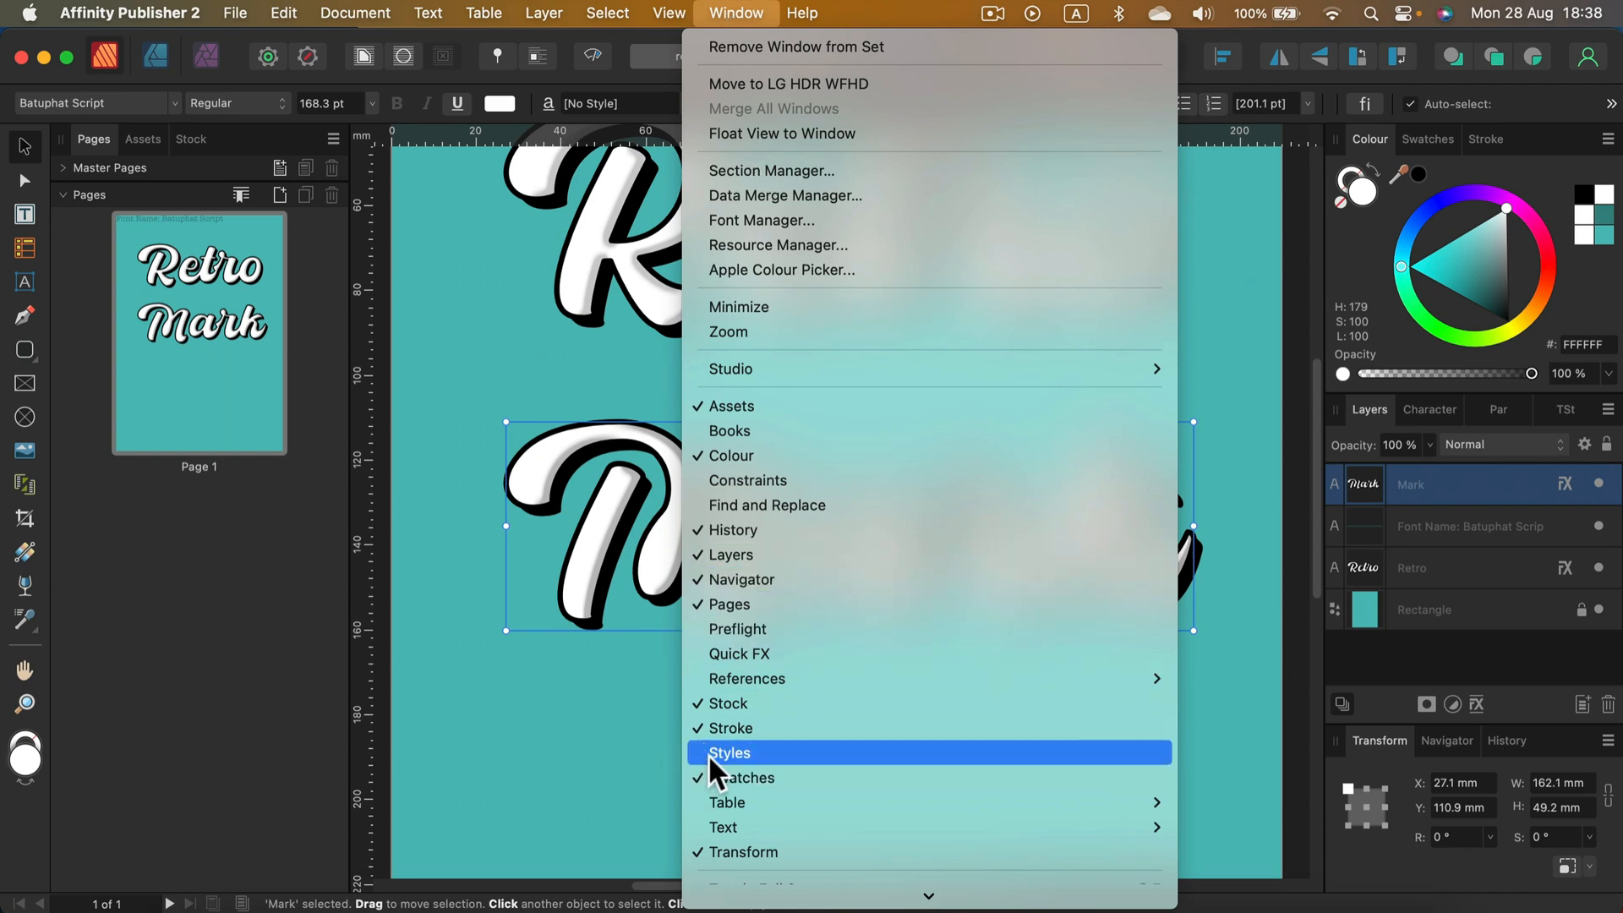
left_click(728, 752)
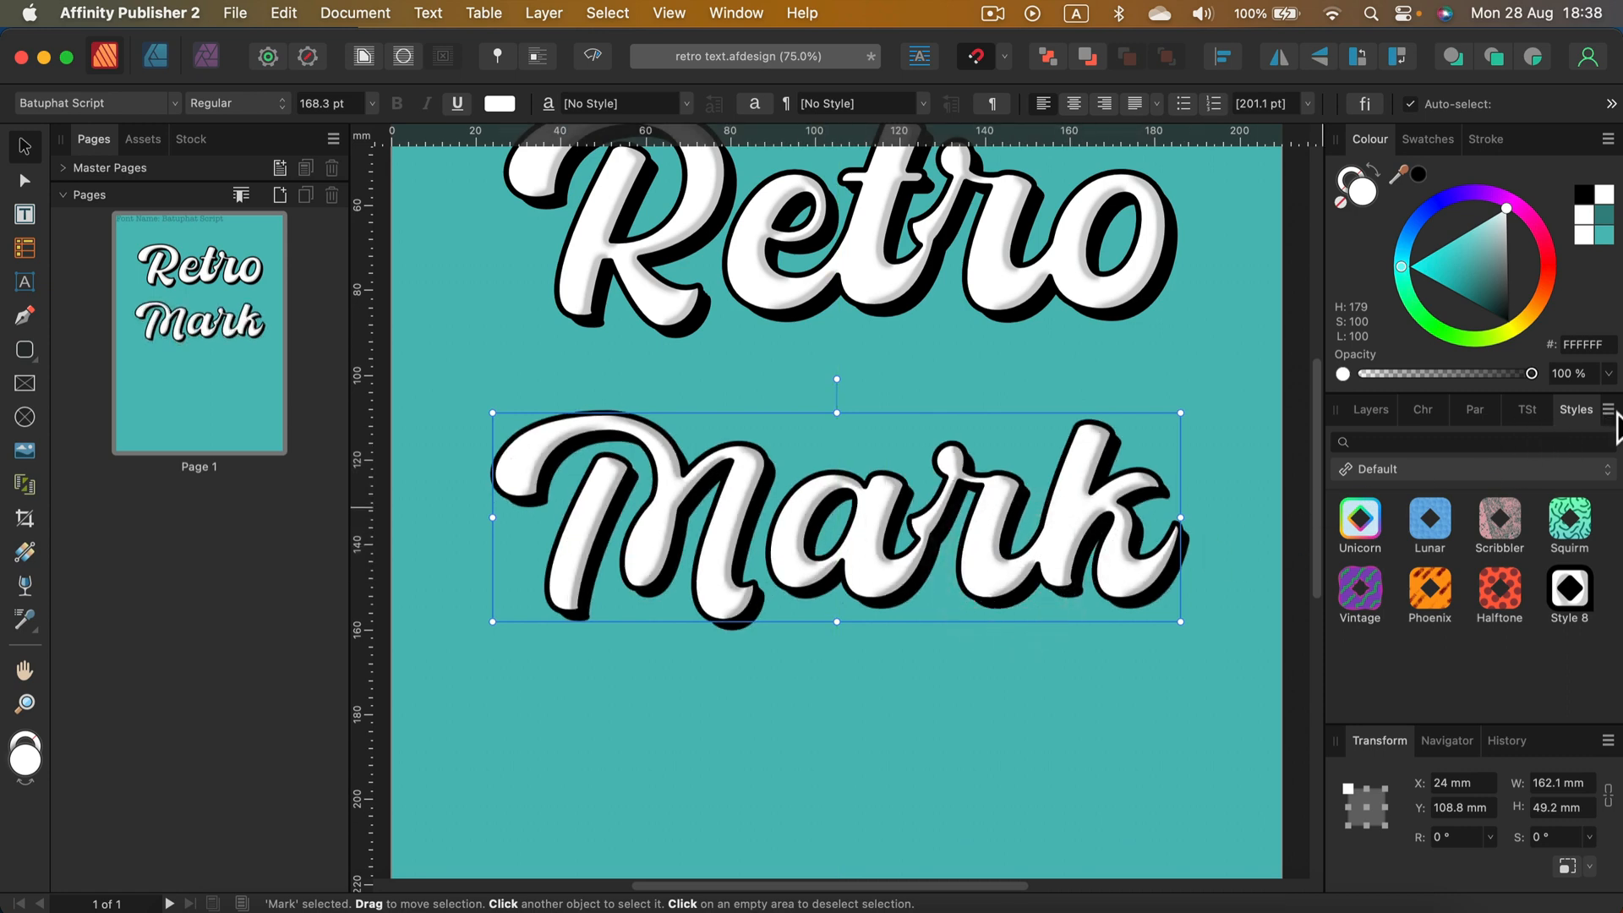
Step: Add Style from Selection to save Mark's look as Style 9
left_click(1608, 409)
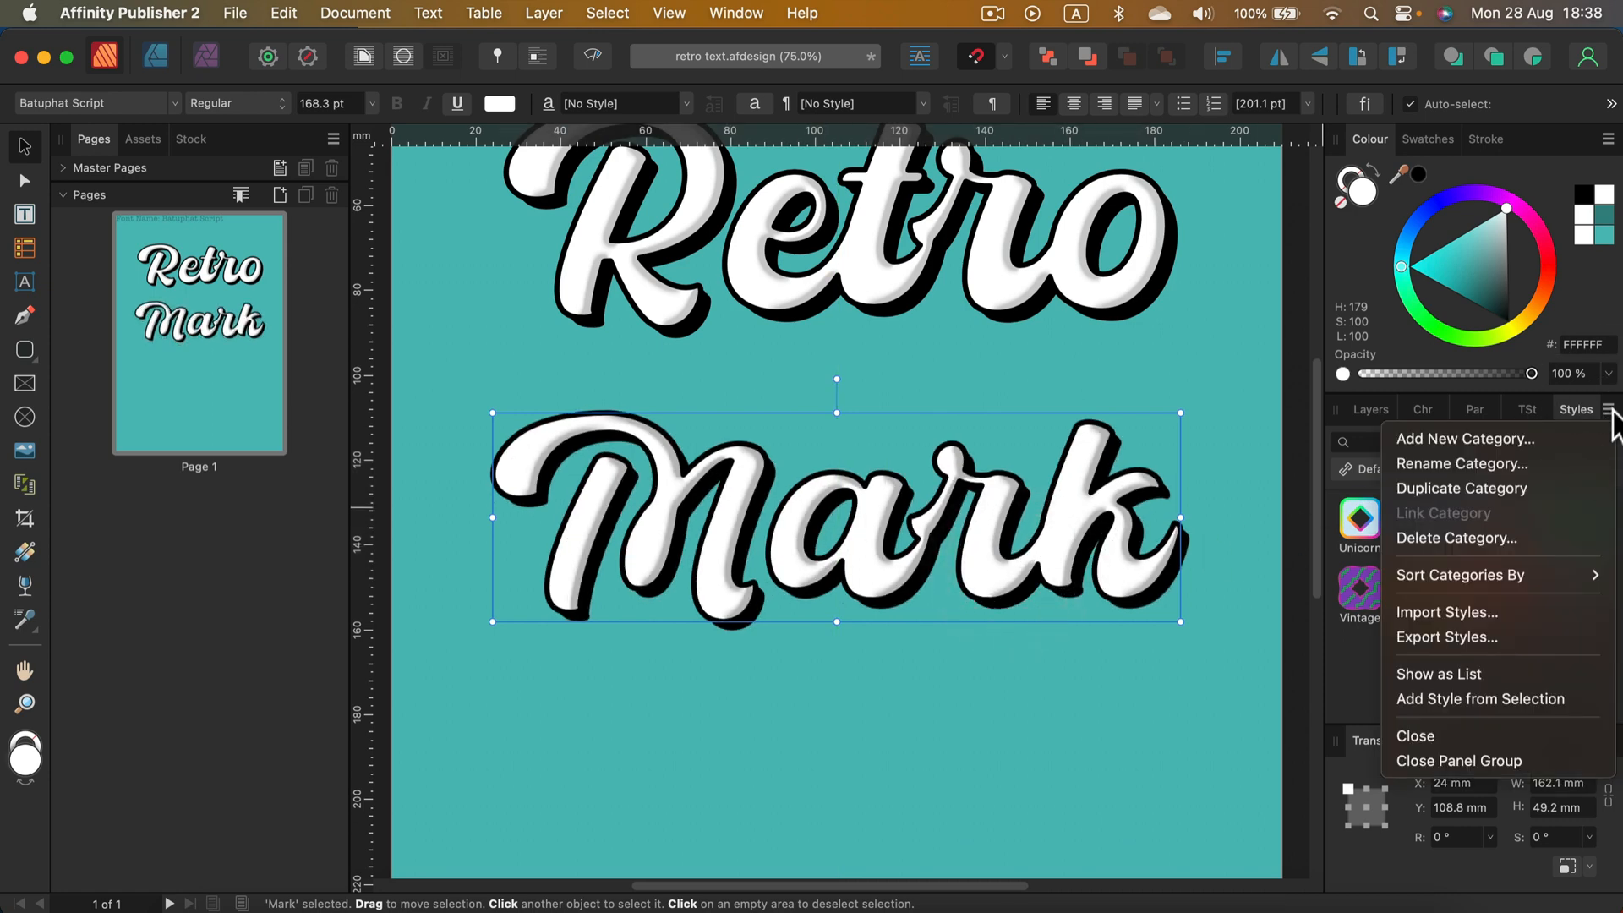
mouse_move(1481, 698)
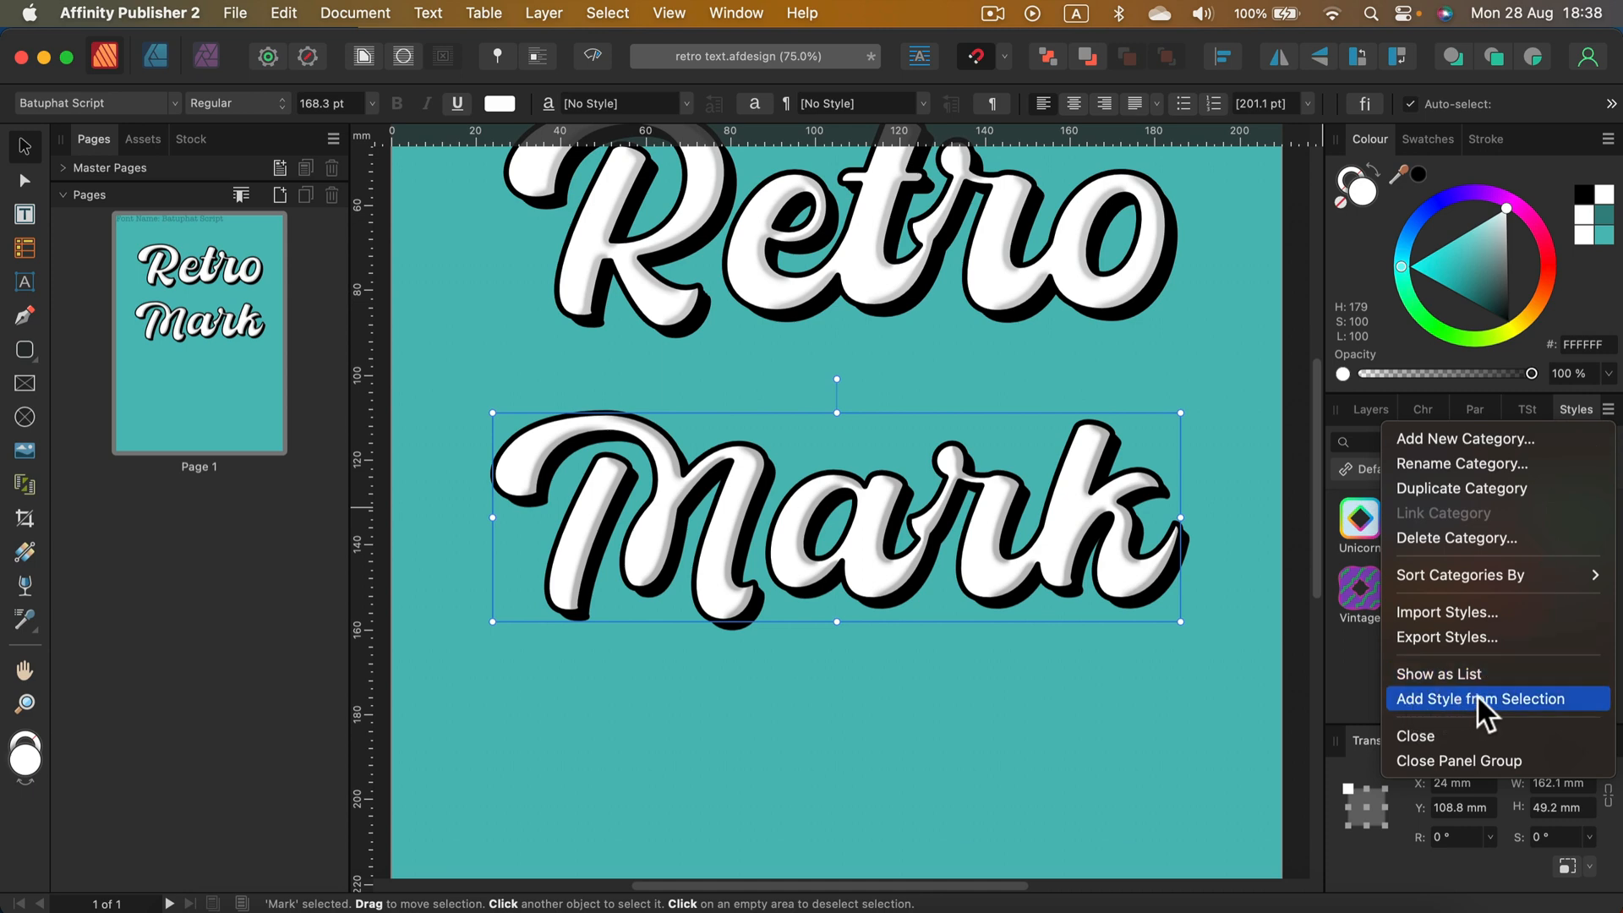
left_click(1481, 698)
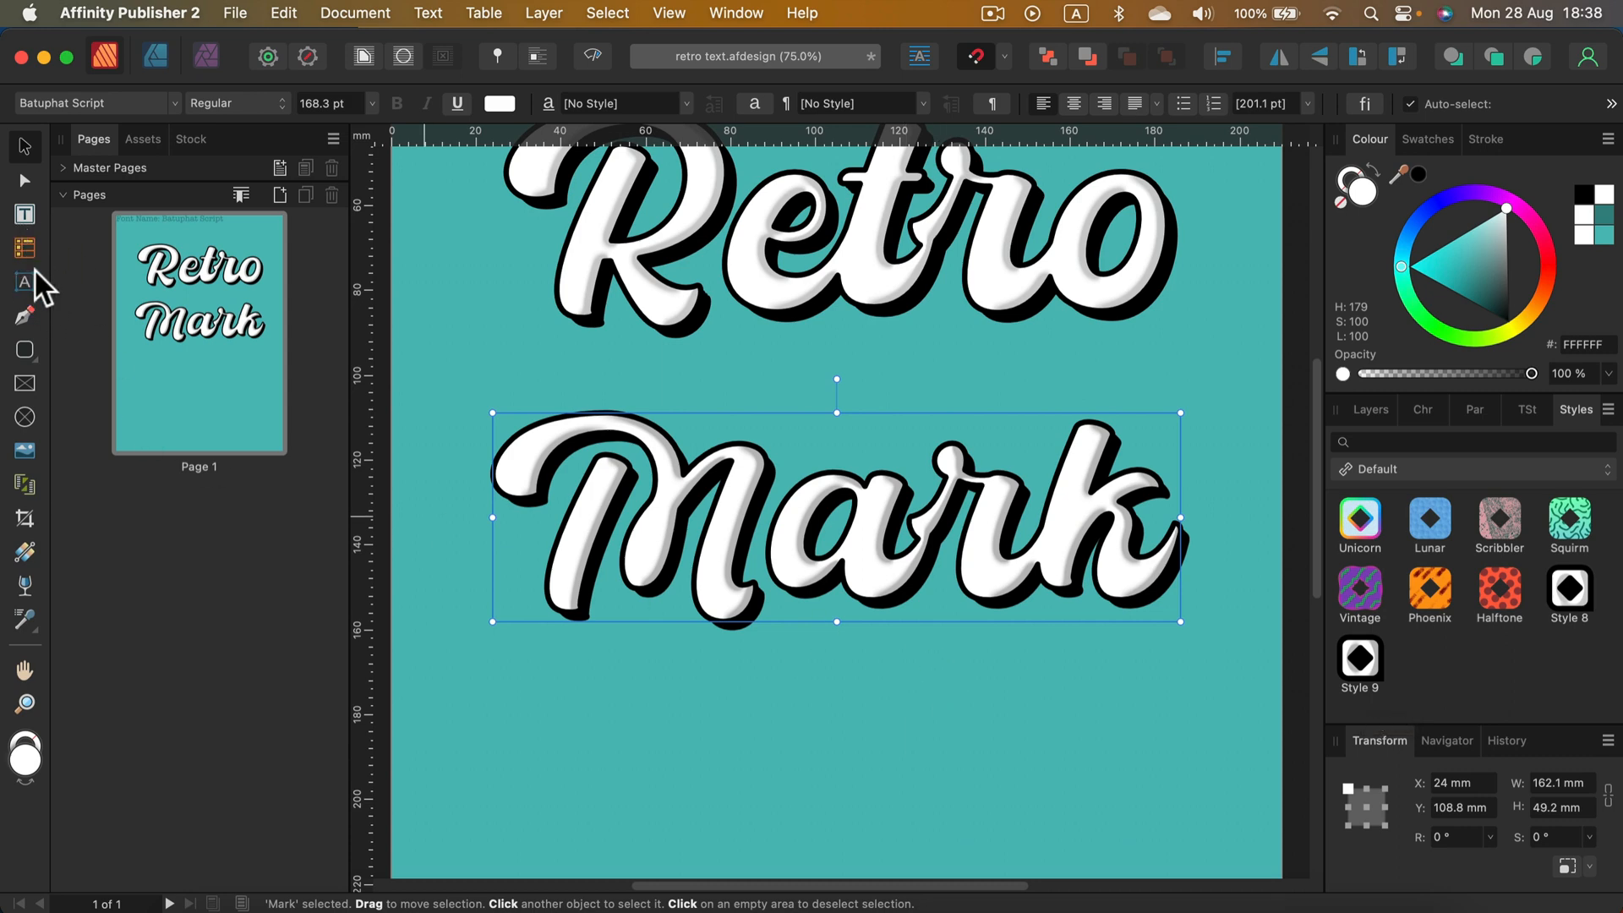
Step: Type 'Hello' below Mark with Style 9 applied and move Mark up between Retro and Hello
left_click(25, 282)
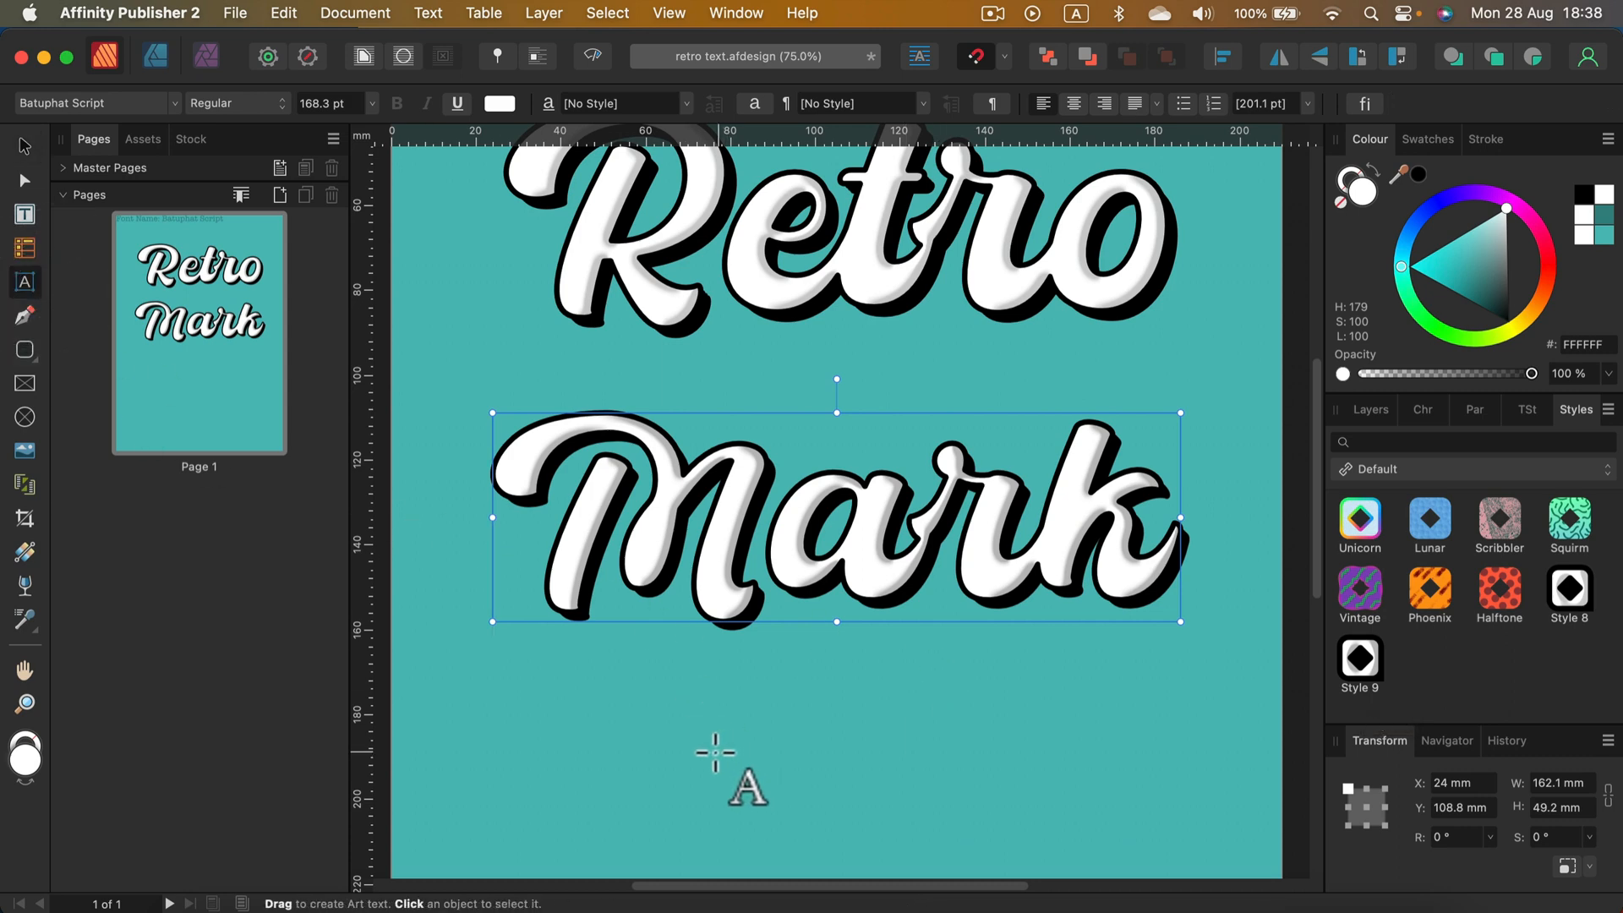
left_click_drag(725, 595, 730, 822)
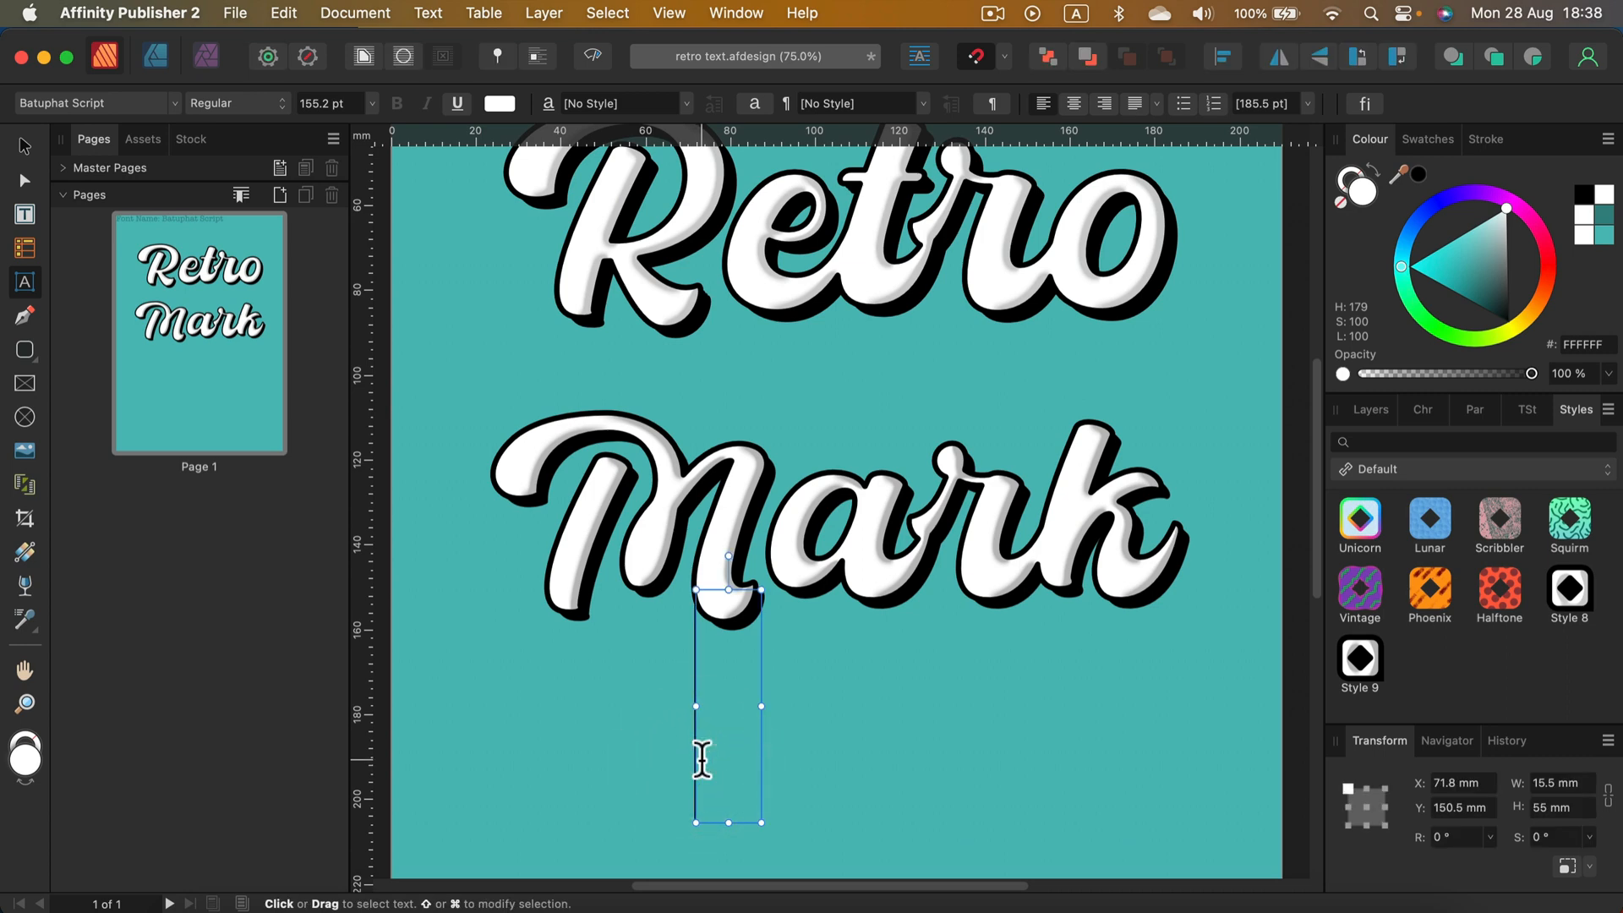
type("He")
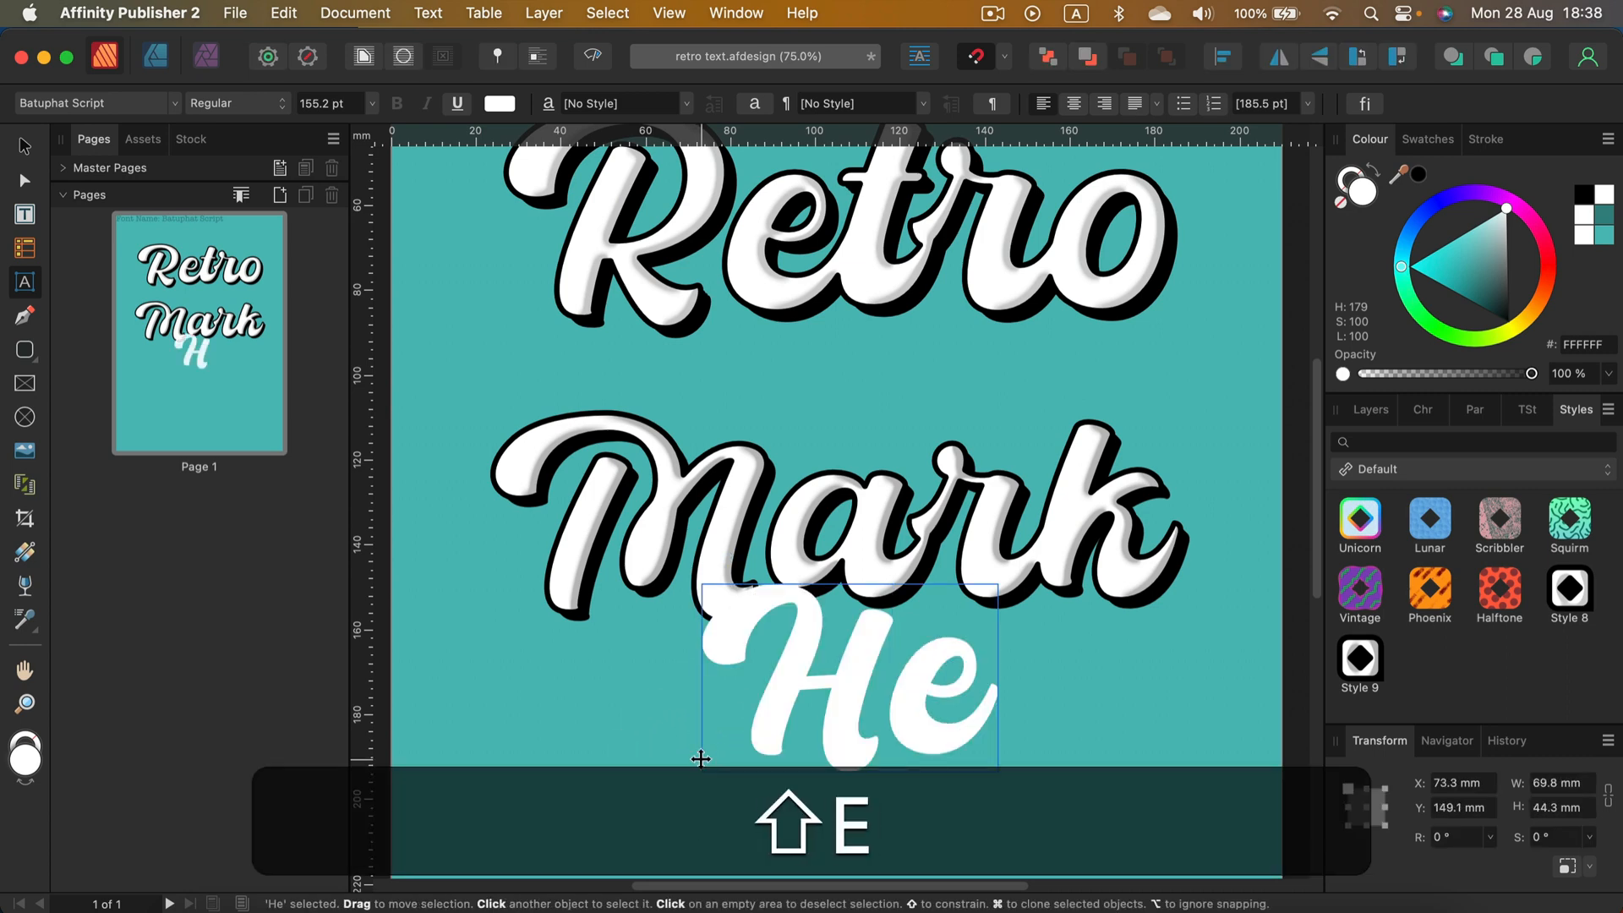
type("llo")
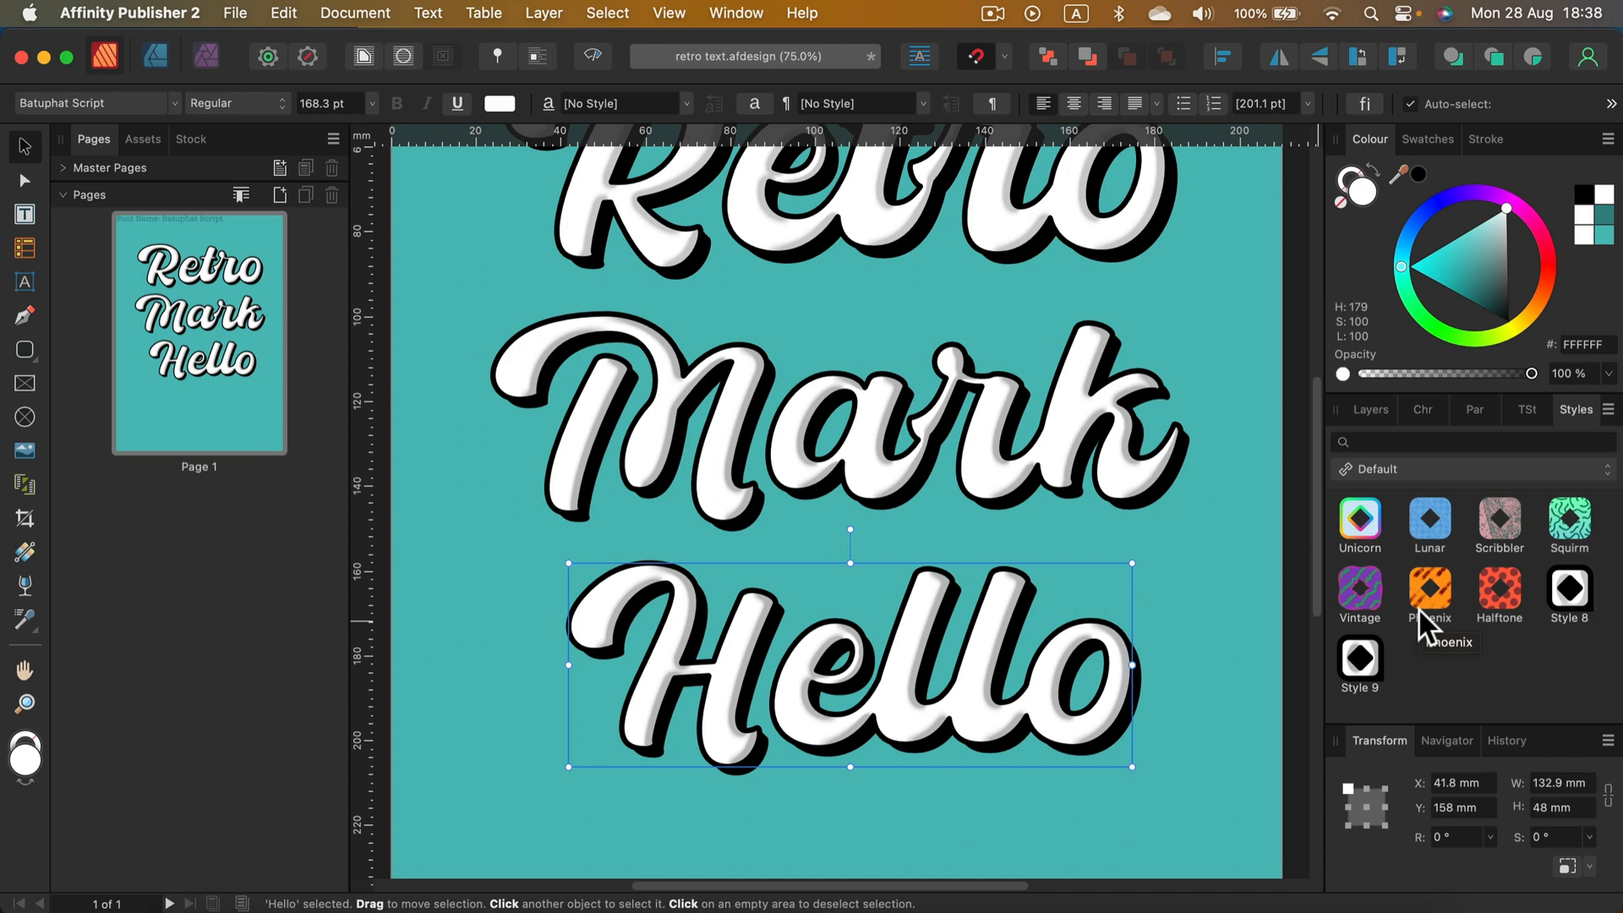
mouse_move(938, 488)
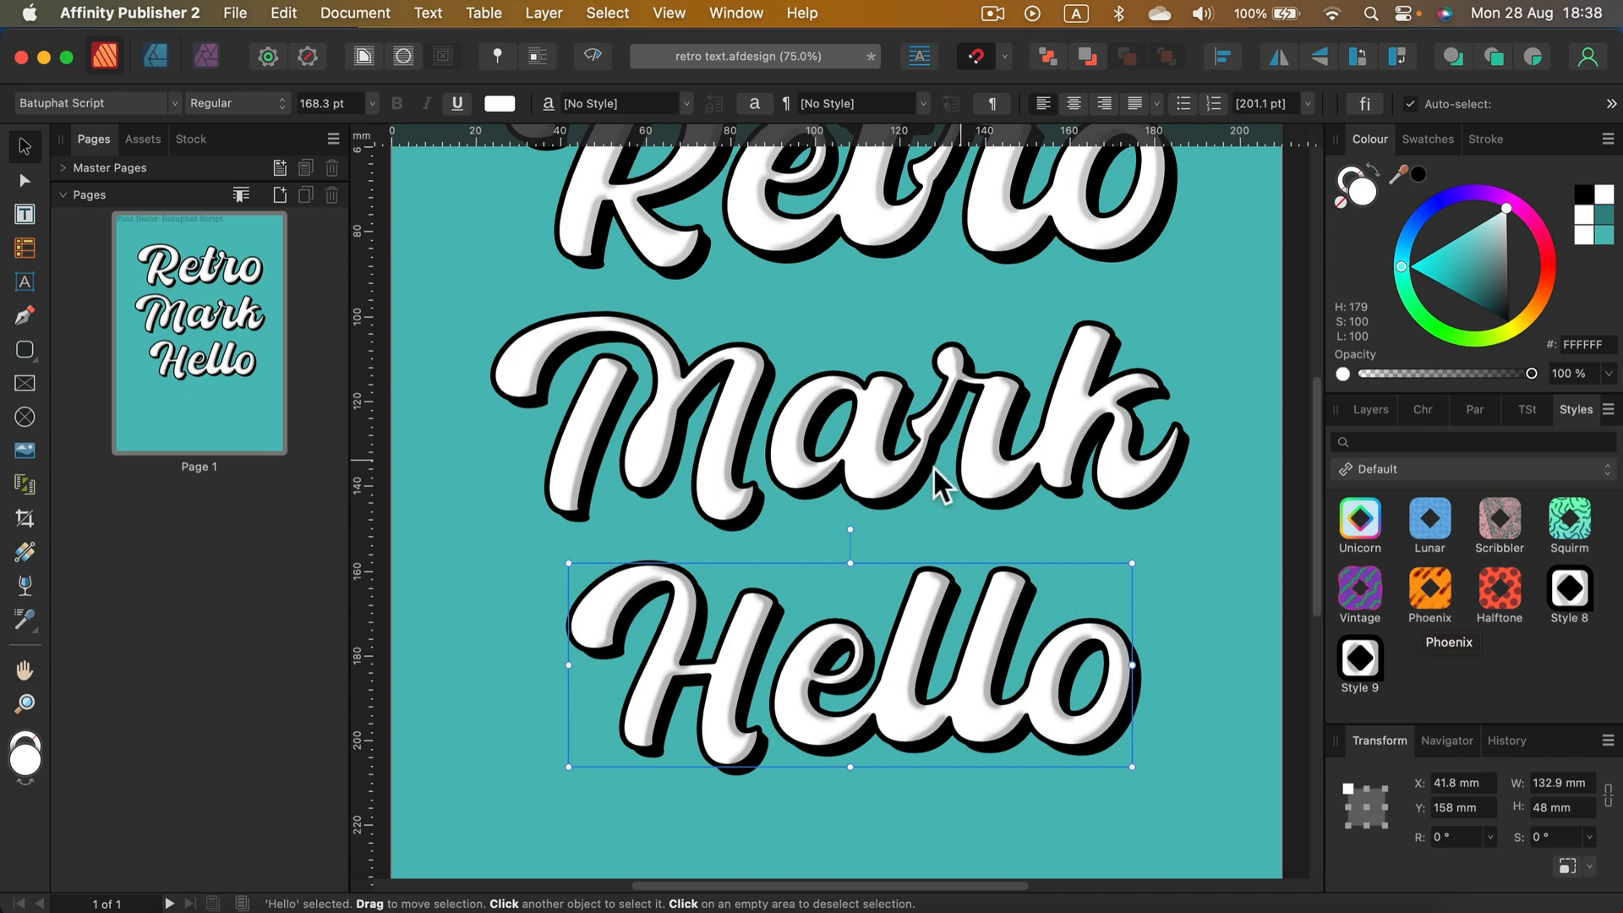
mouse_move(995, 705)
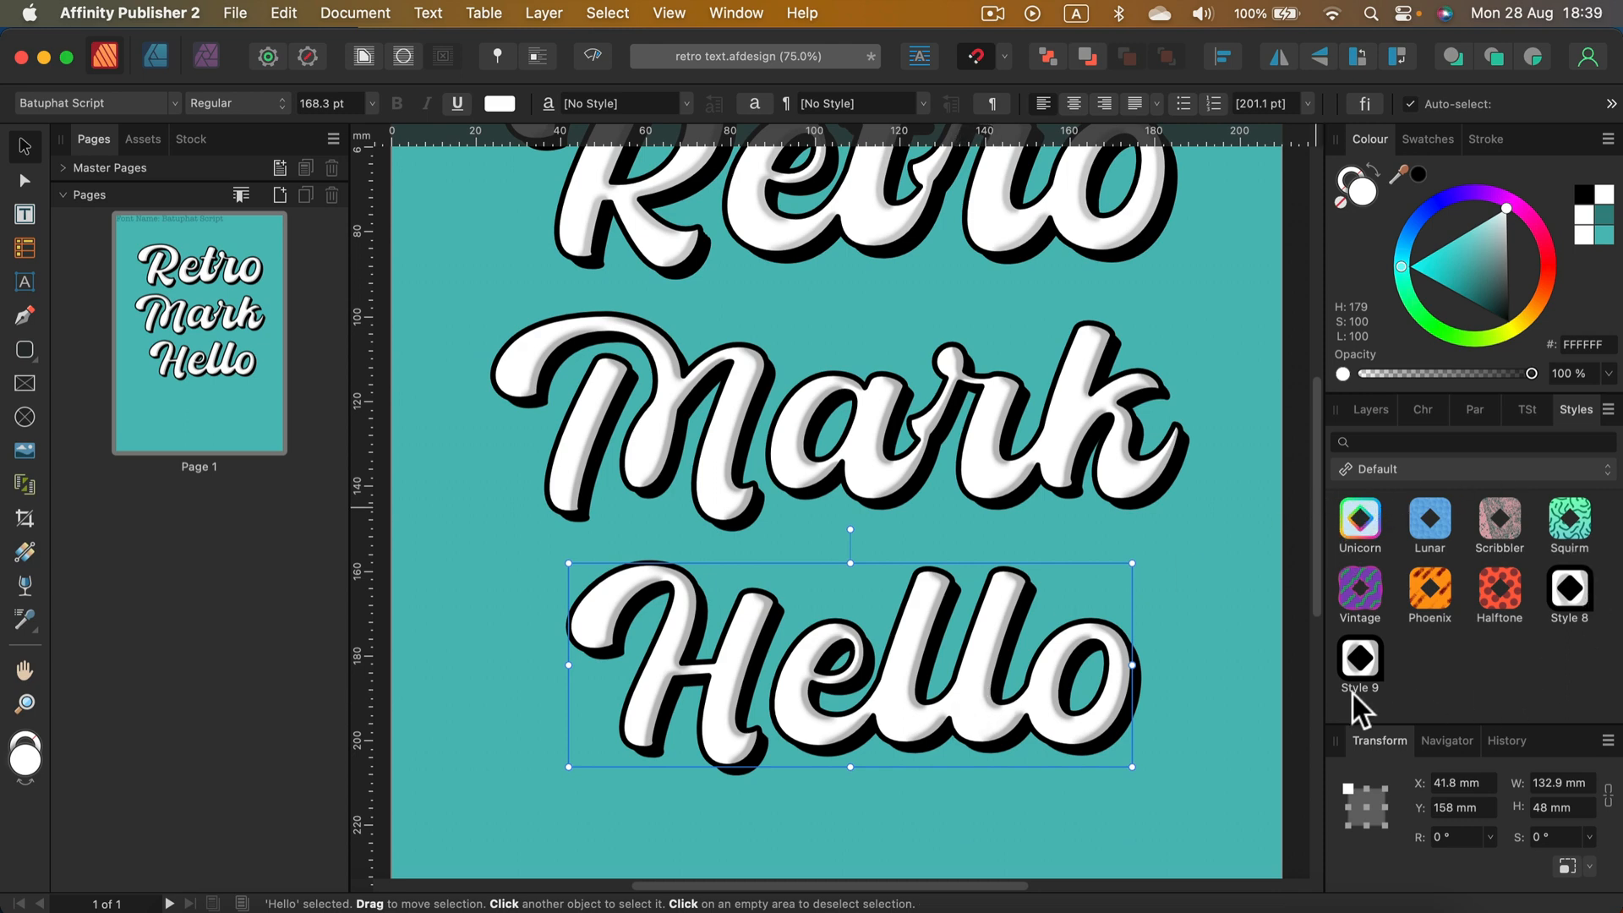
mouse_move(1009, 713)
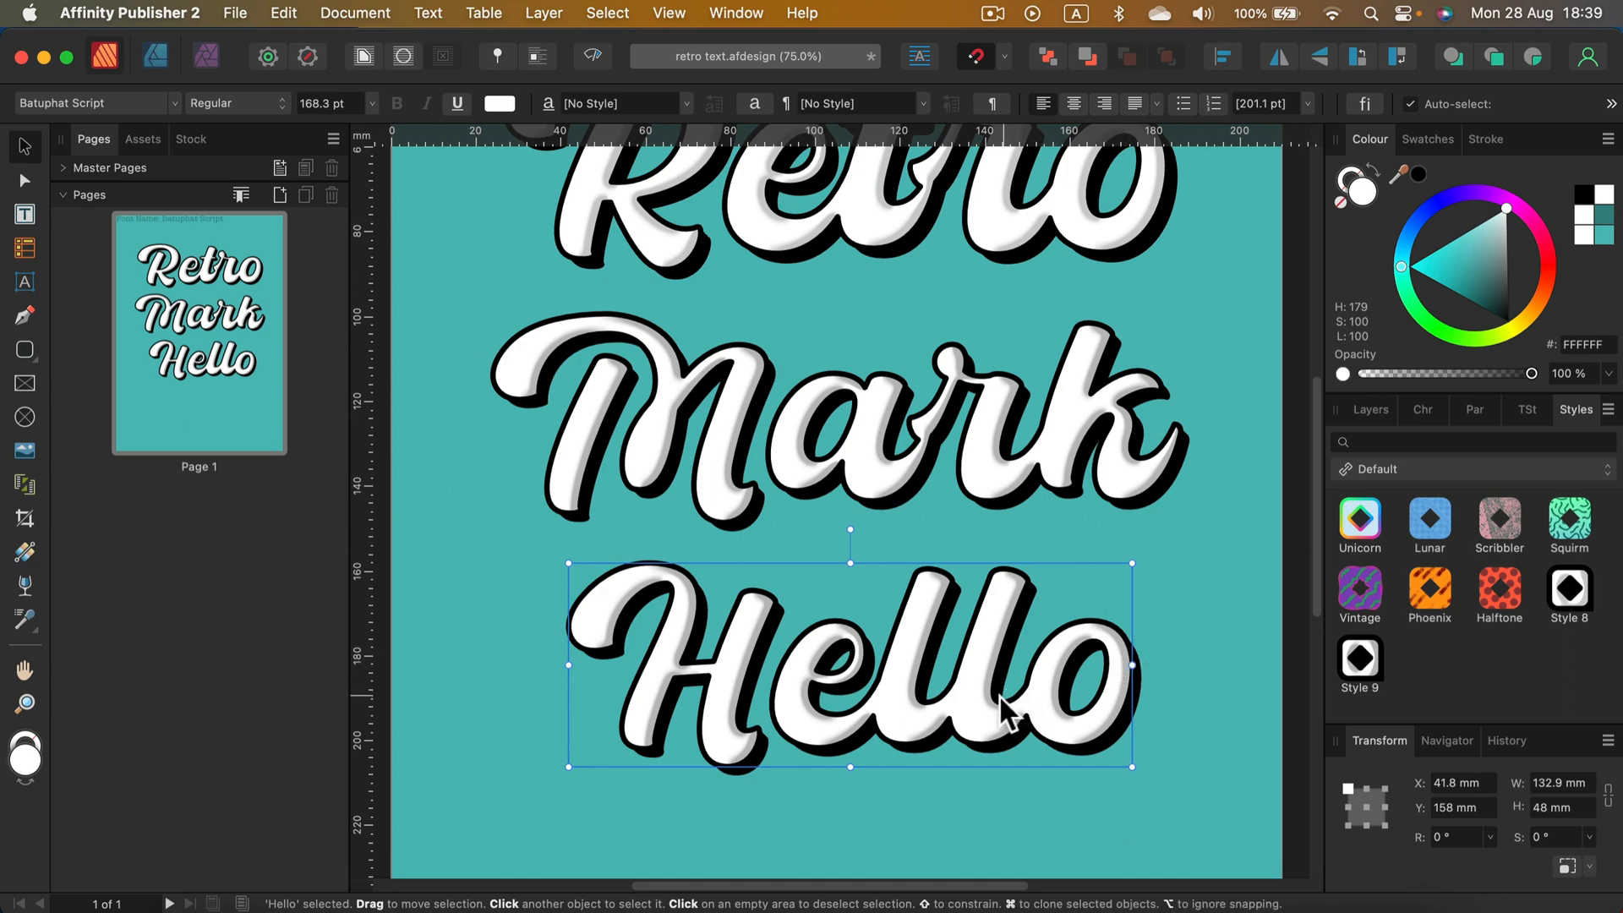
left_click_drag(1004, 709, 989, 731)
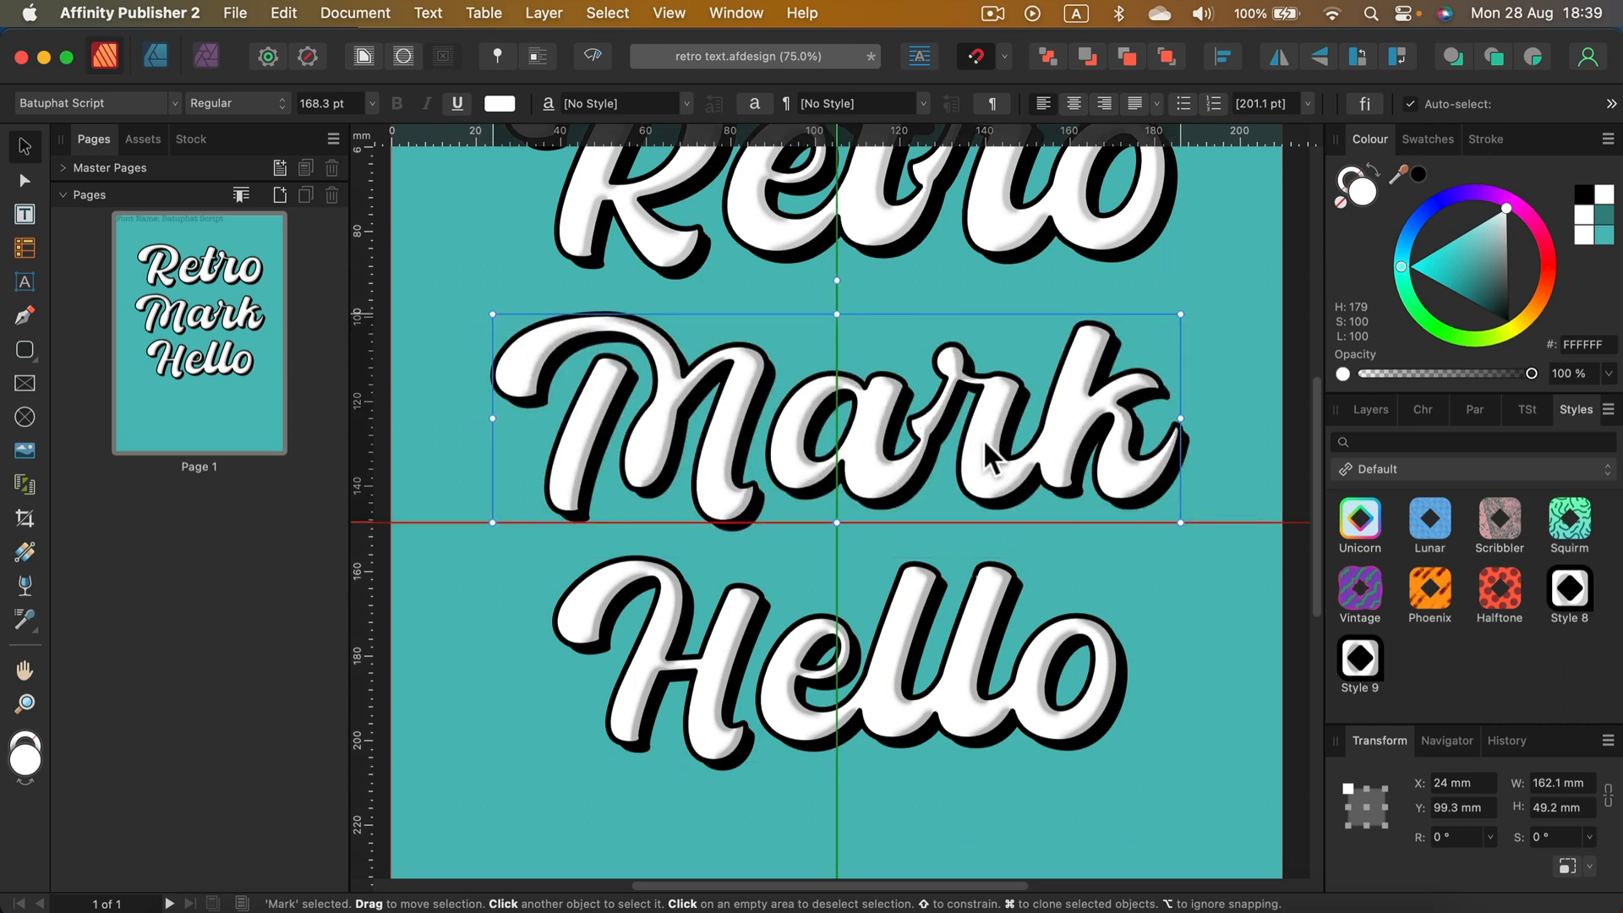
scroll("down", 3)
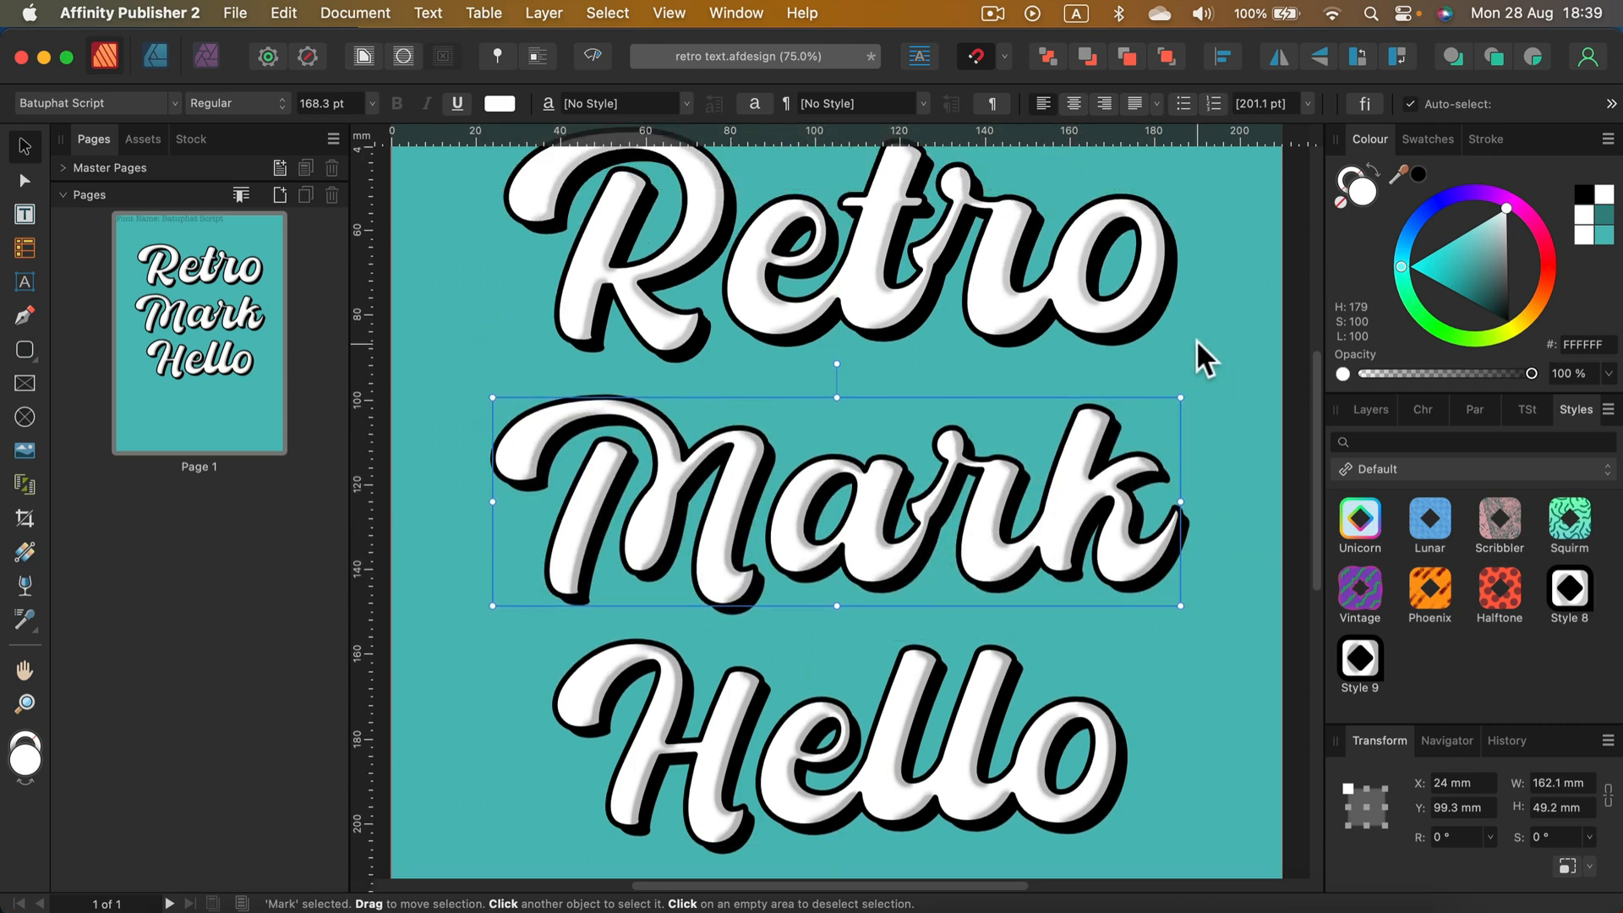